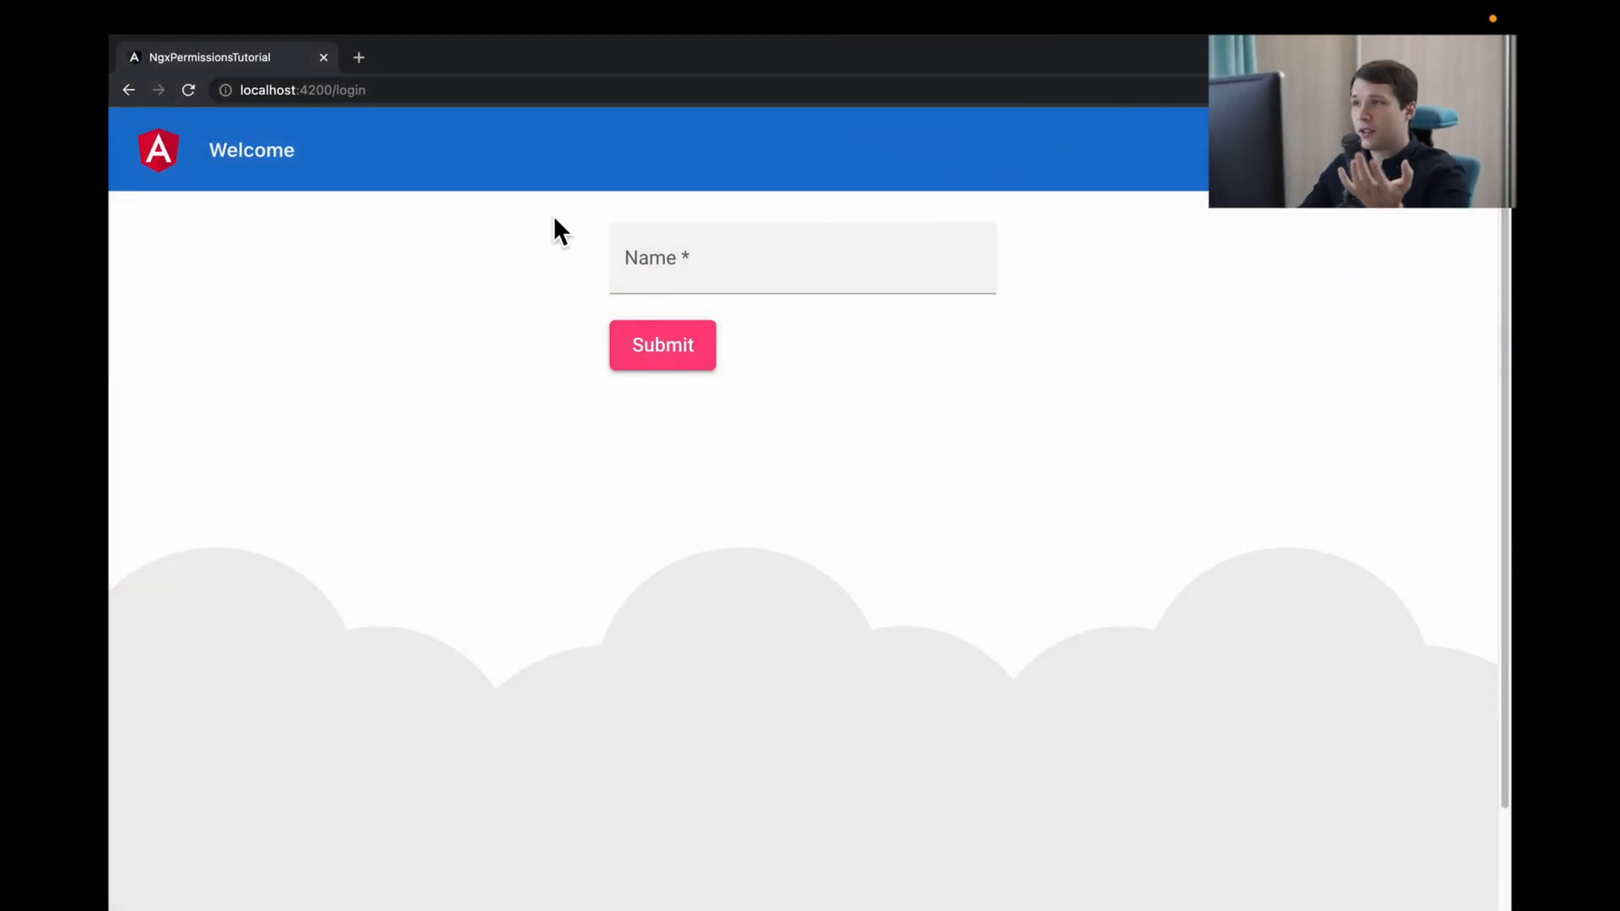
# - Enter 'ent' in the login form's Name field and submit it
pyautogui.click(801, 259)
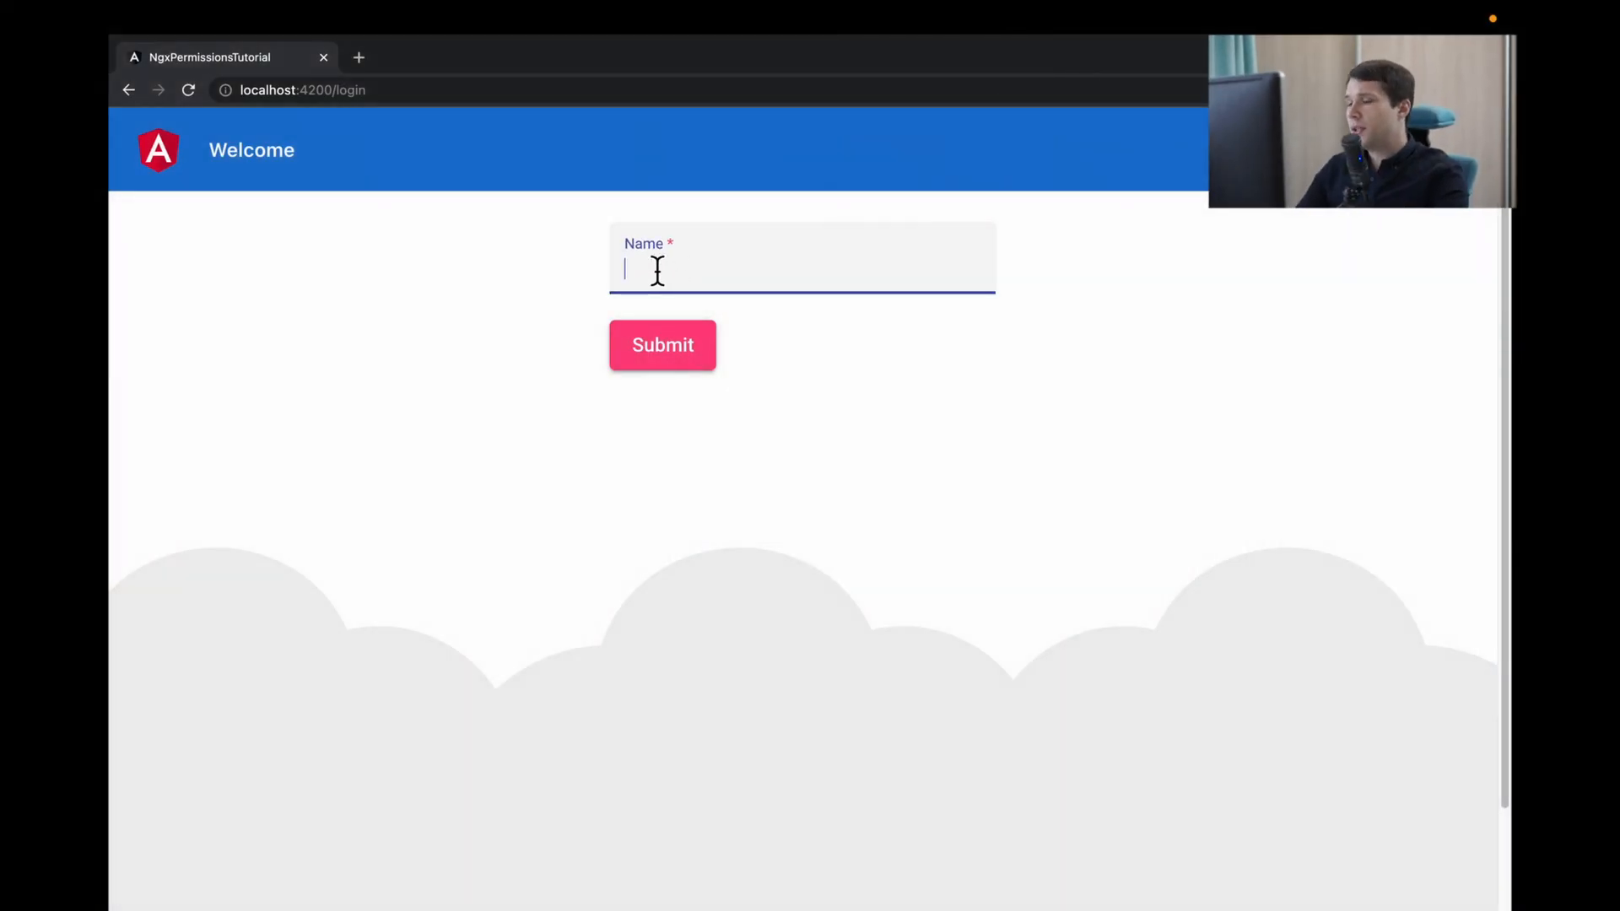
pyautogui.write('ent')
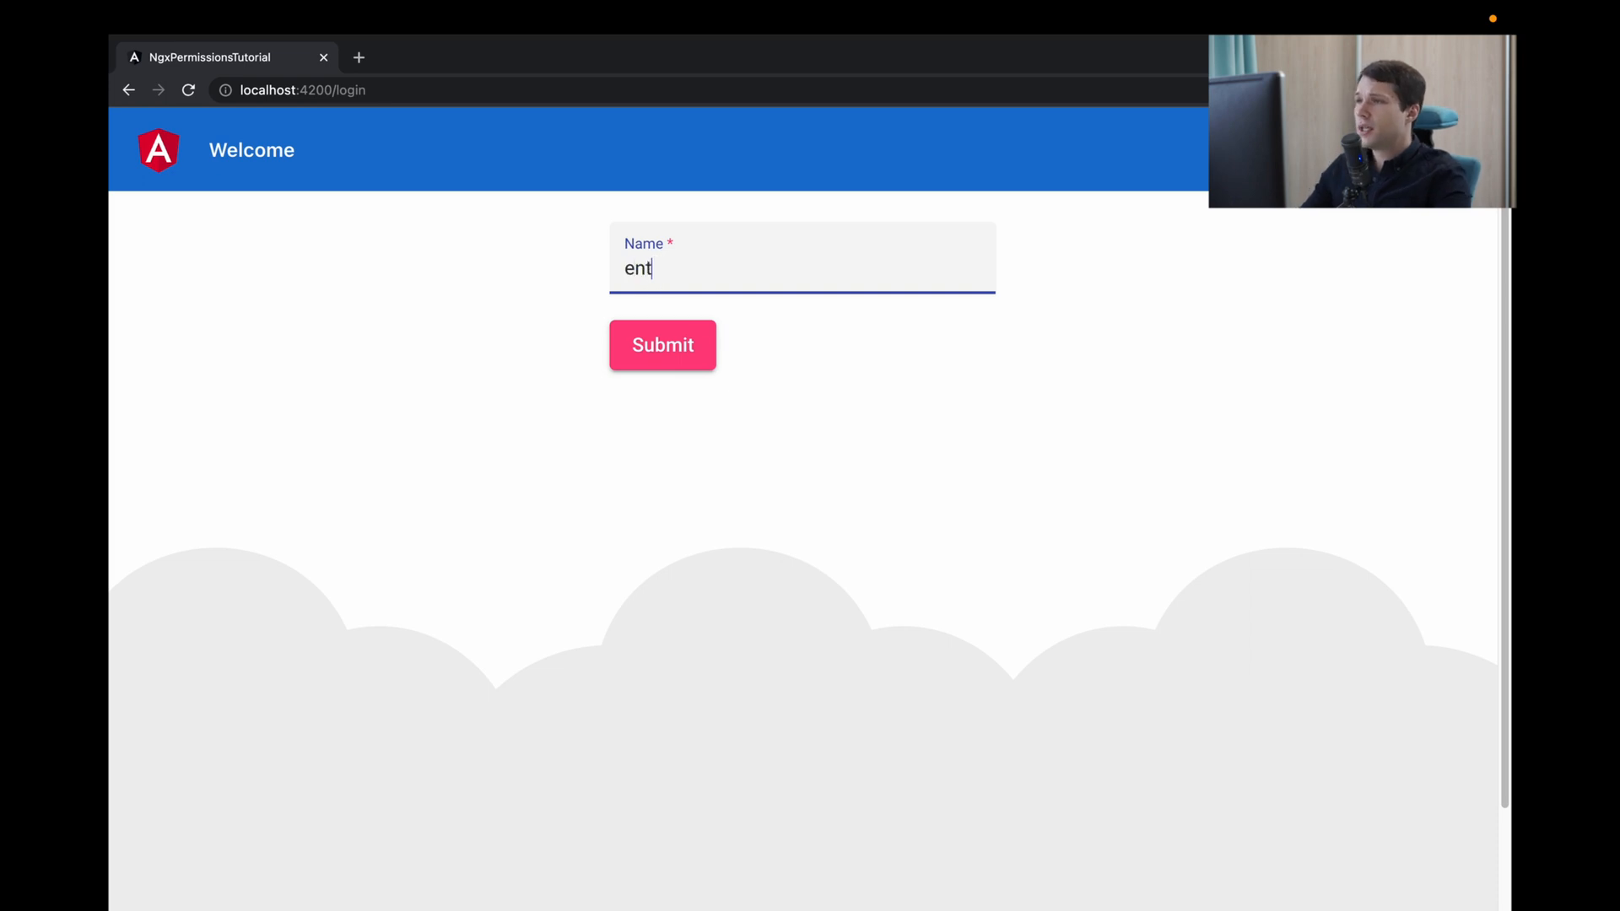
pyautogui.click(662, 345)
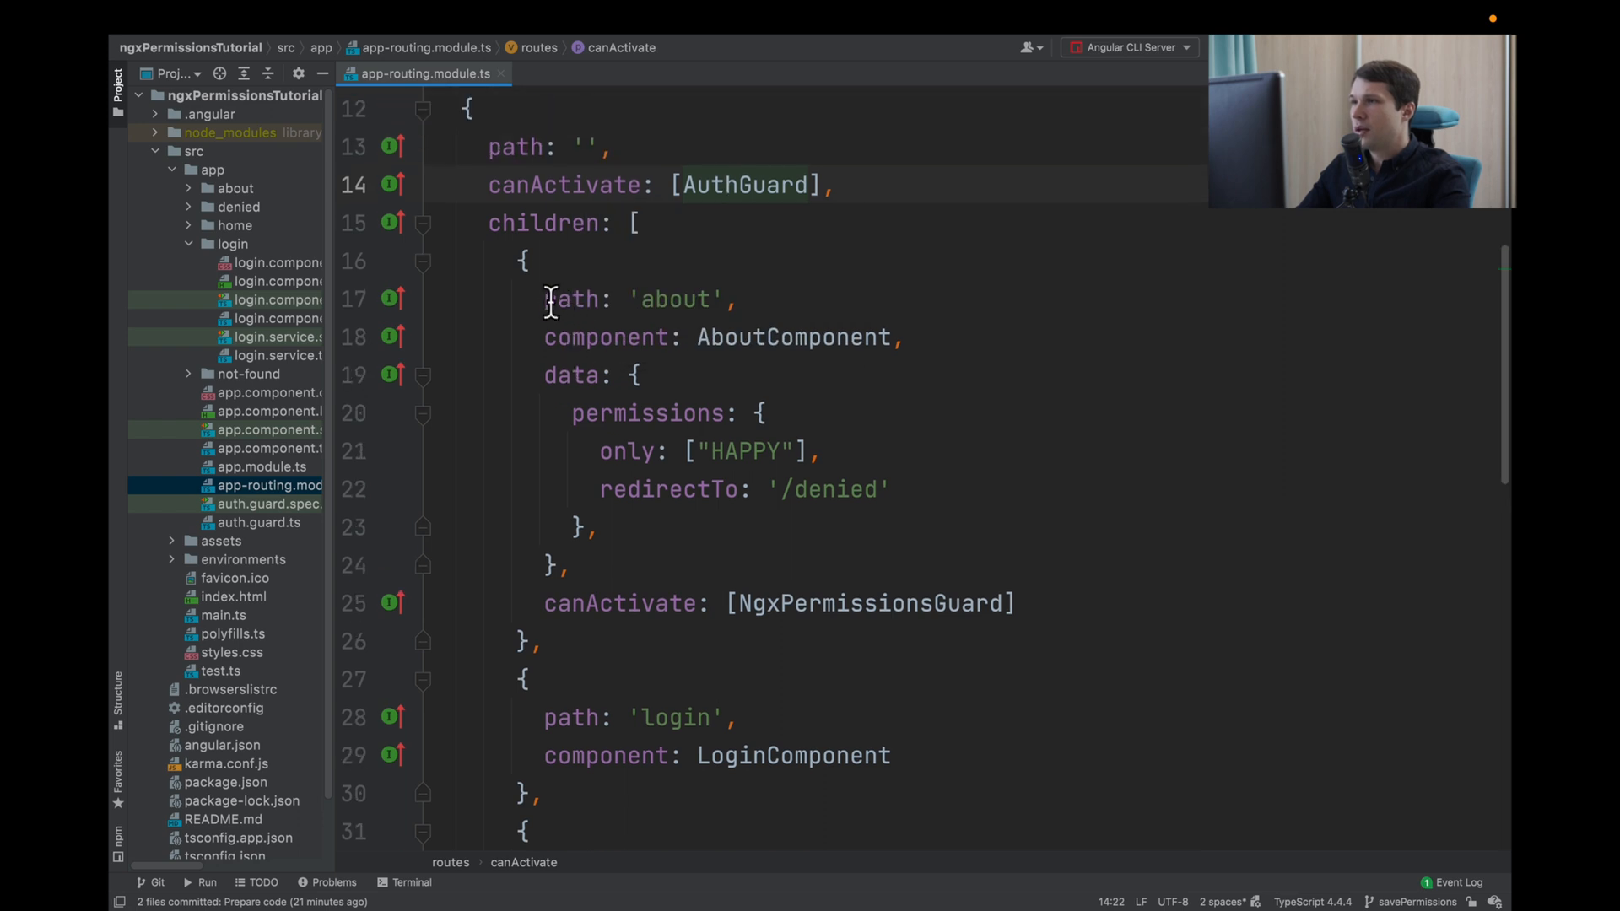
pyautogui.moveTo(545, 223)
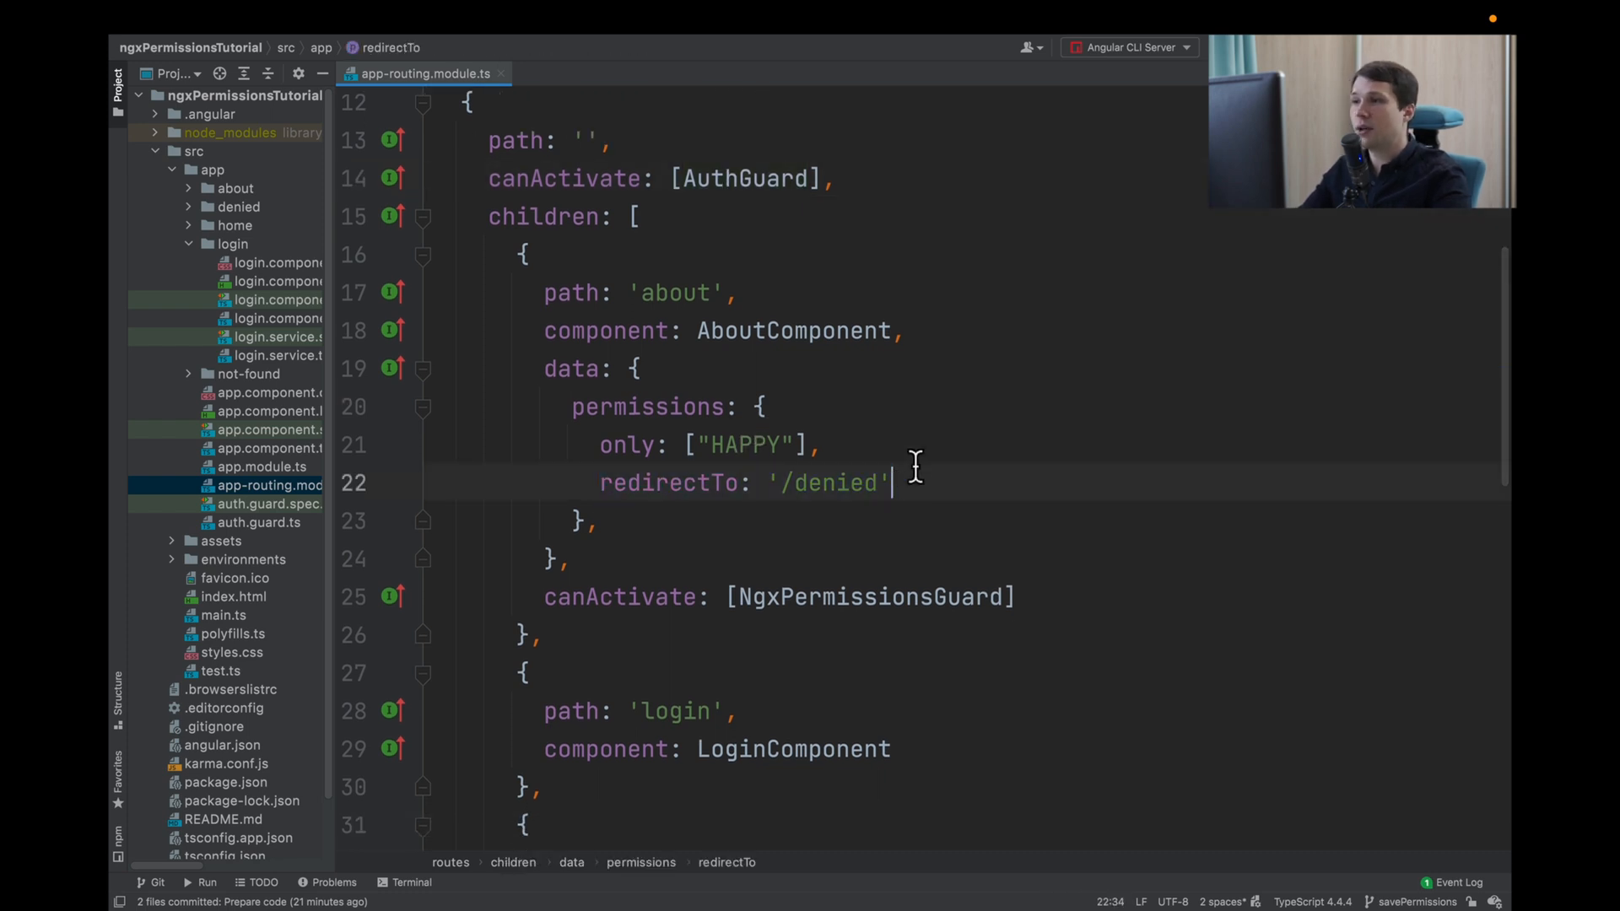
# - Scroll app-routing.module.ts to the AuthGuard routes and the about route's 'HAPPY' permission
pyautogui.scroll(-3)
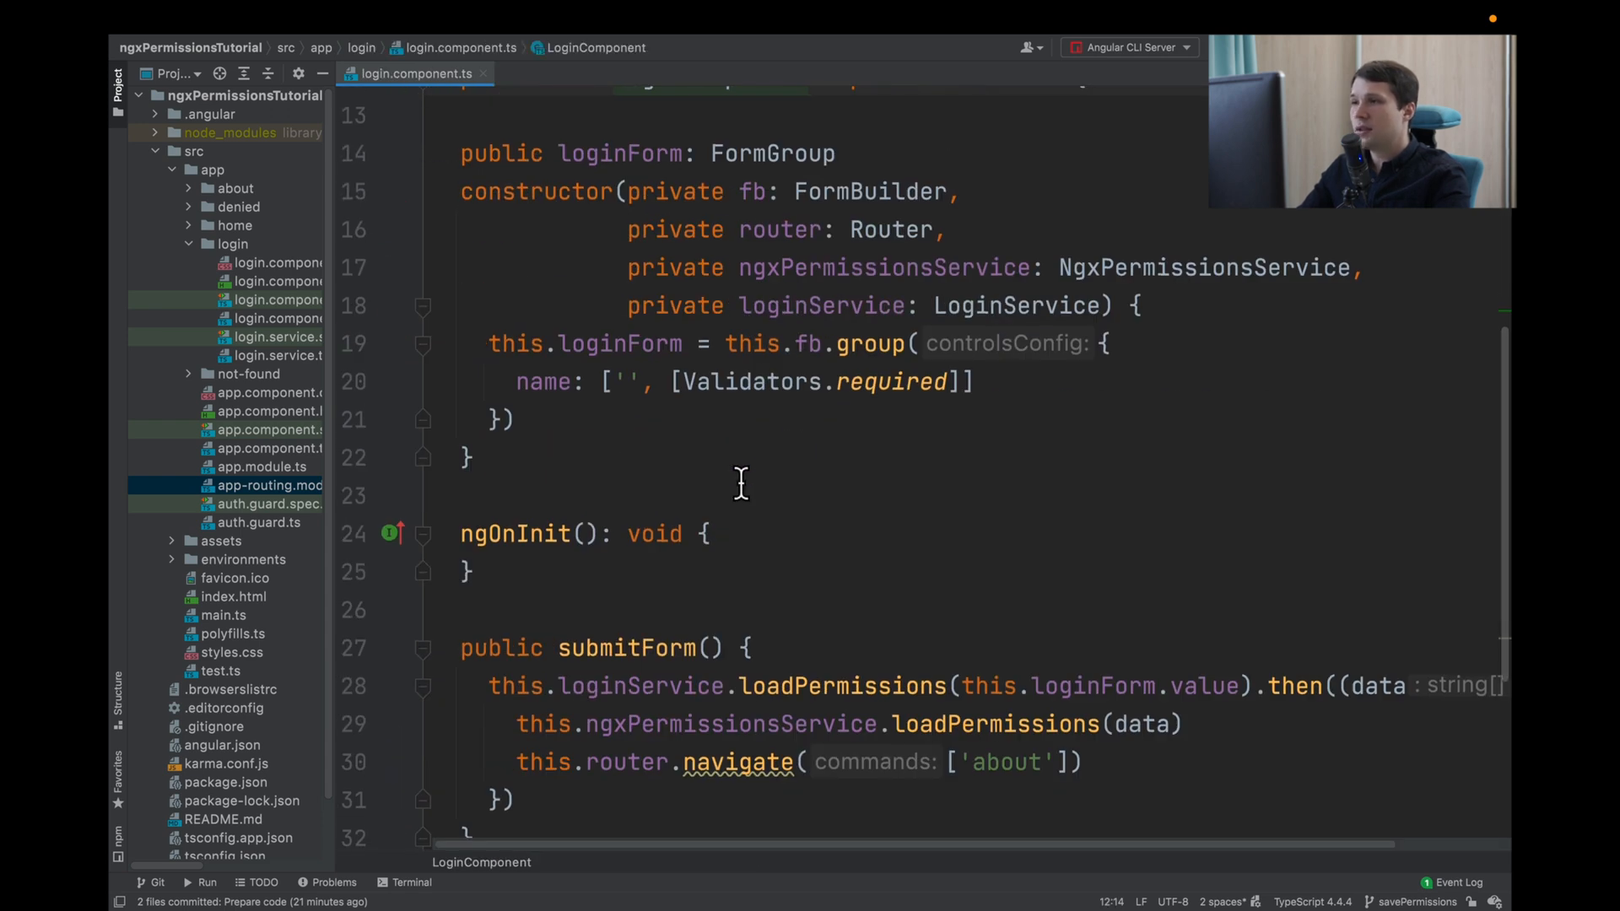
# - Scroll login.component.ts to submitForm and add a blank line inside its callback
pyautogui.scroll(-3)
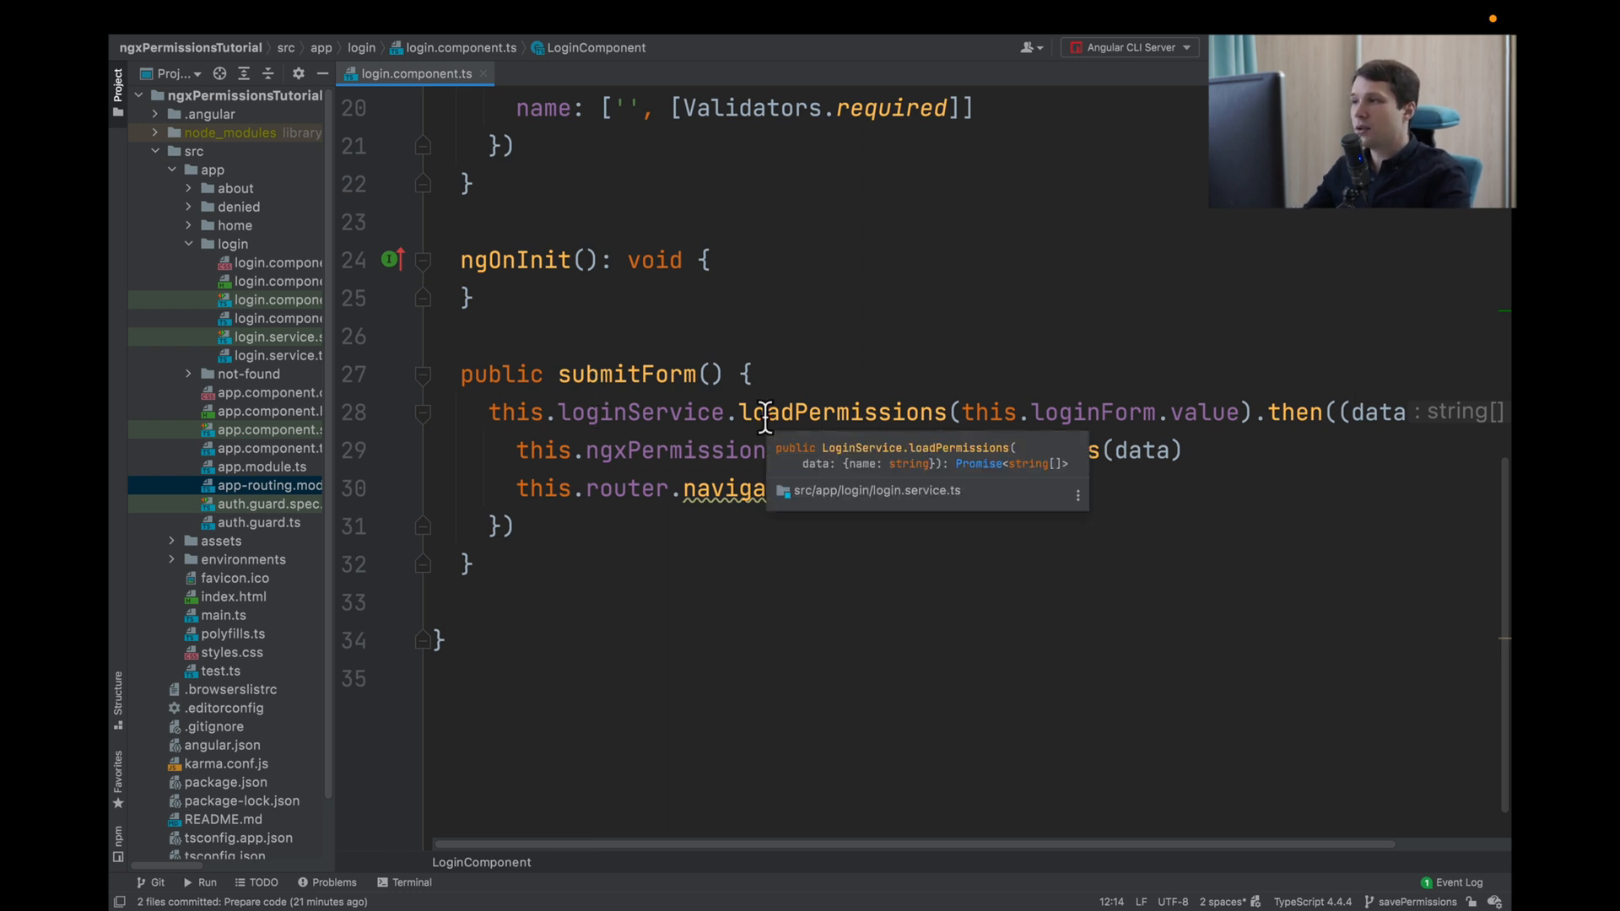
pyautogui.moveTo(832, 428)
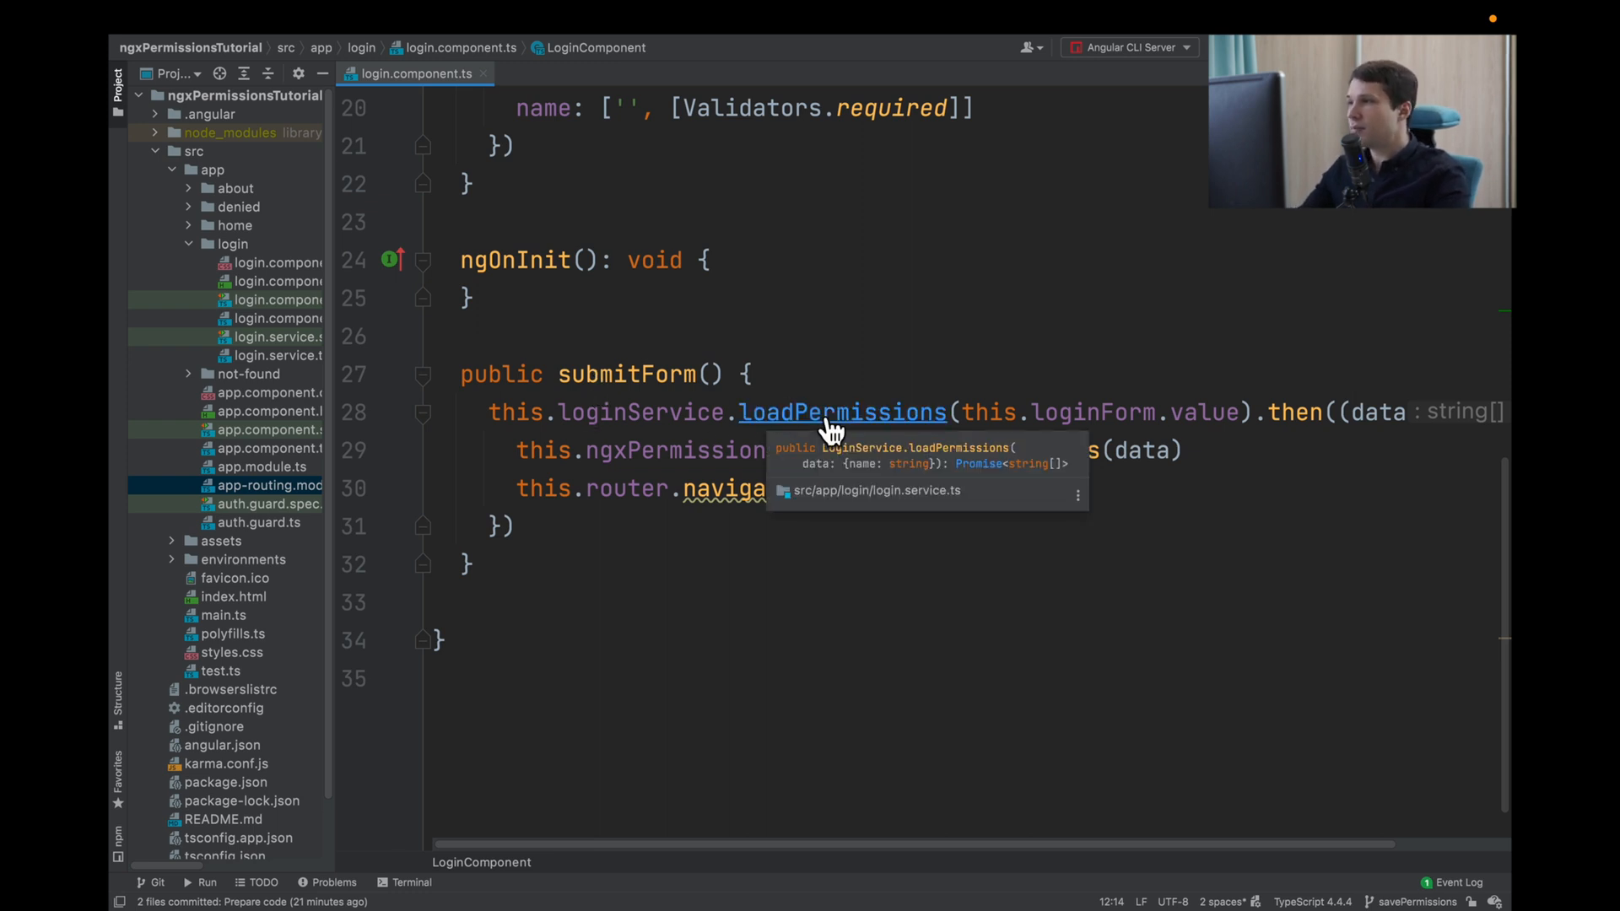
pyautogui.click(842, 412)
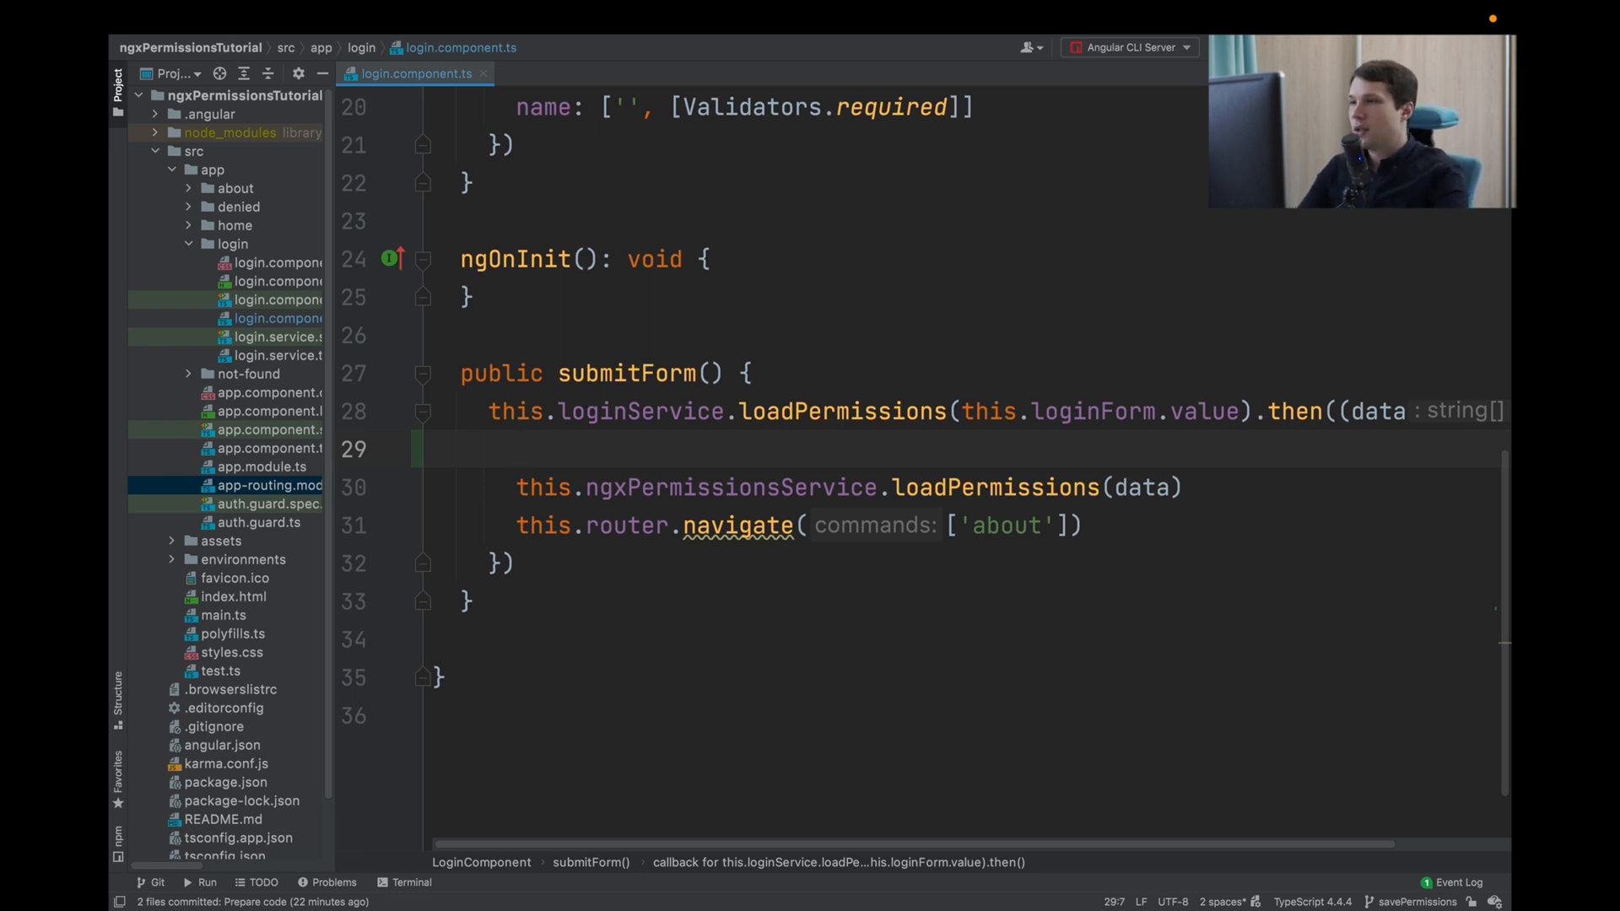
# - Add localStorage.setItem('app.ngx-permissions', JSON.stringify(data)) at the start of the callback
pyautogui.write('localStorage.setItem(')
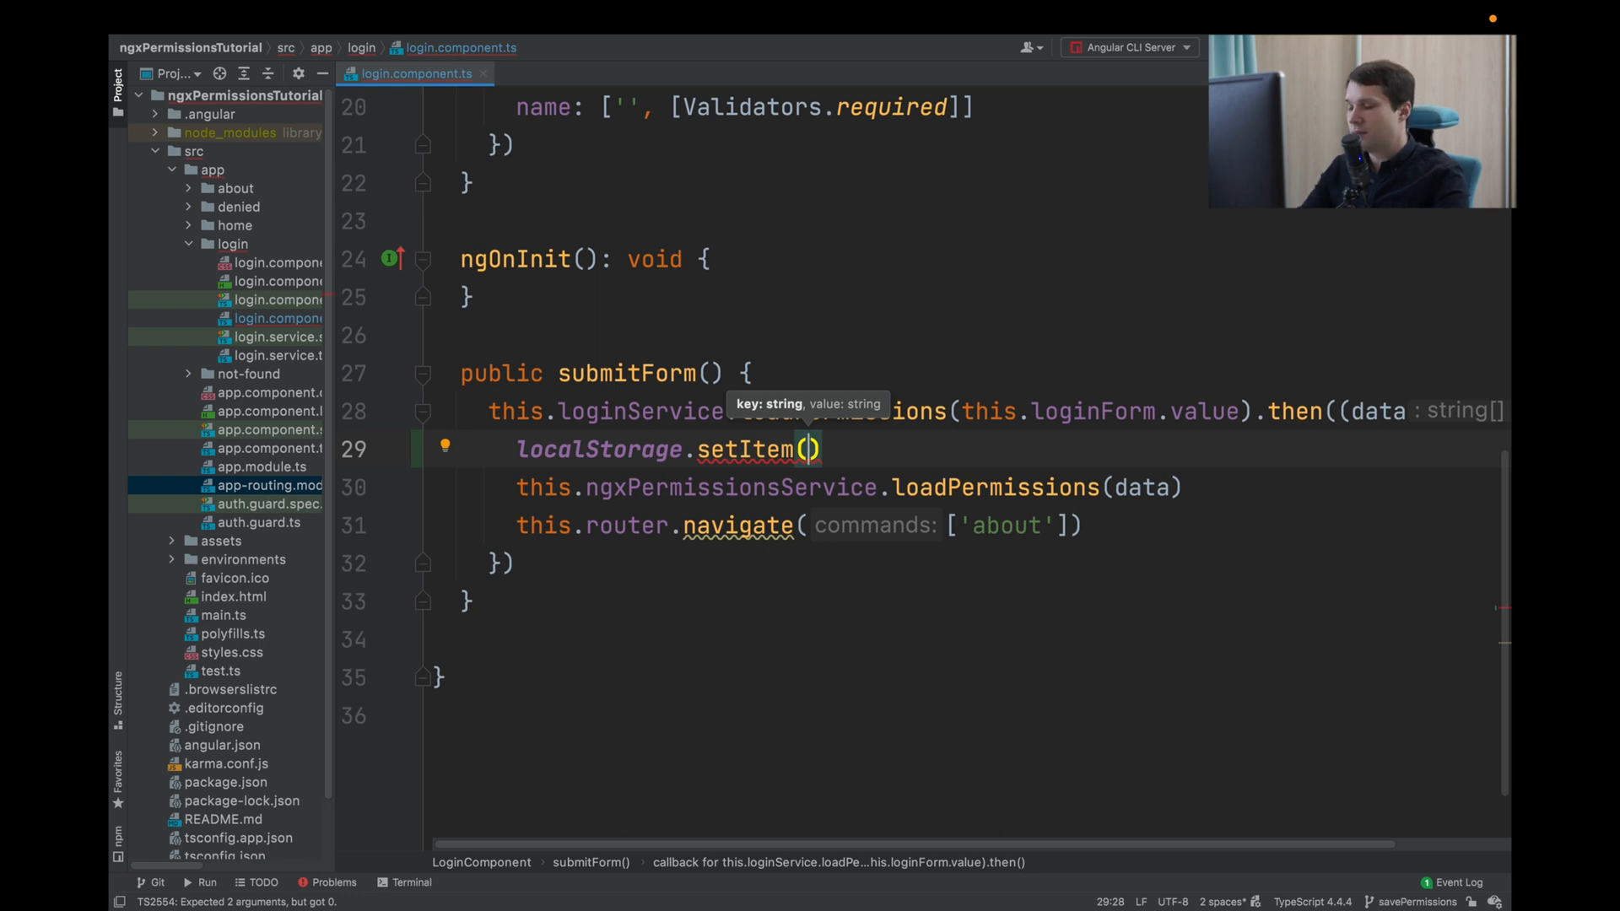
pyautogui.write("''")
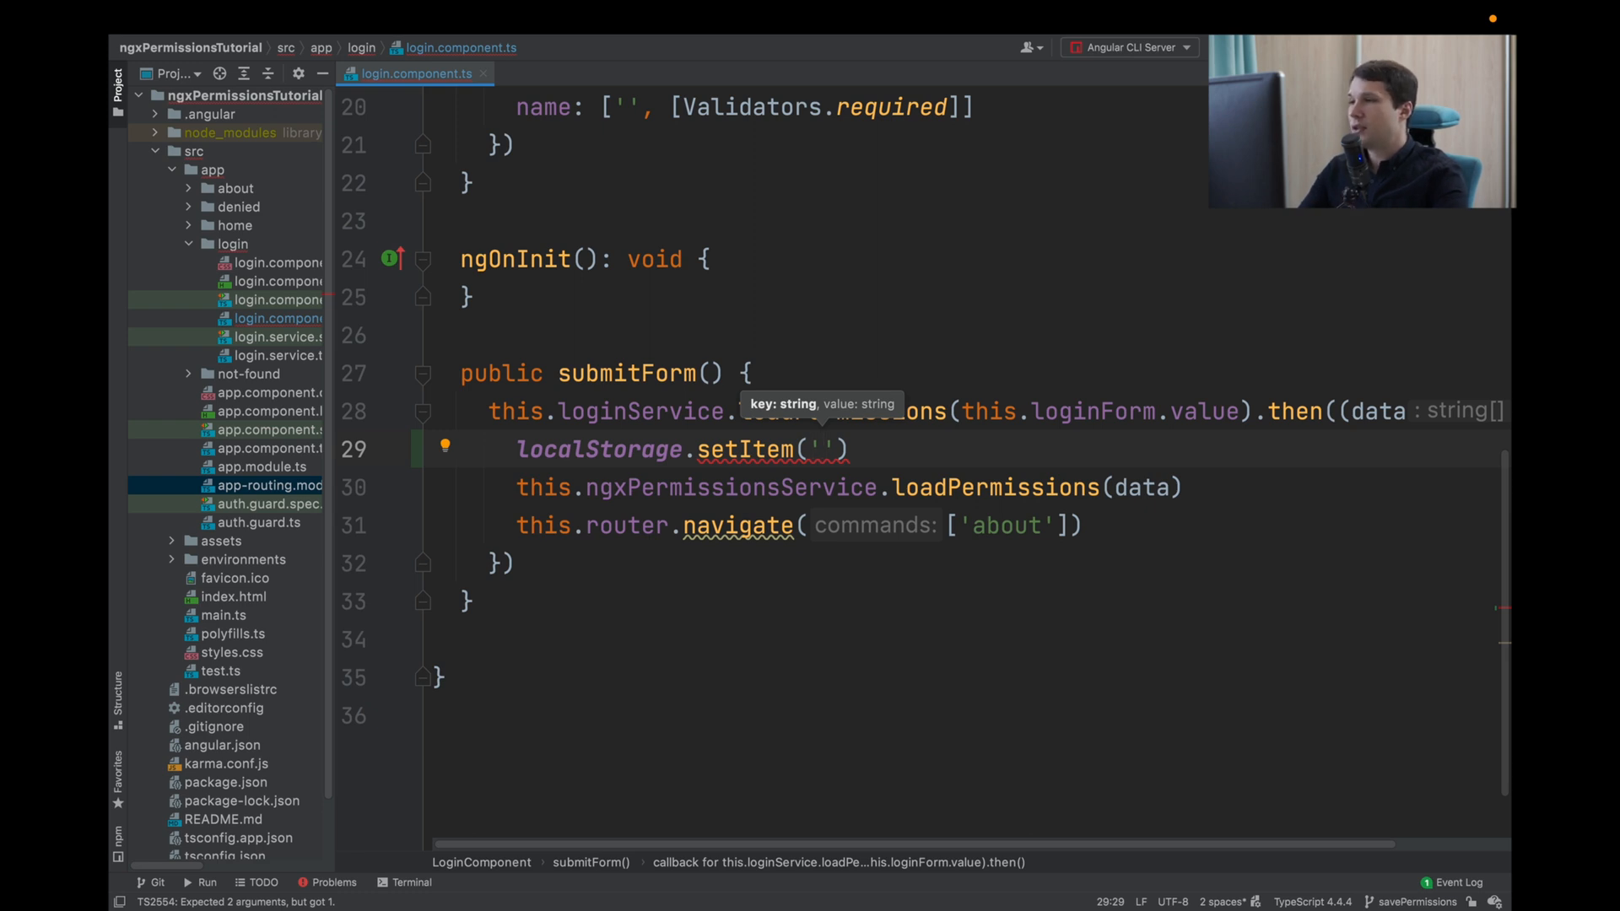
pyautogui.write('app.ng')
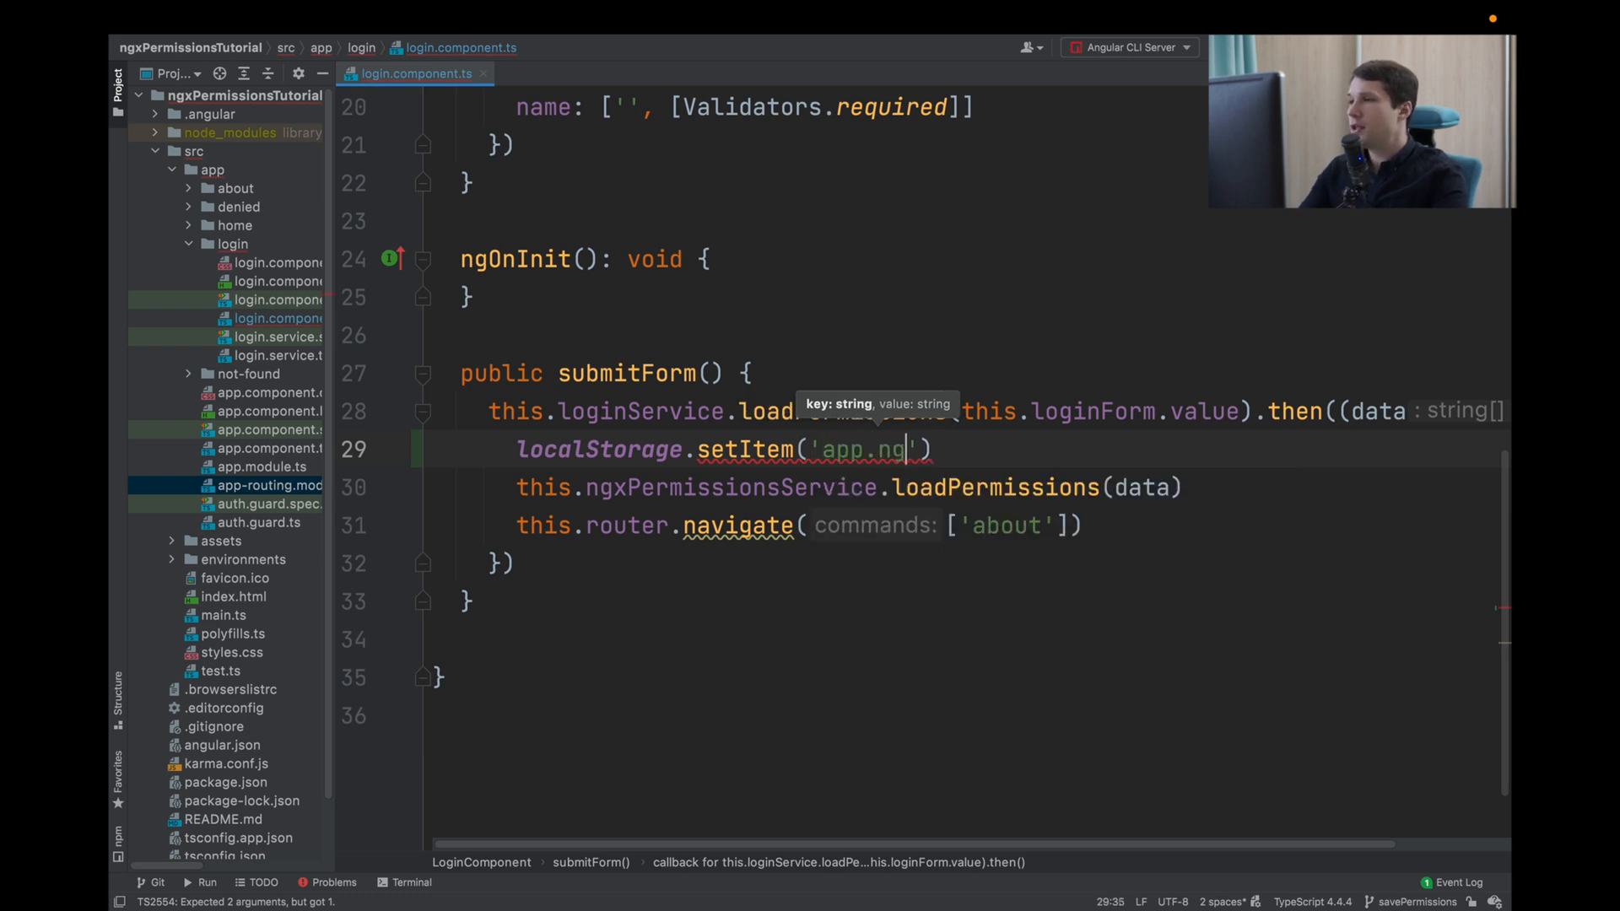
pyautogui.write('x-permissions')
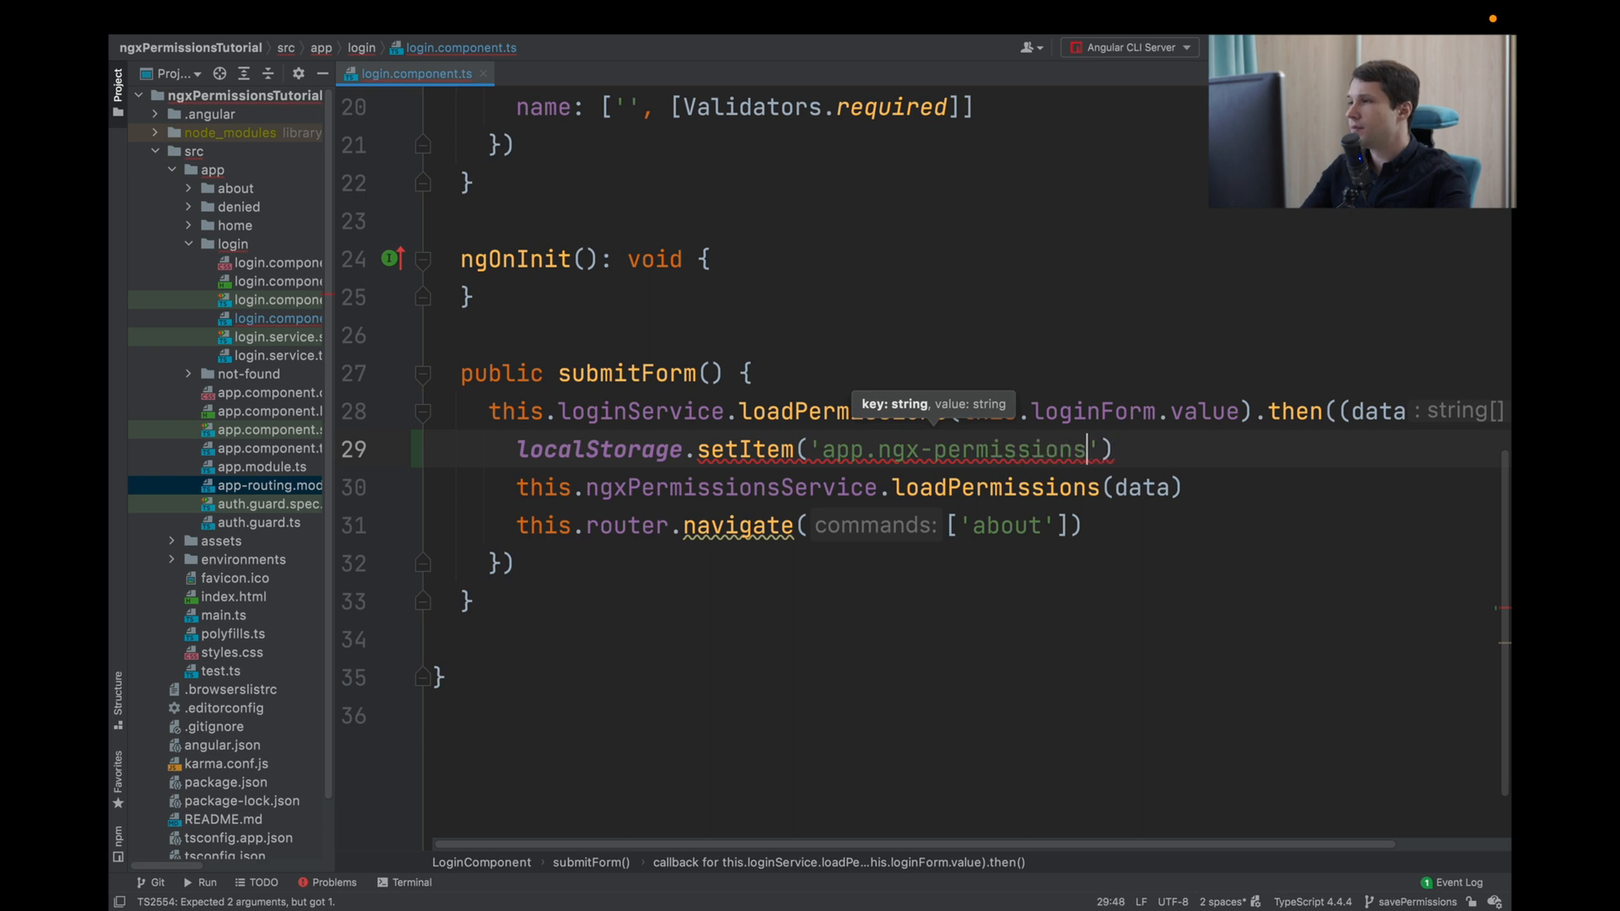
pyautogui.write(',')
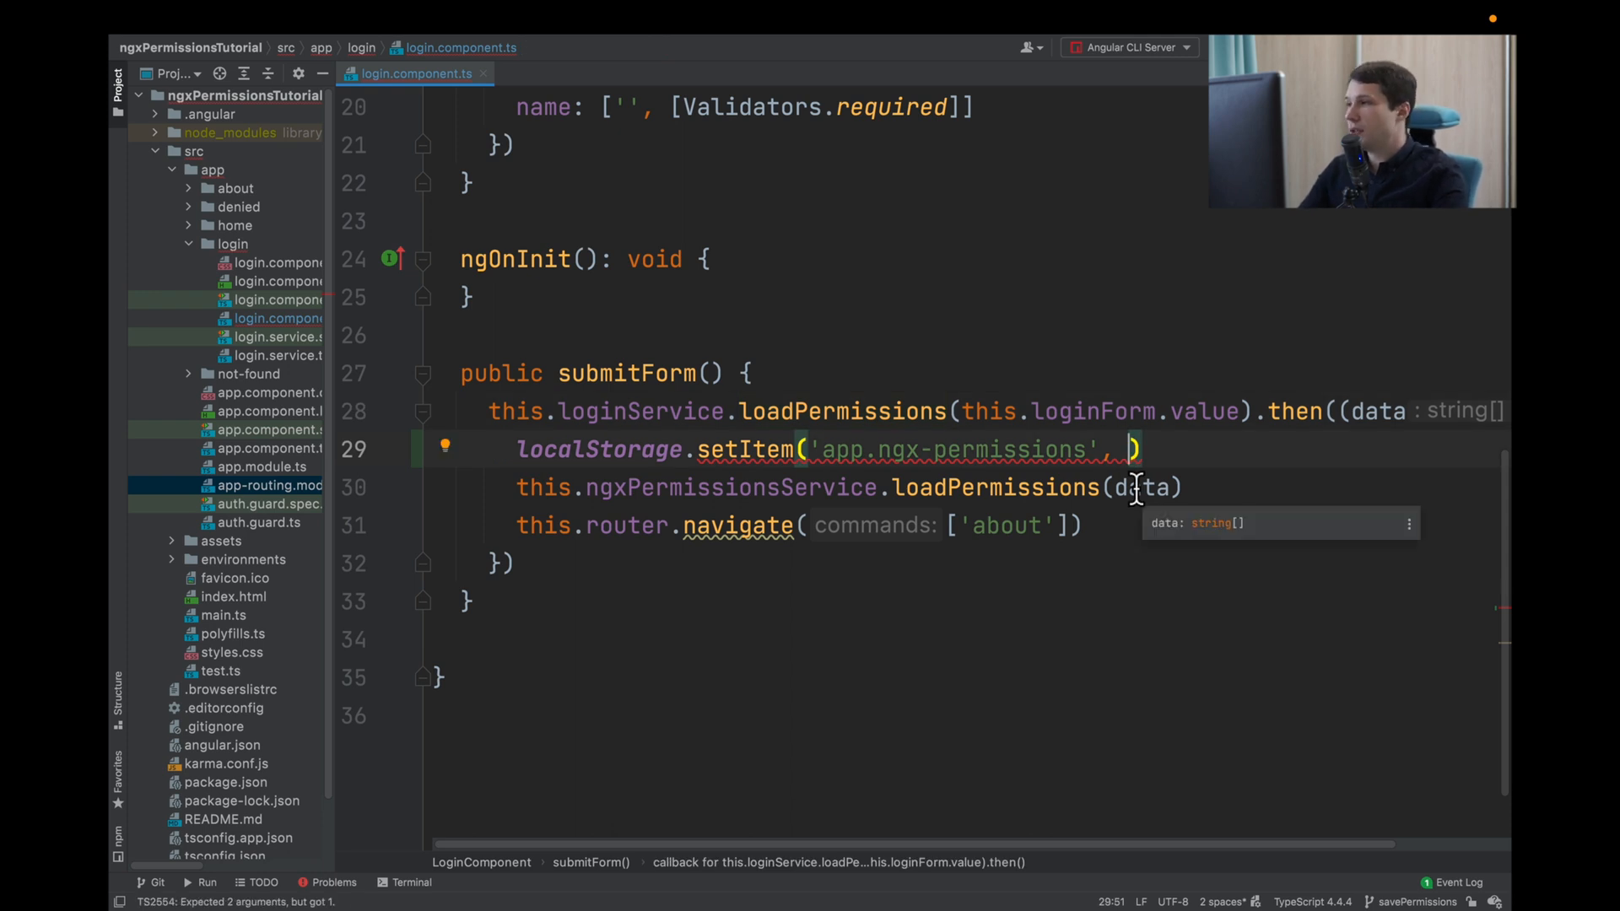
pyautogui.write('JSON.stringify(')
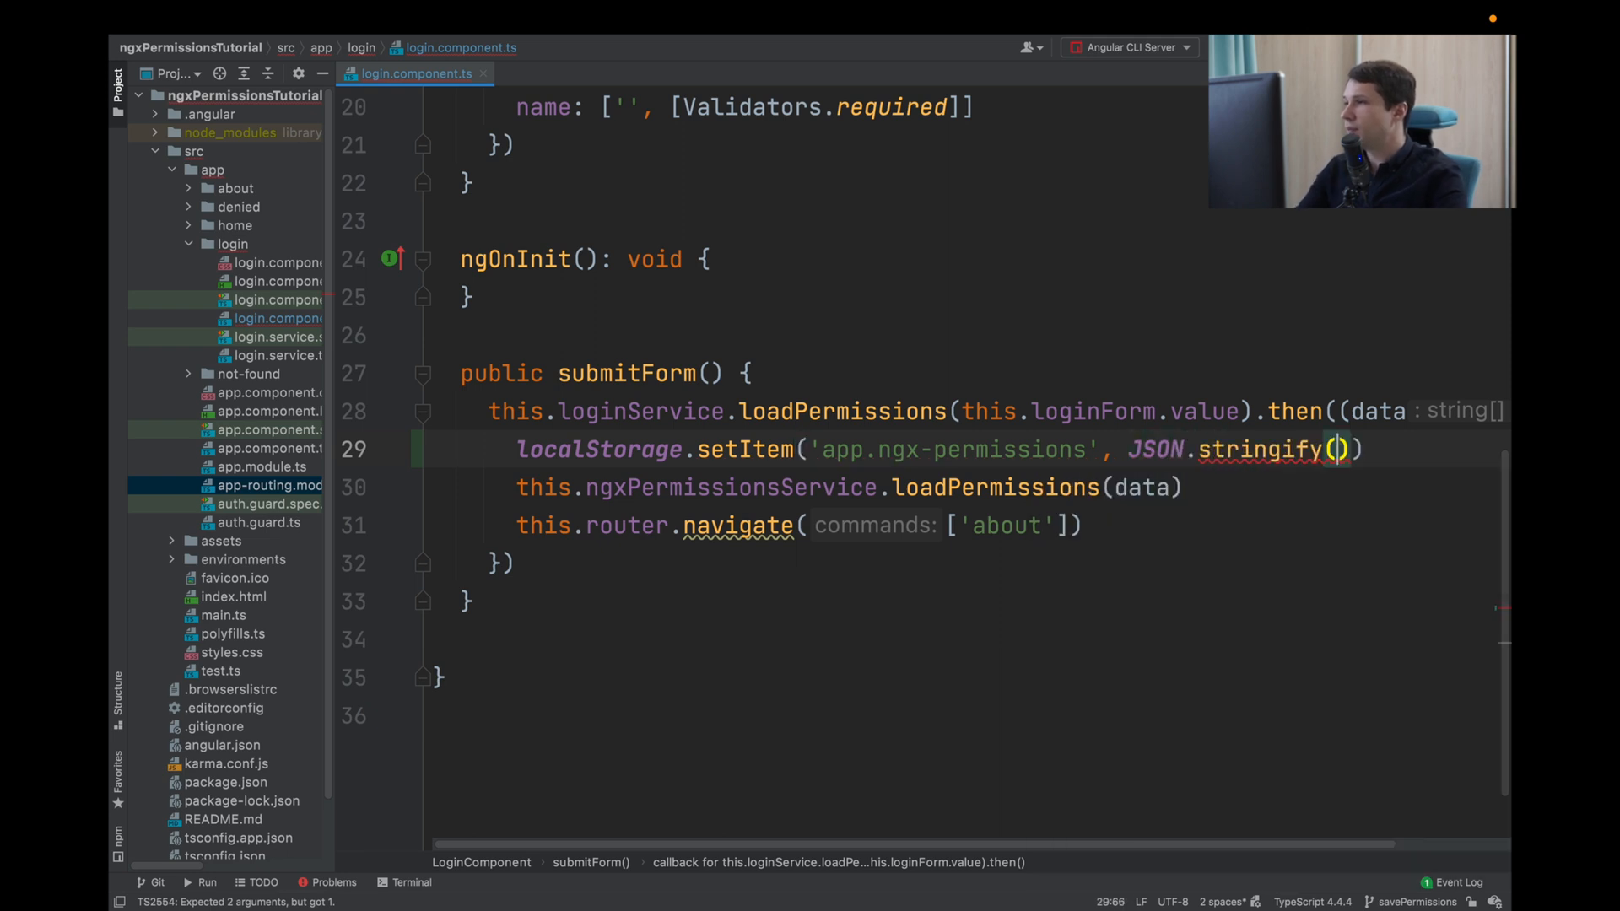
pyautogui.write('data')
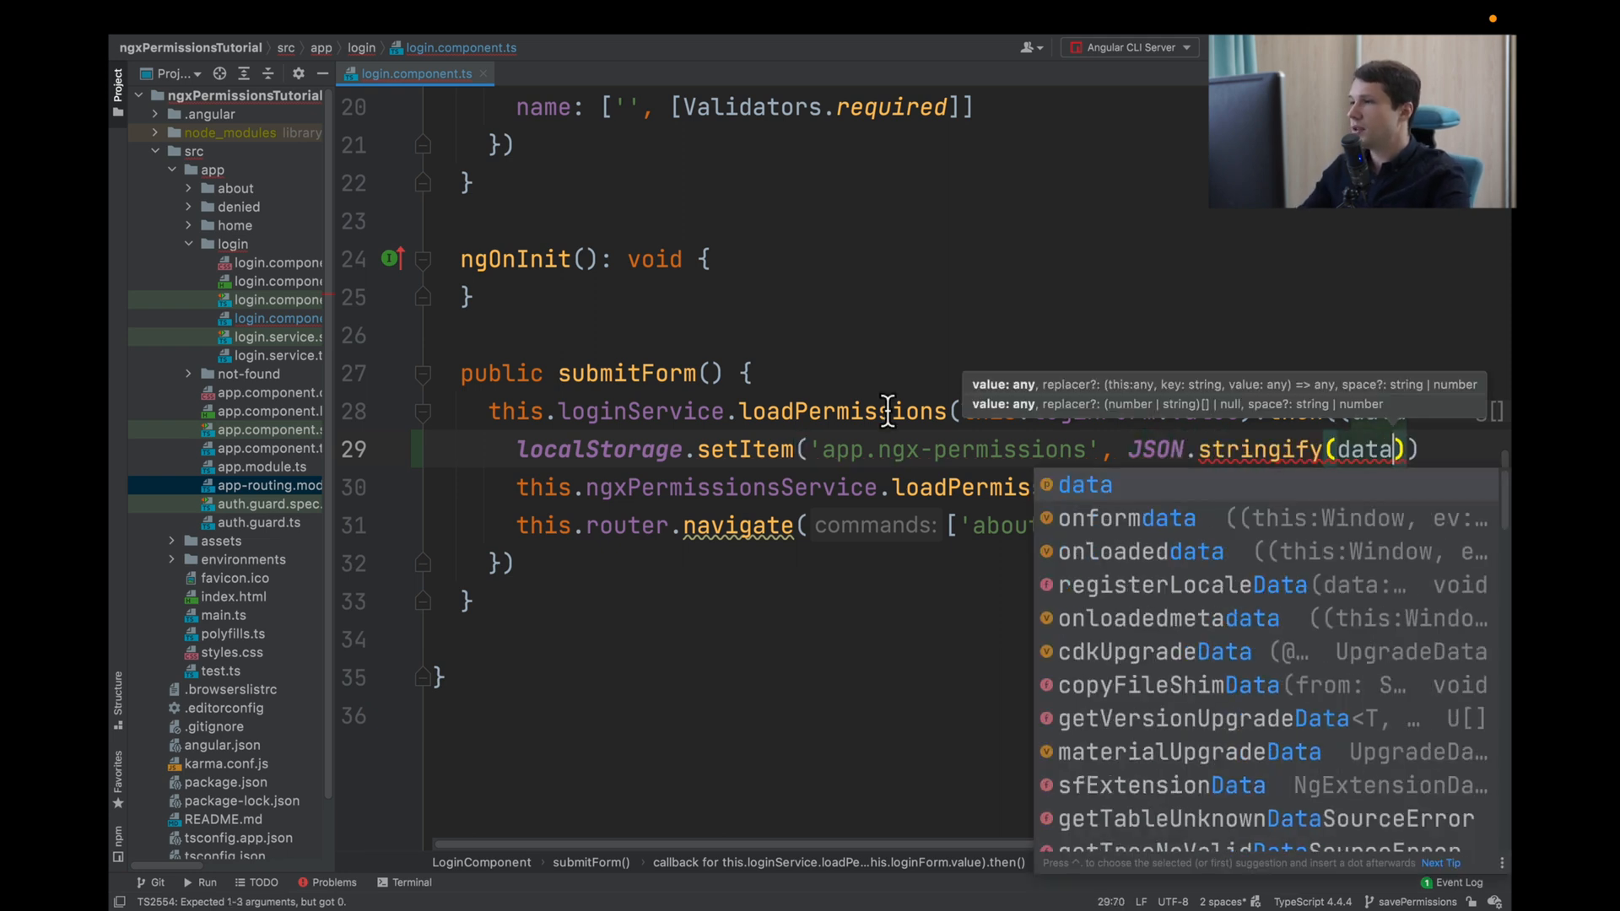
pyautogui.press('Escape')
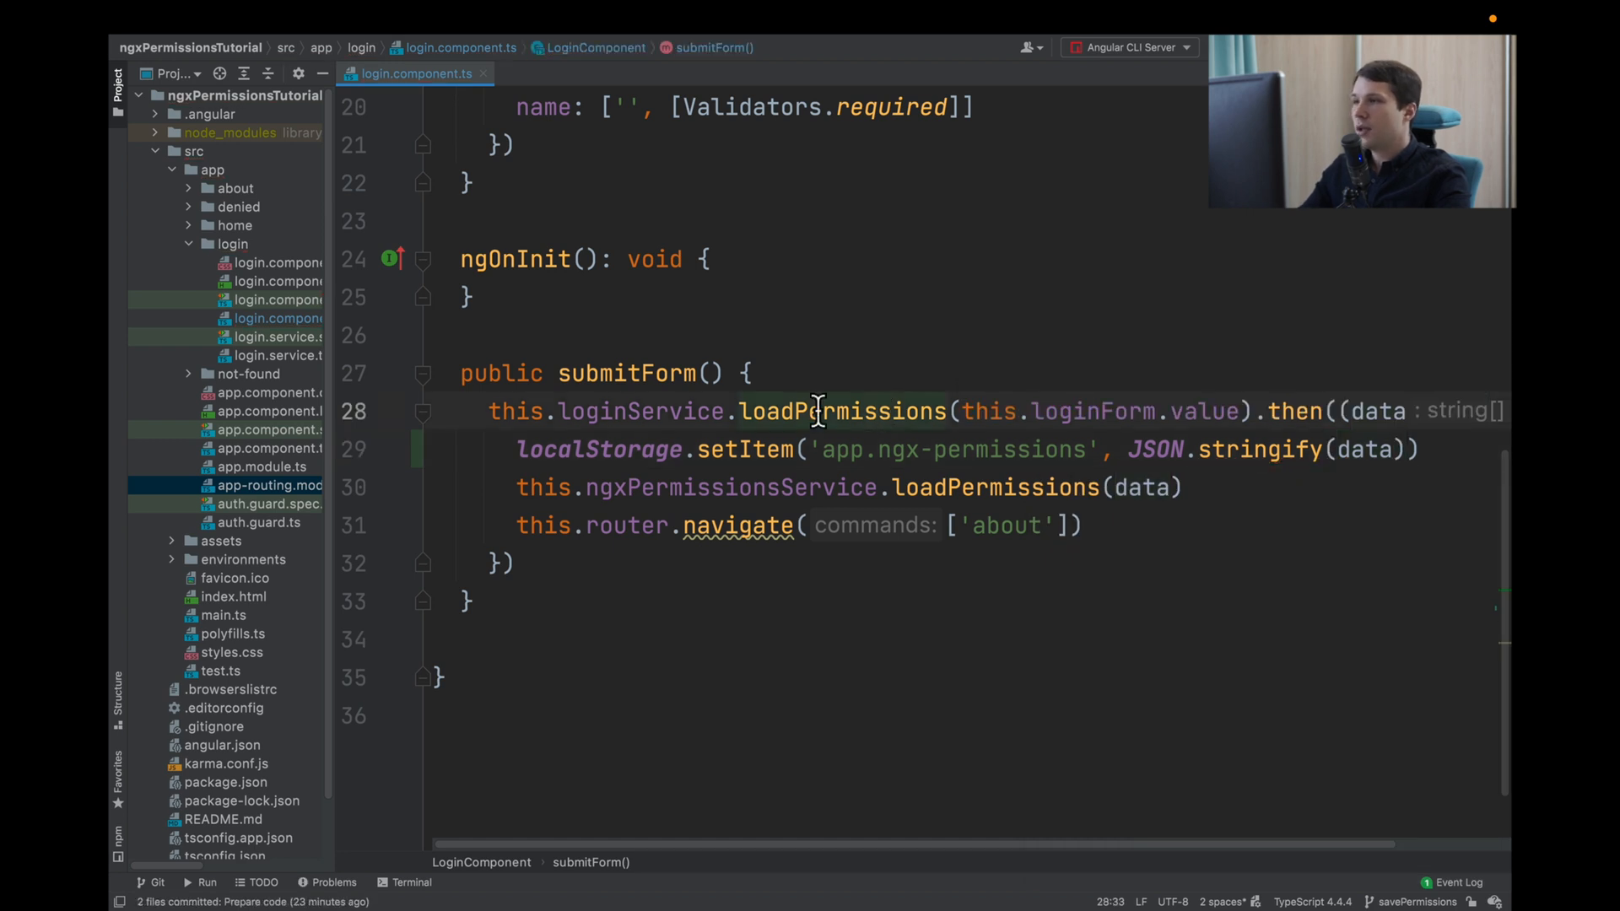
pyautogui.moveTo(300, 496)
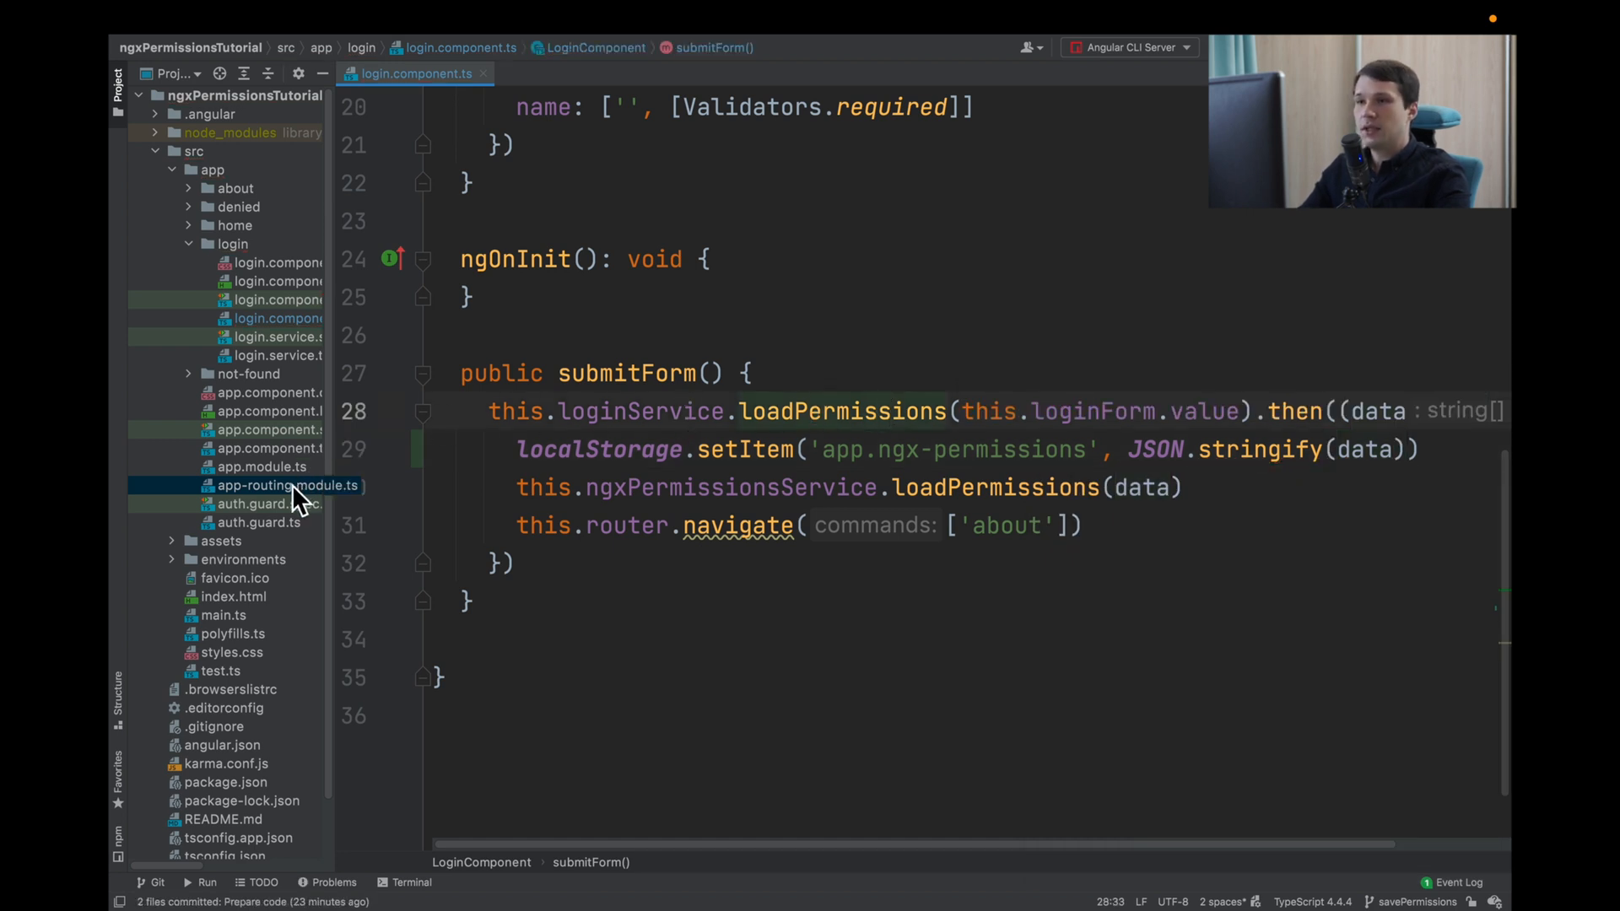
# - Review canActivate: [AuthGuard] in app-routing.module.ts, then open auth.guard.ts
pyautogui.click(287, 486)
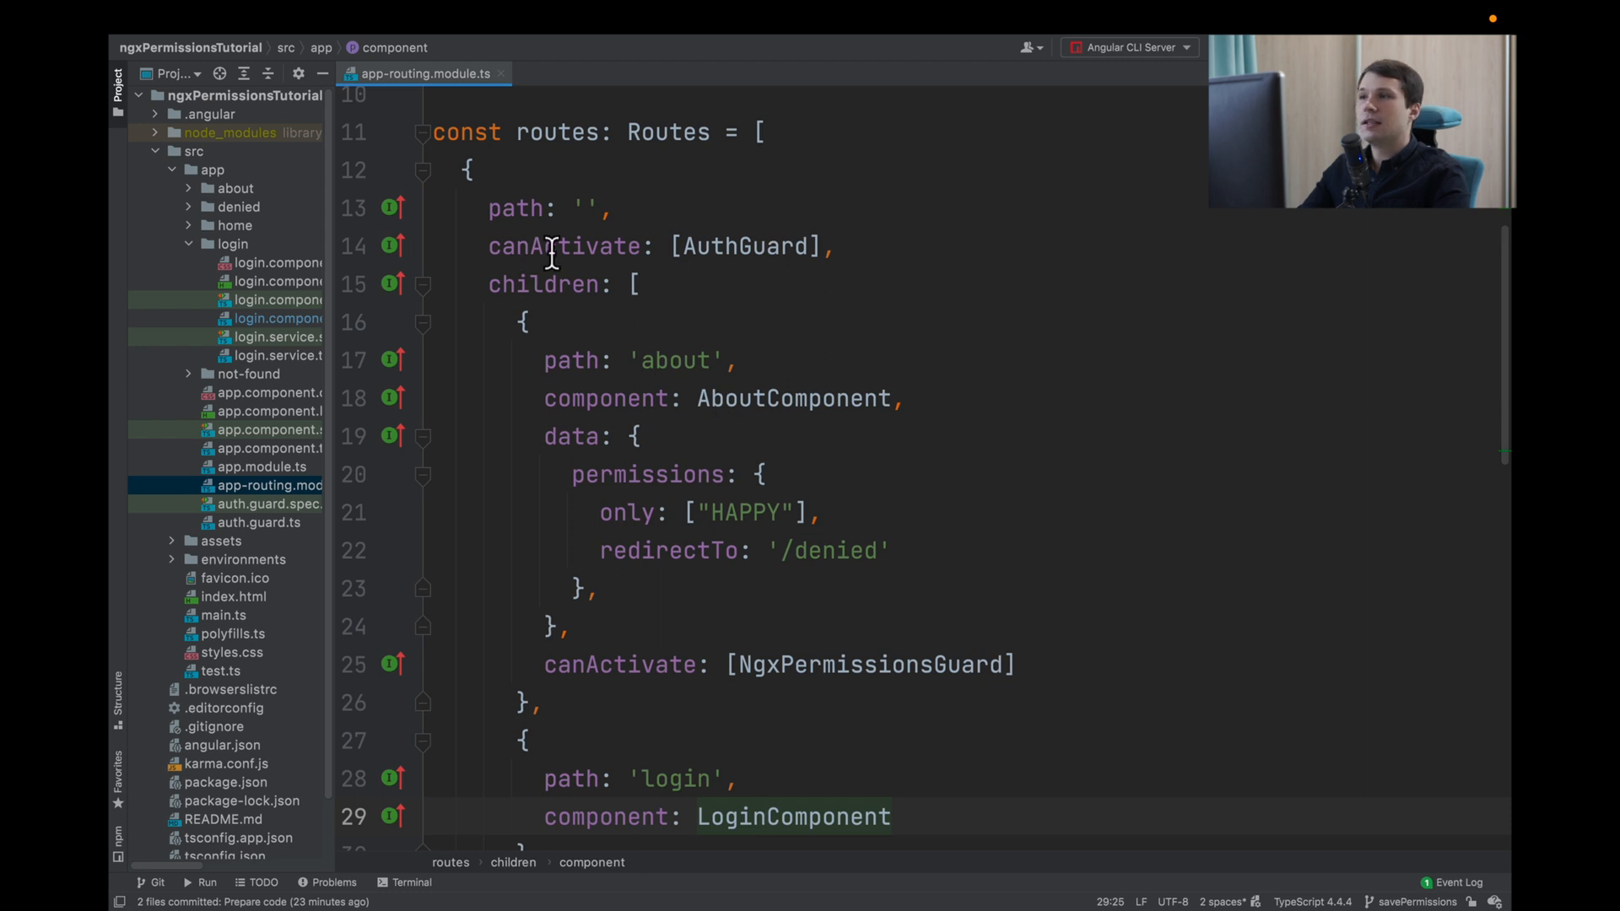
pyautogui.moveTo(615, 563)
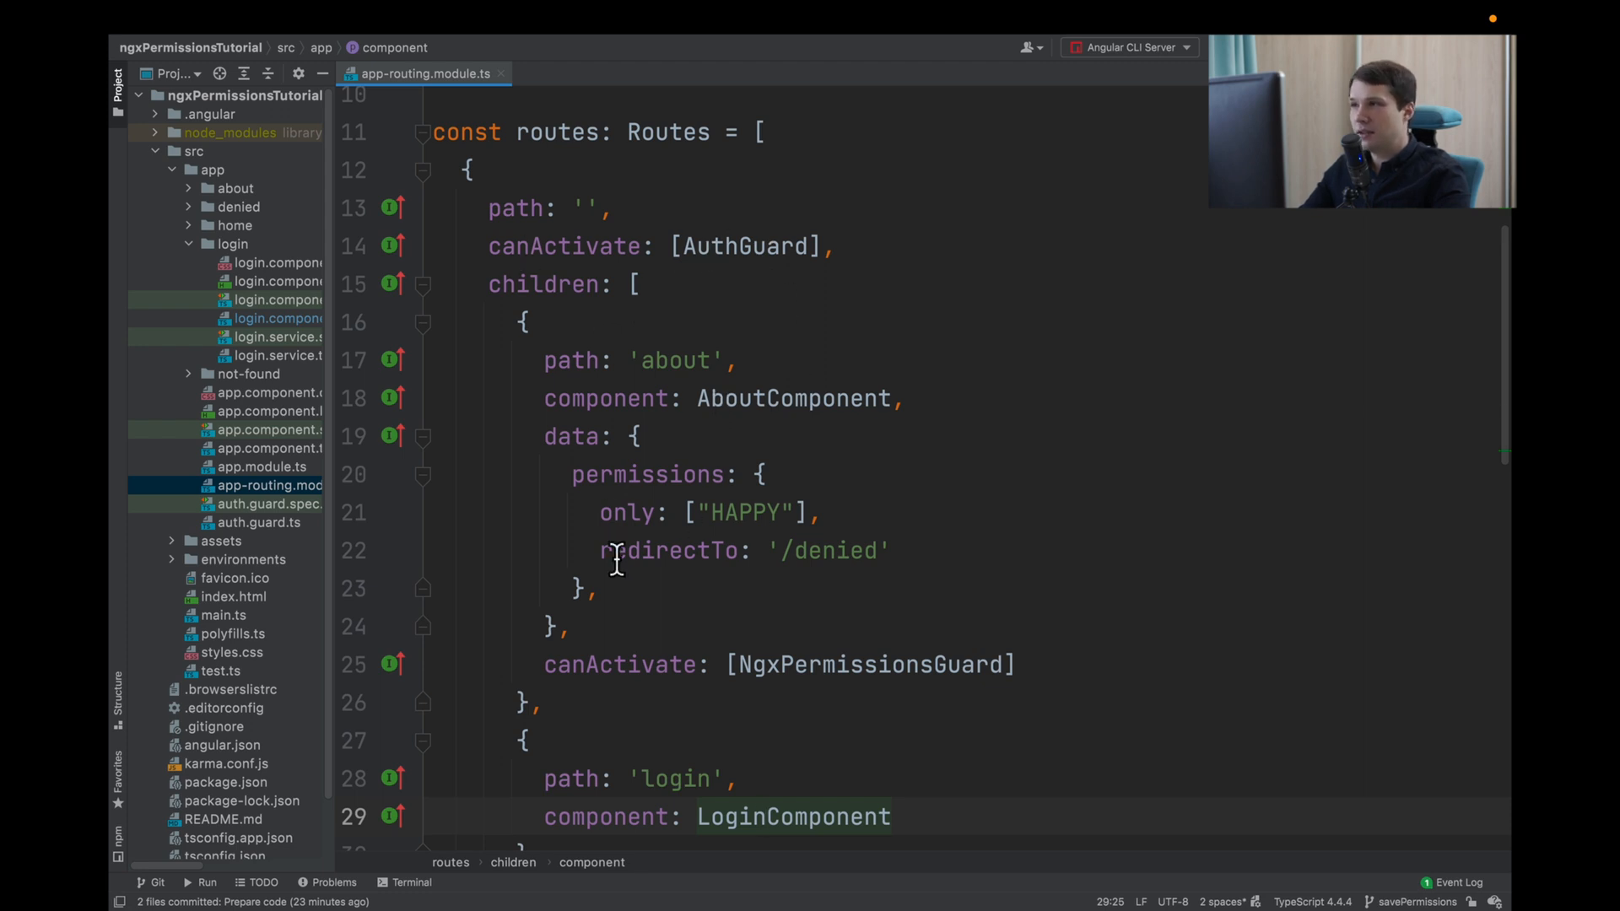
pyautogui.moveTo(640, 474)
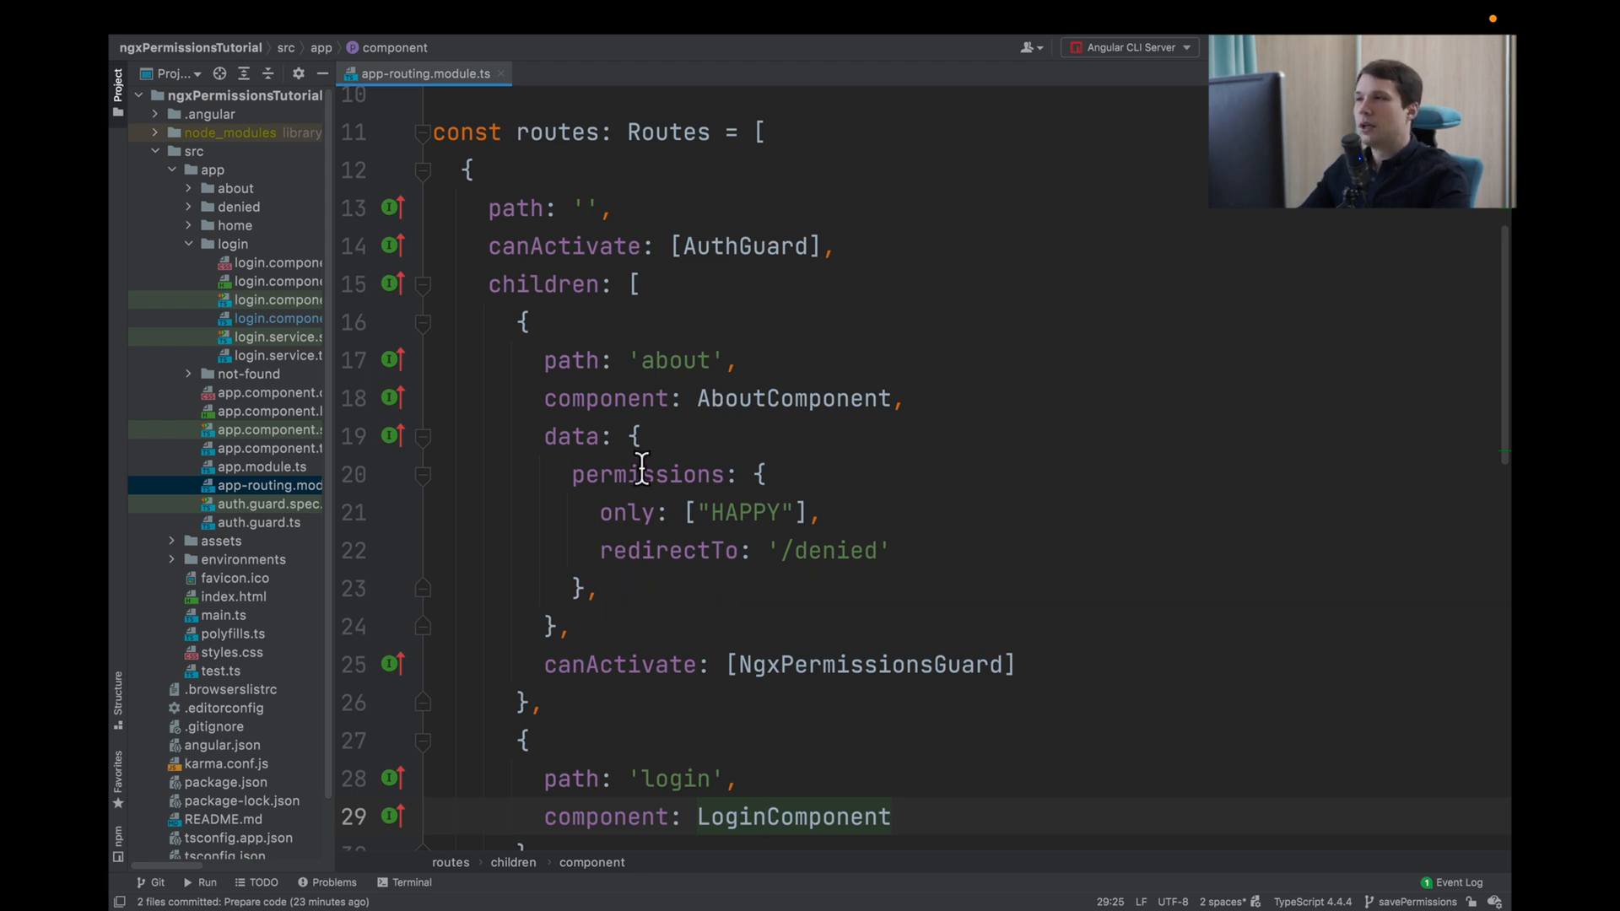
pyautogui.click(259, 521)
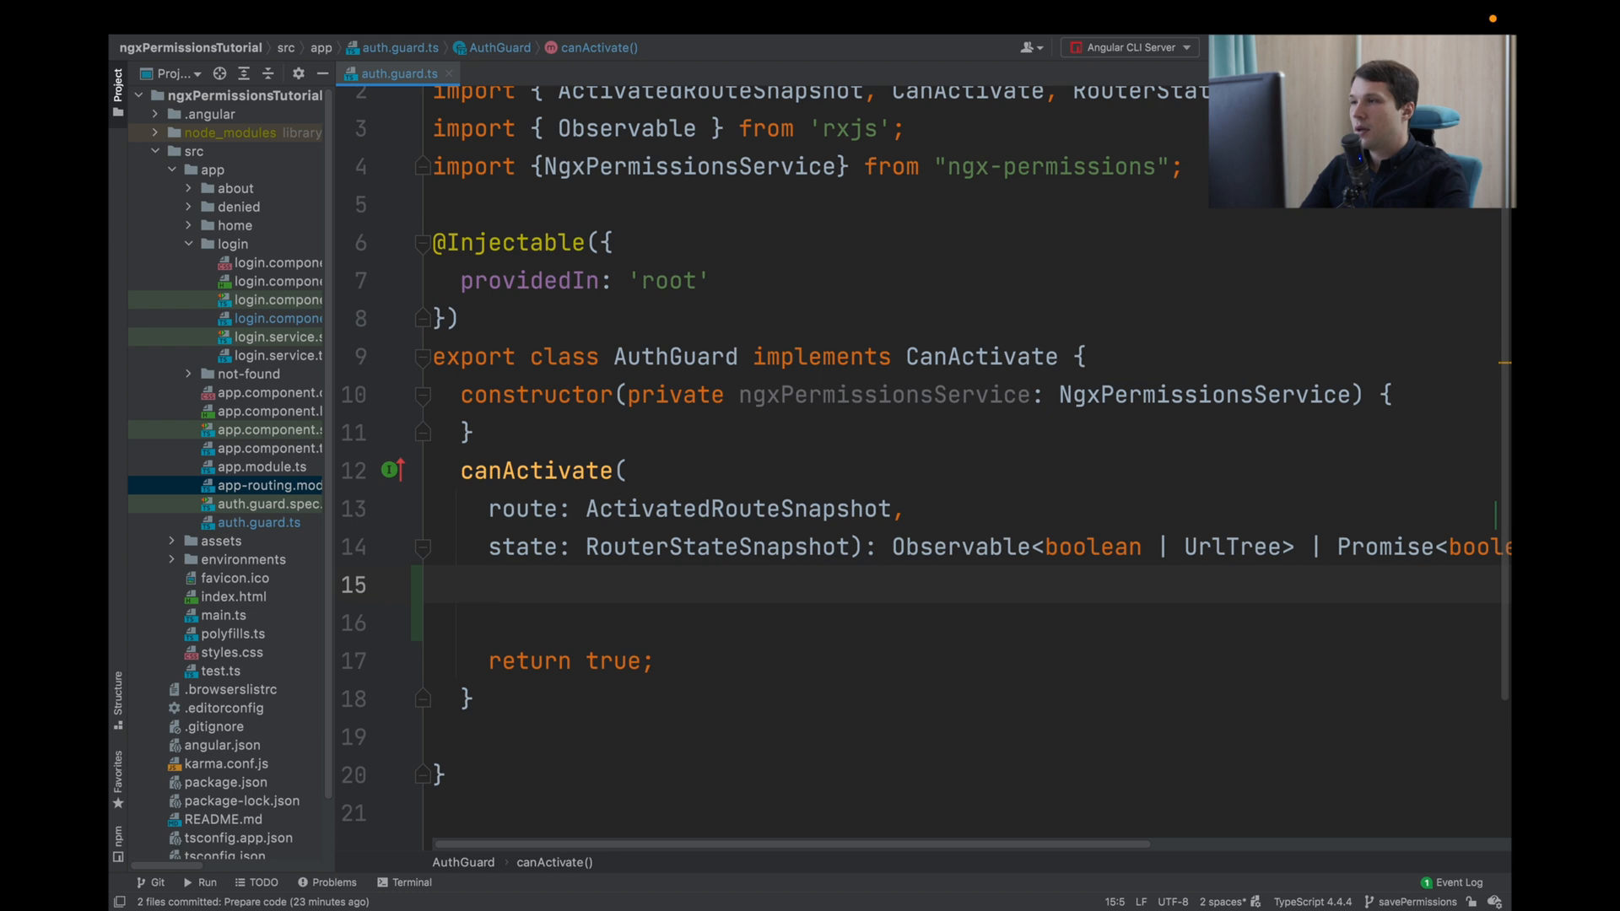
pyautogui.moveTo(814, 401)
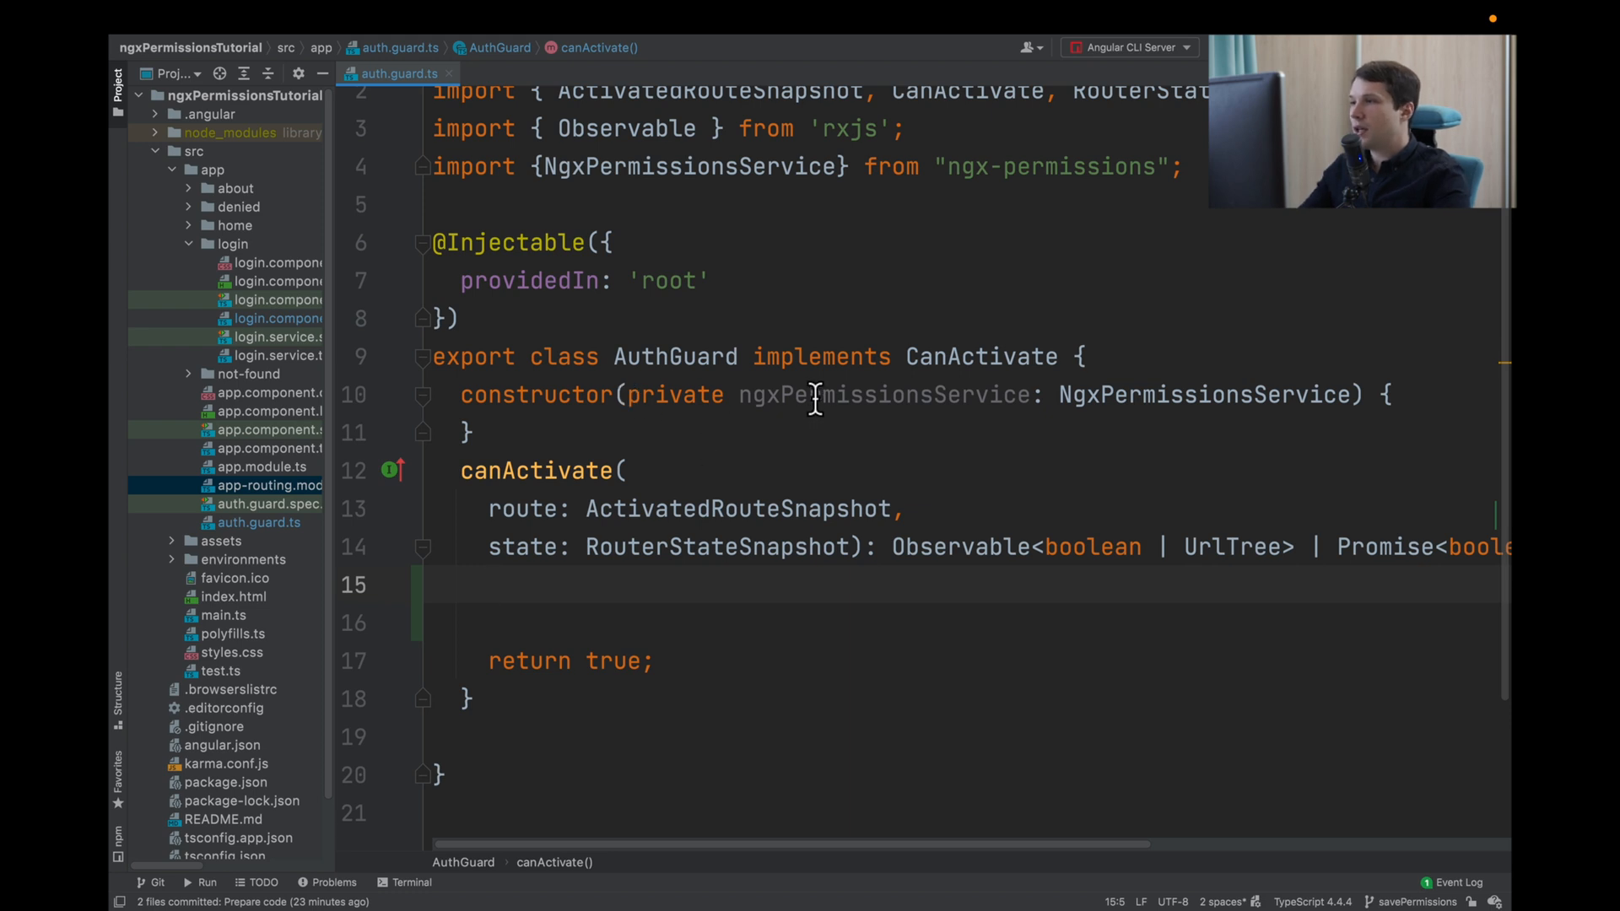
pyautogui.moveTo(723, 547)
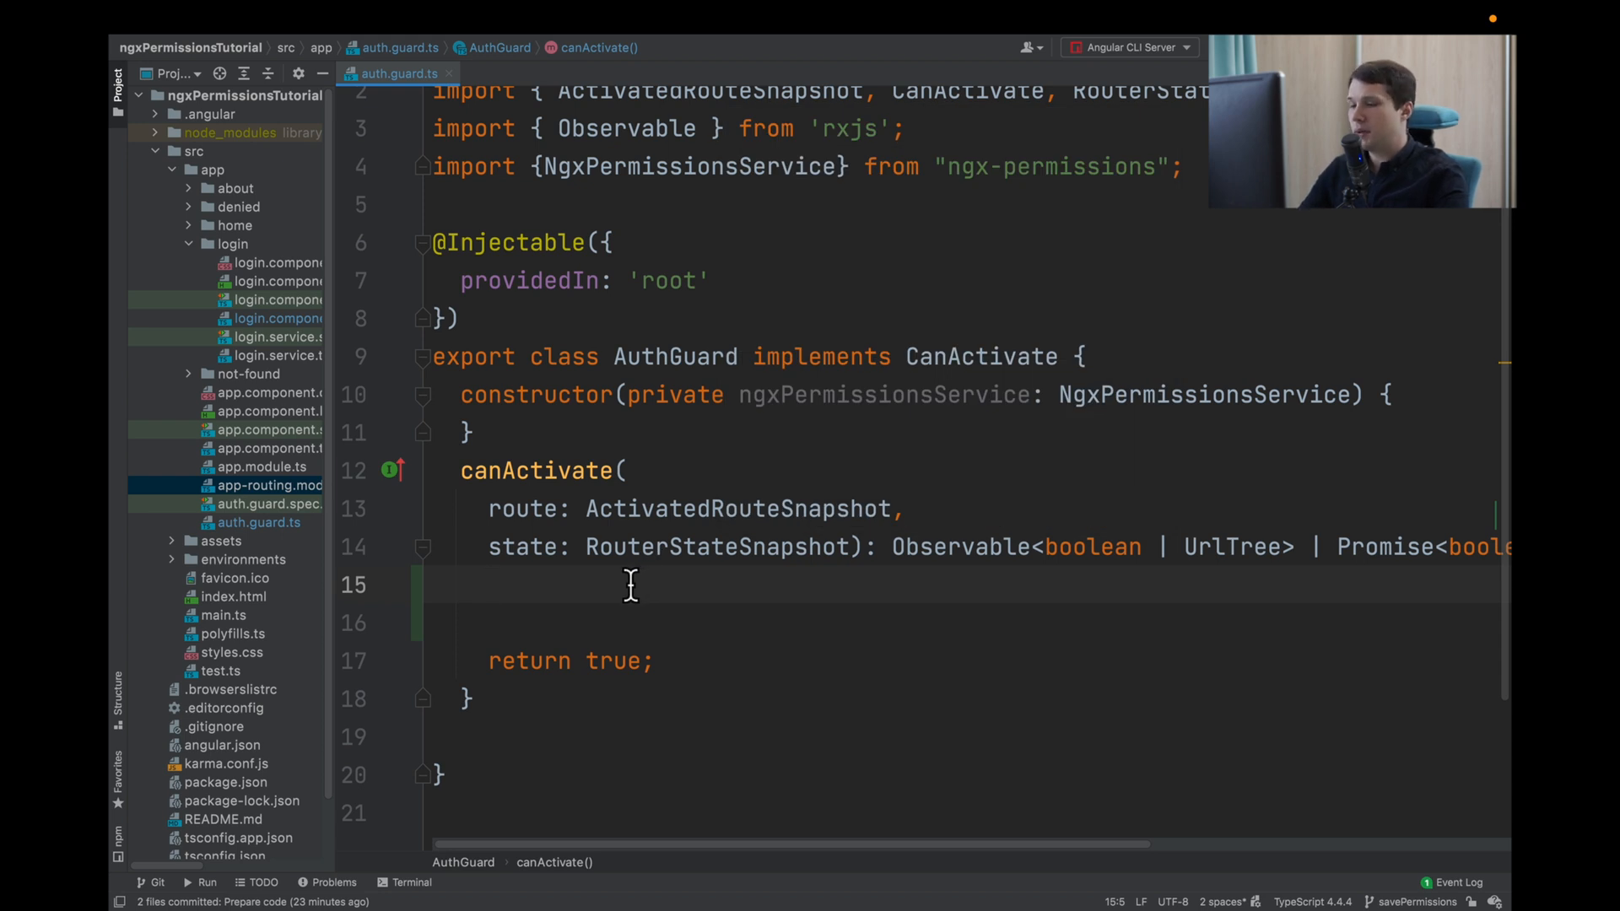
# - Type 'const permissions = localStorage.' on canActivate's empty line
pyautogui.write('const permi')
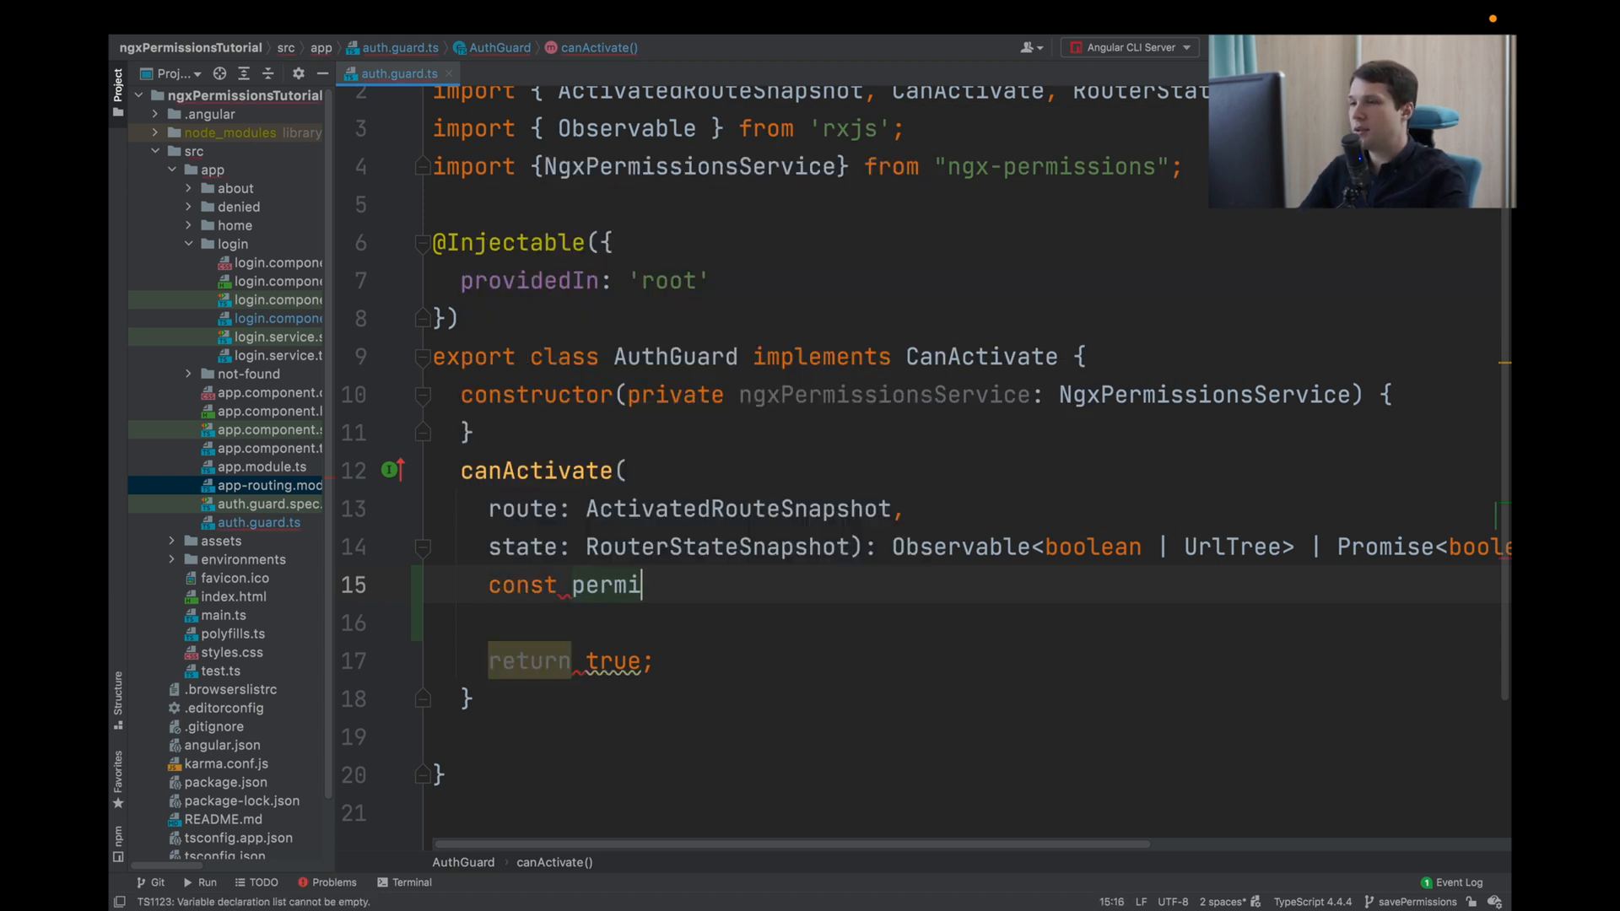
pyautogui.write('ssions =')
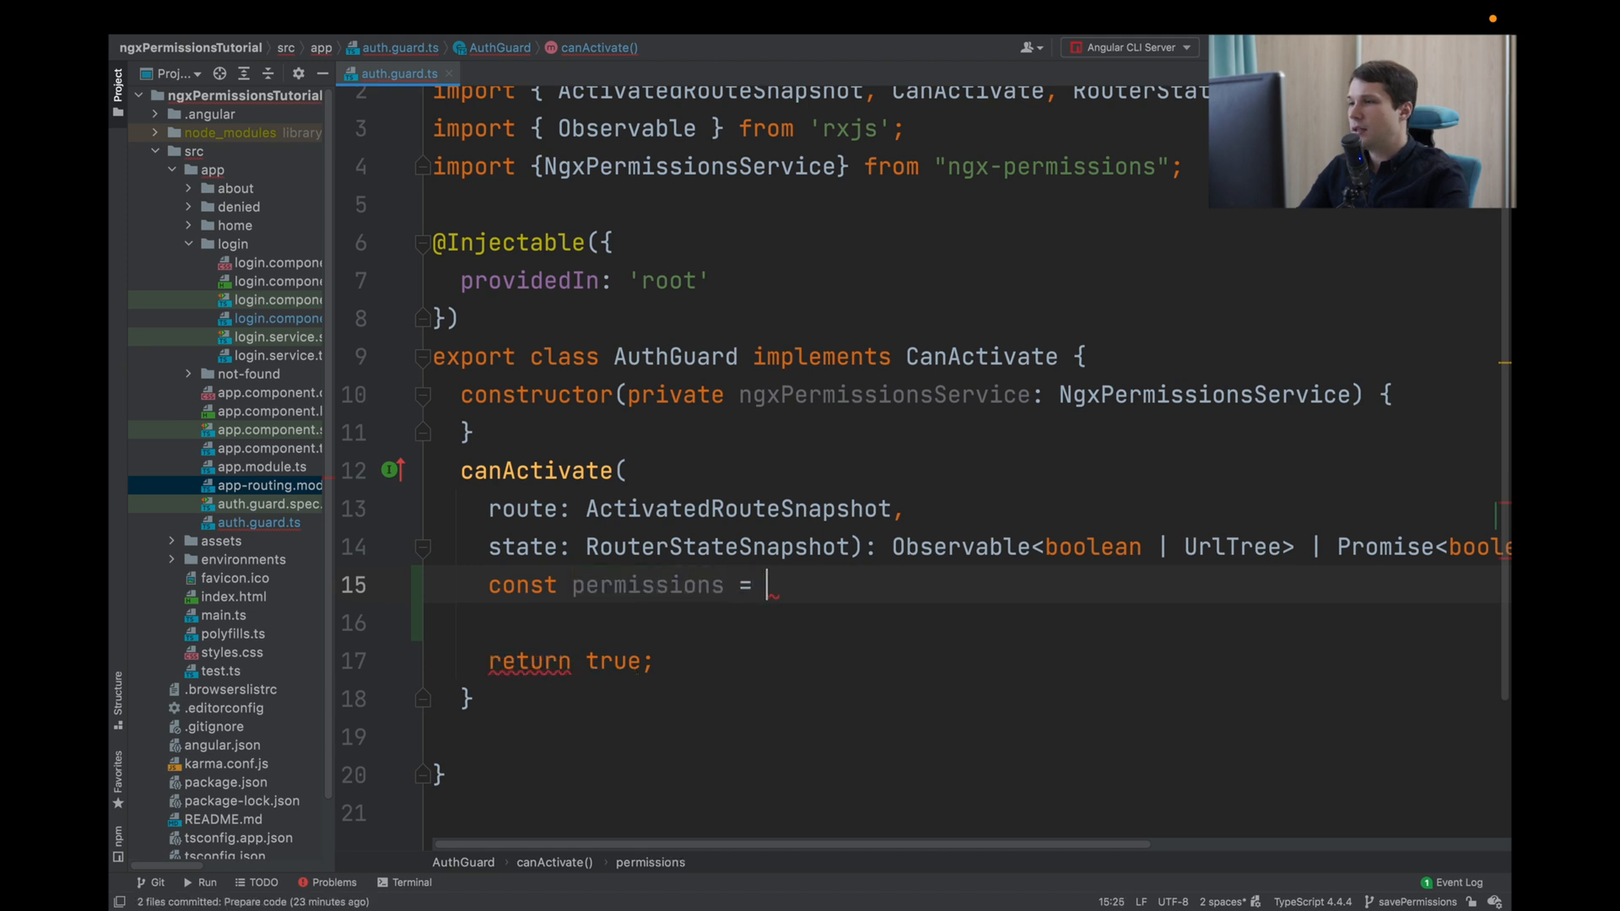
pyautogui.write("localStorage.getItem('")
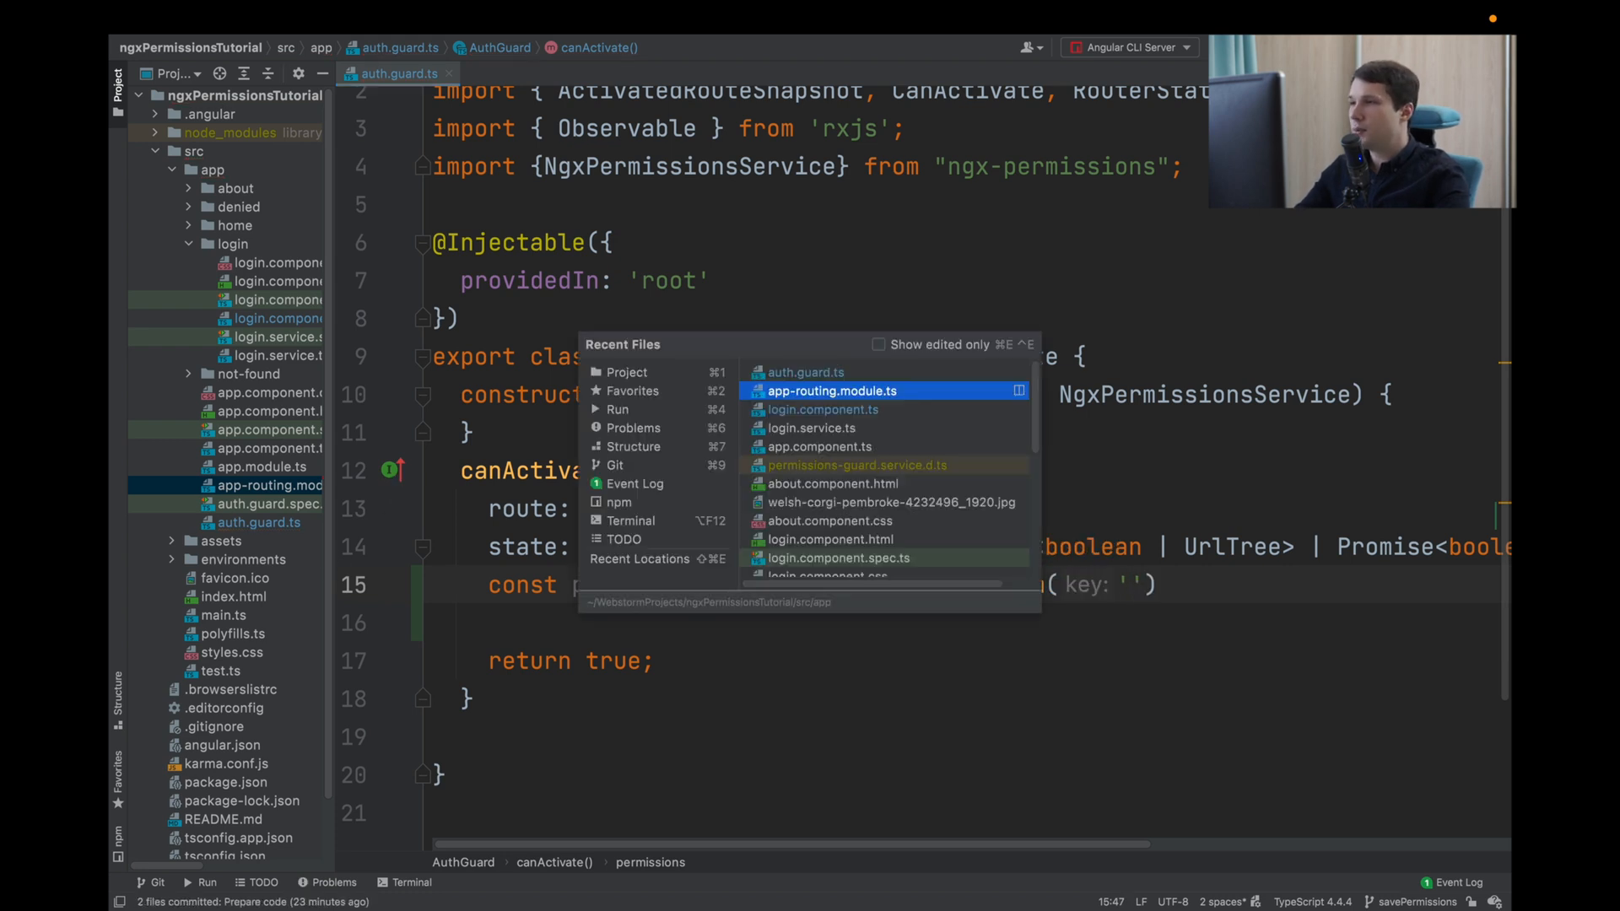
# - Copy the 'app.ngx-permissions' key from login.component.ts into the guard's getItem() call
pyautogui.click(823, 409)
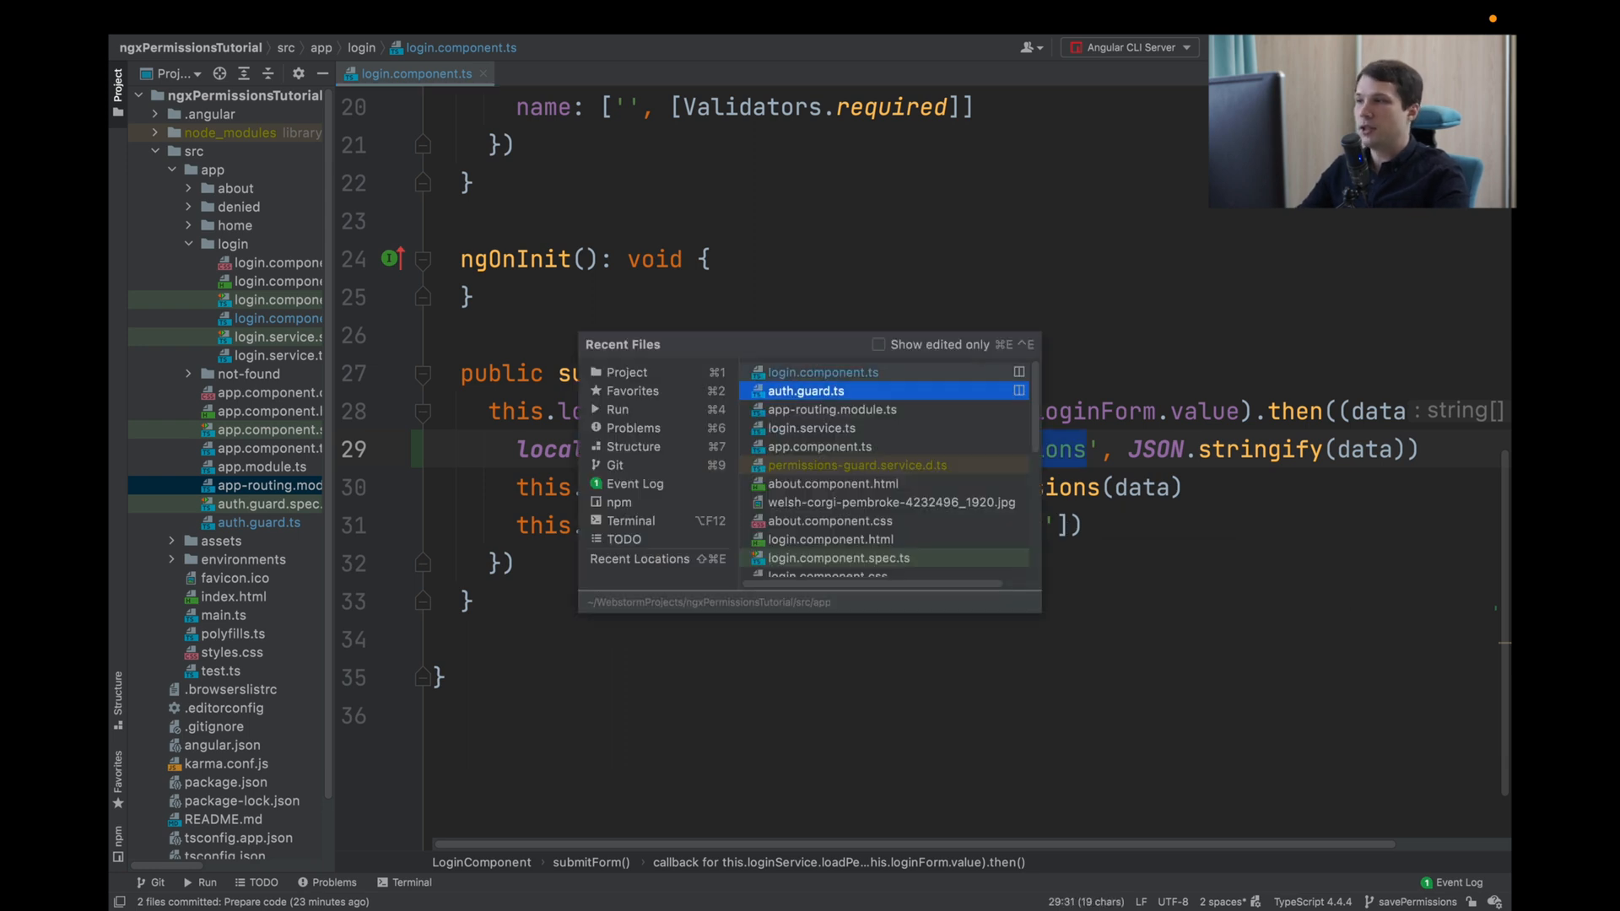
pyautogui.click(807, 391)
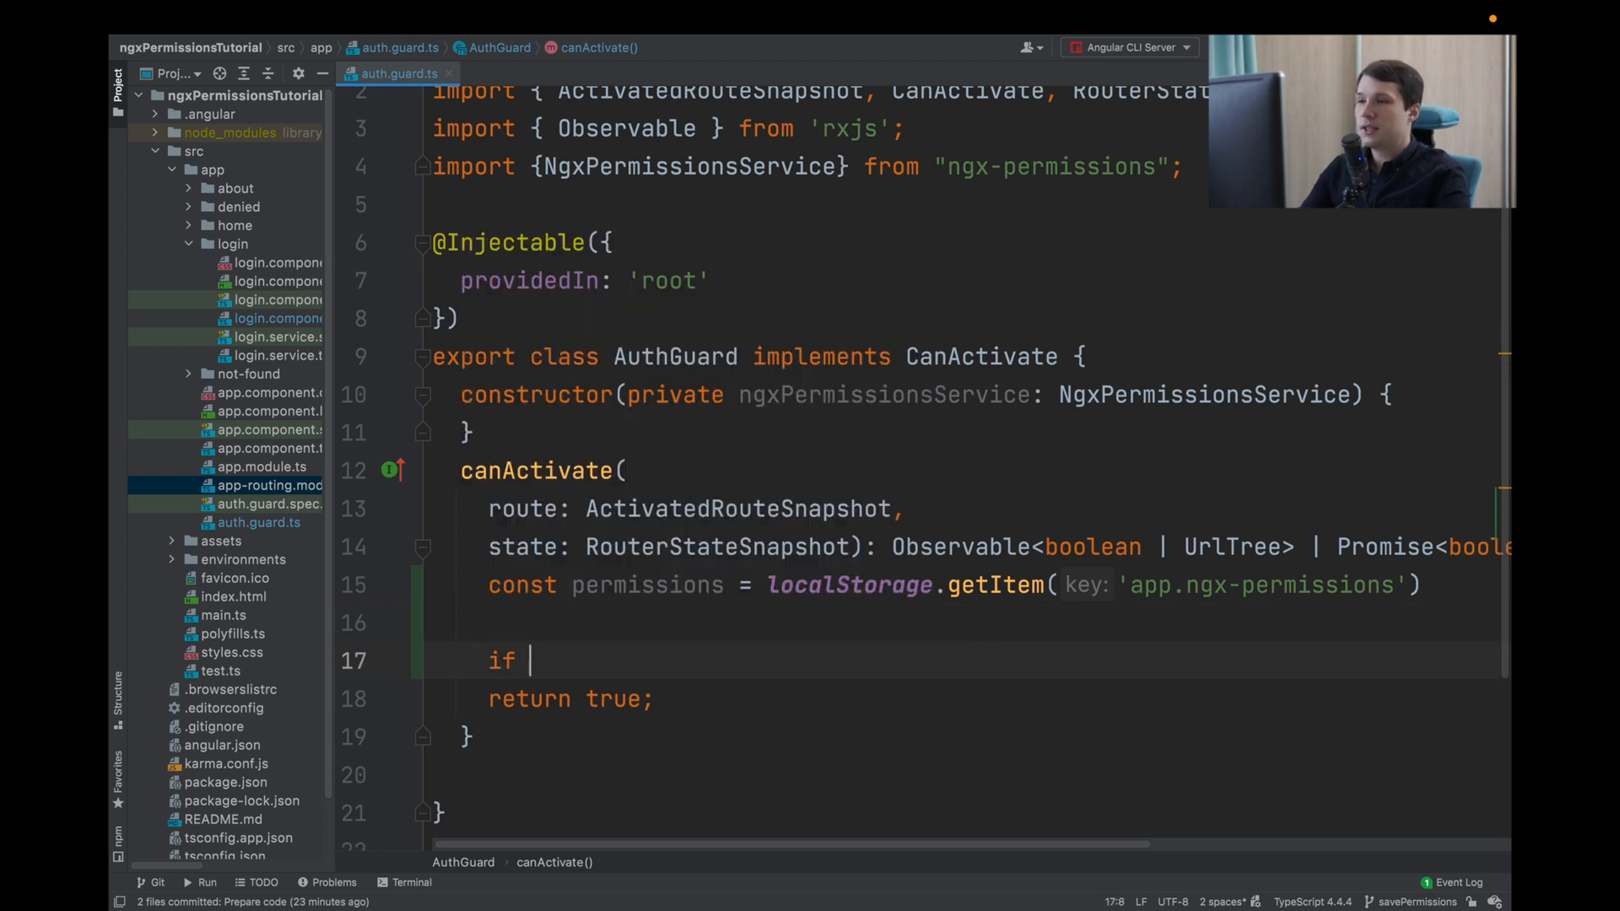
# - Add if (permissions) calling this.ngxPermissionsService.loadPermissions(JSON.parse(permissions))
pyautogui.write('(permissions)')
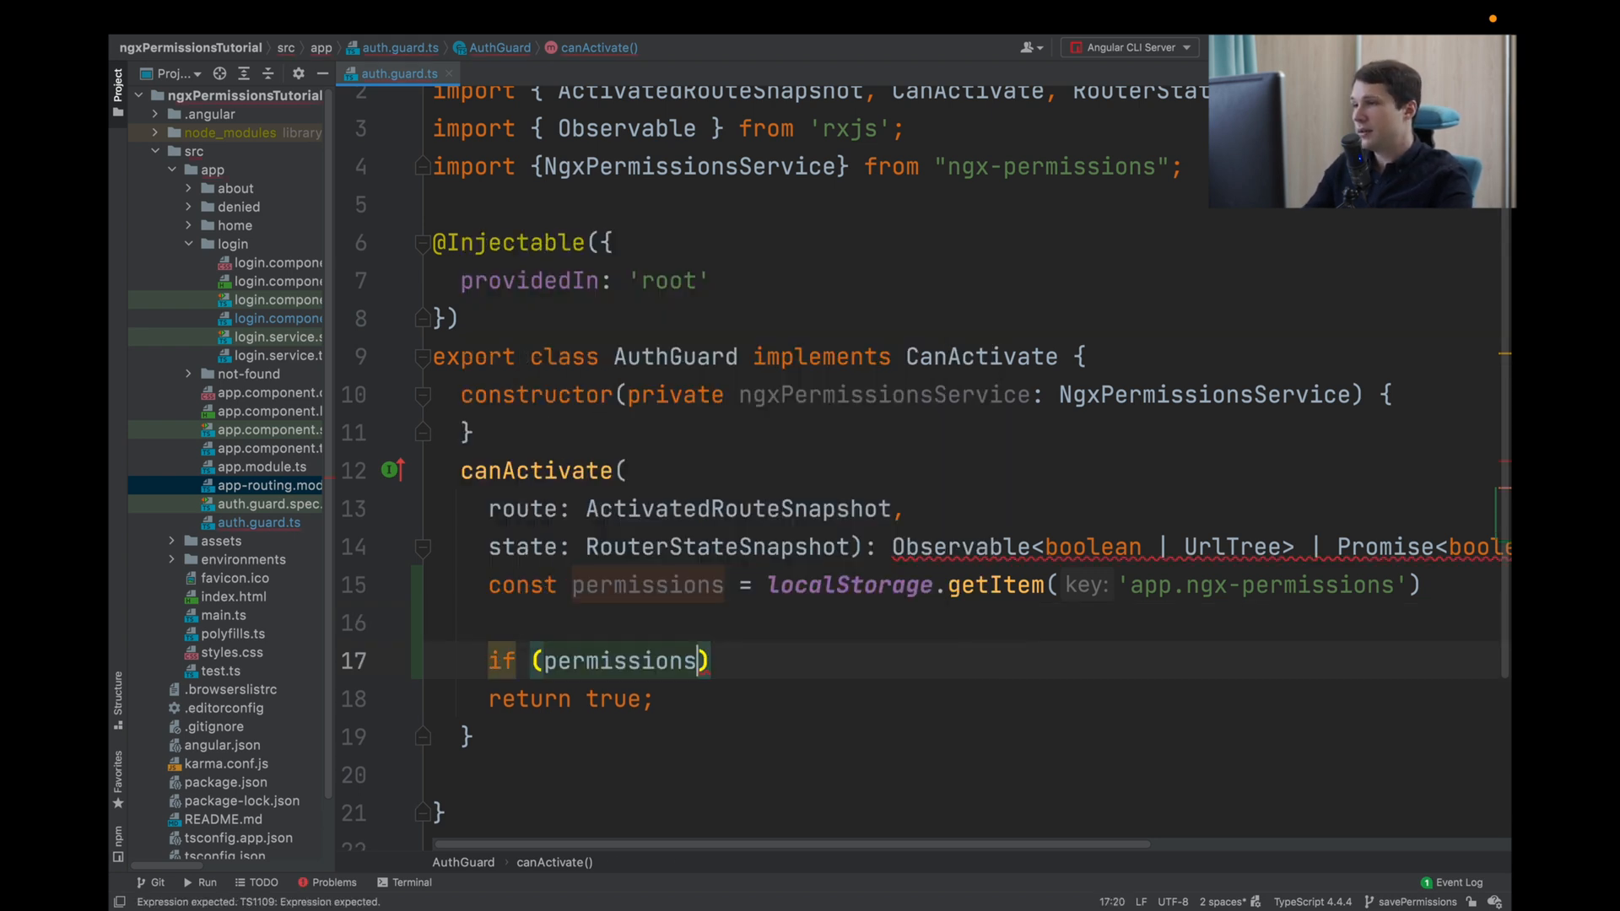
pyautogui.write('{')
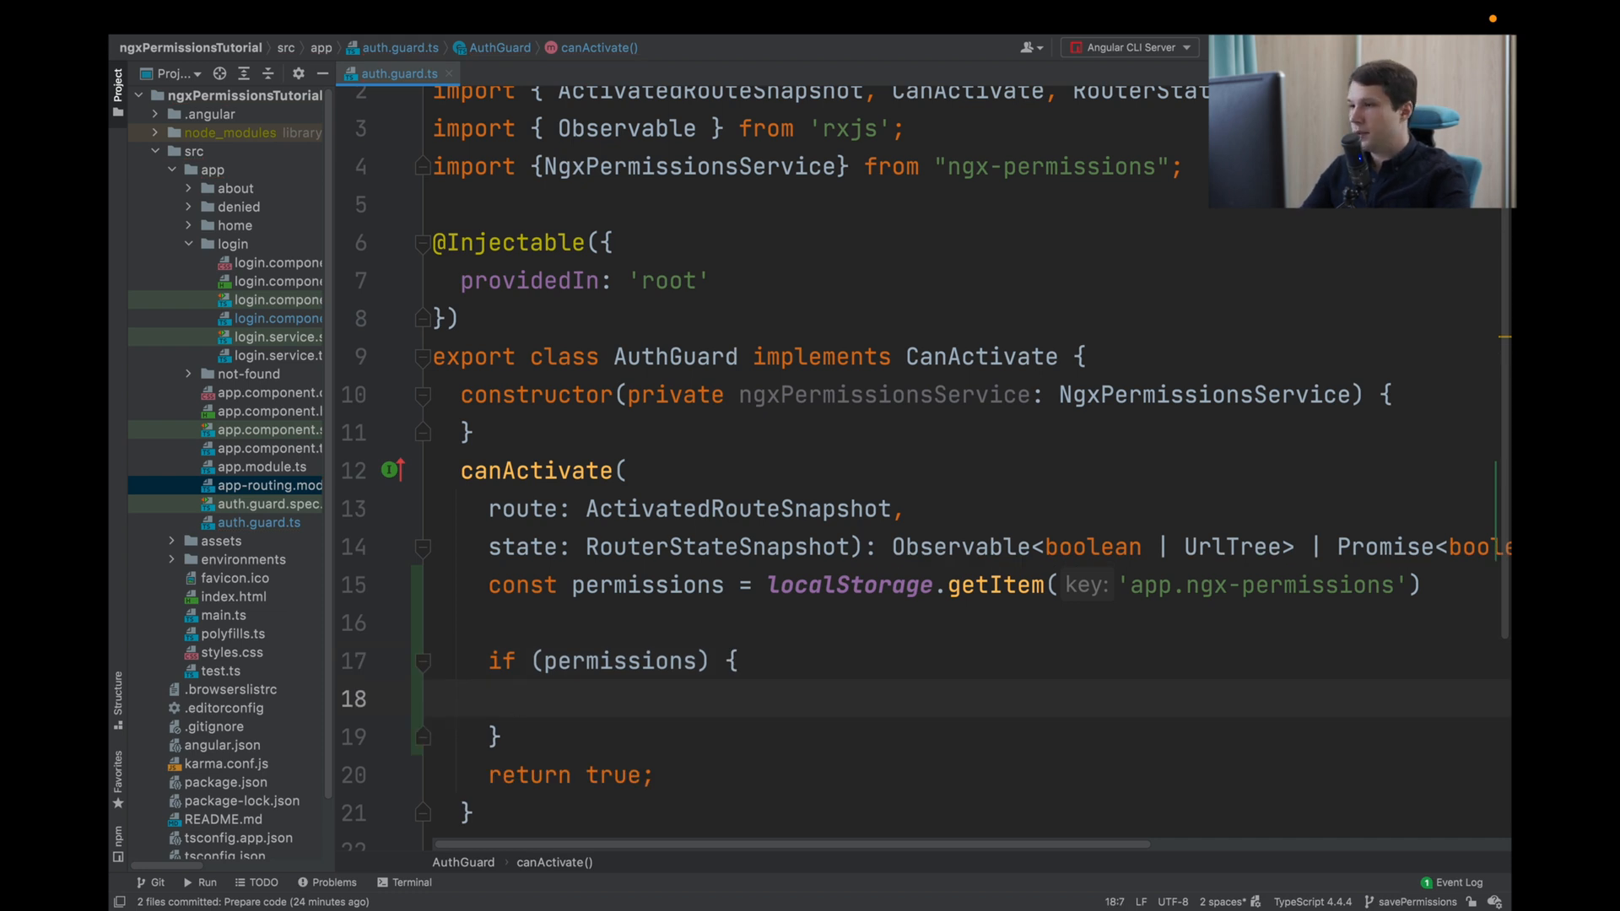
pyautogui.write('th')
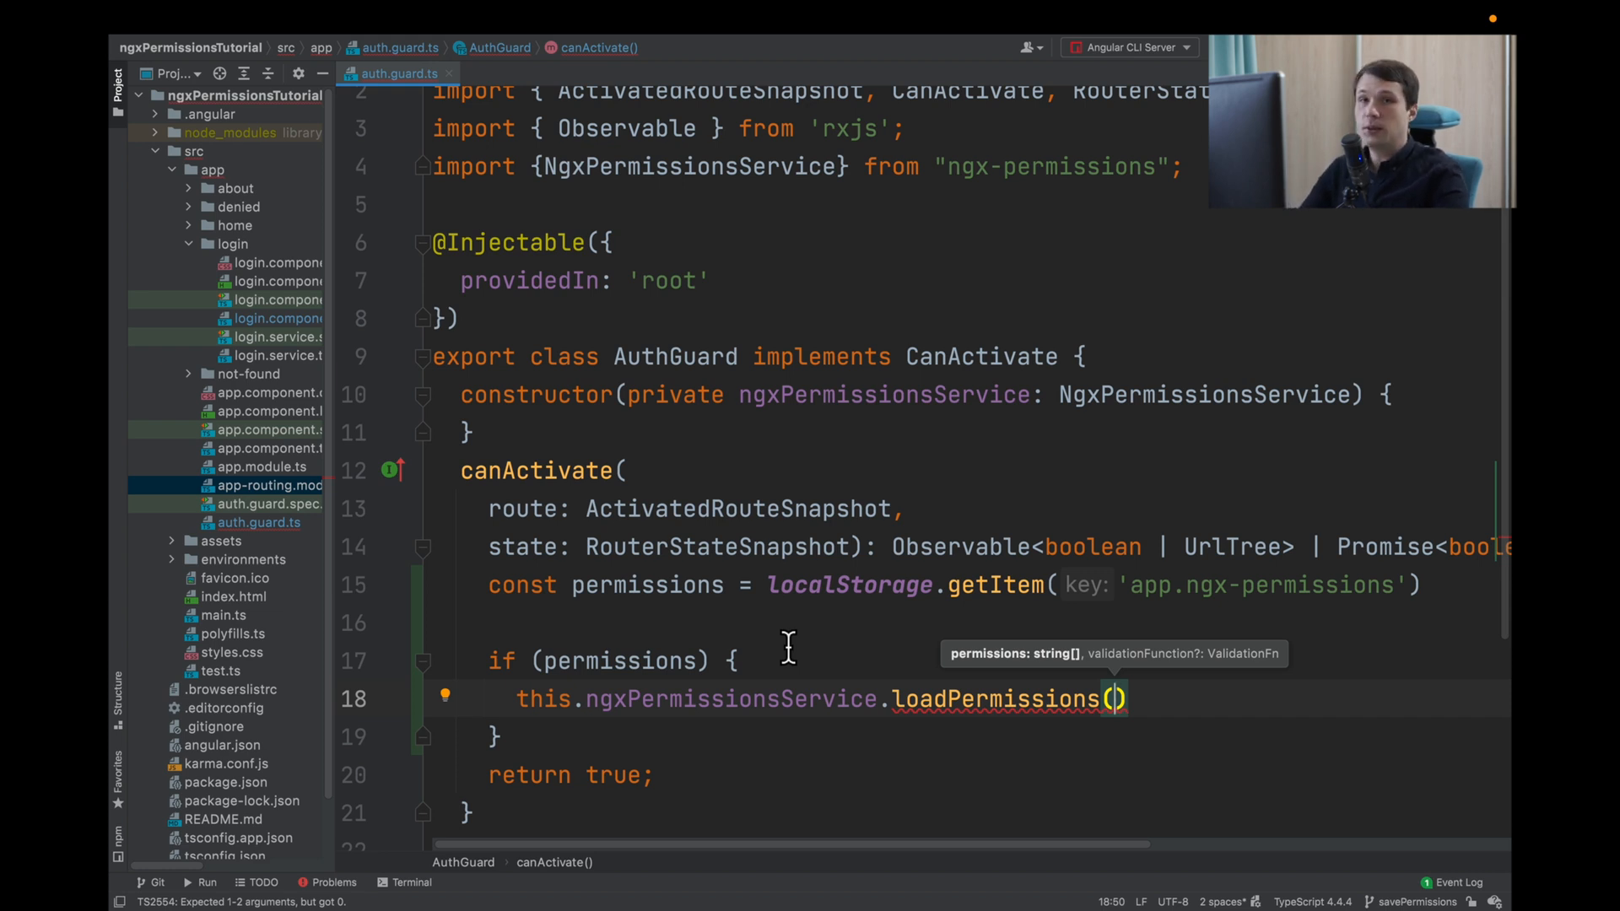
pyautogui.write('J')
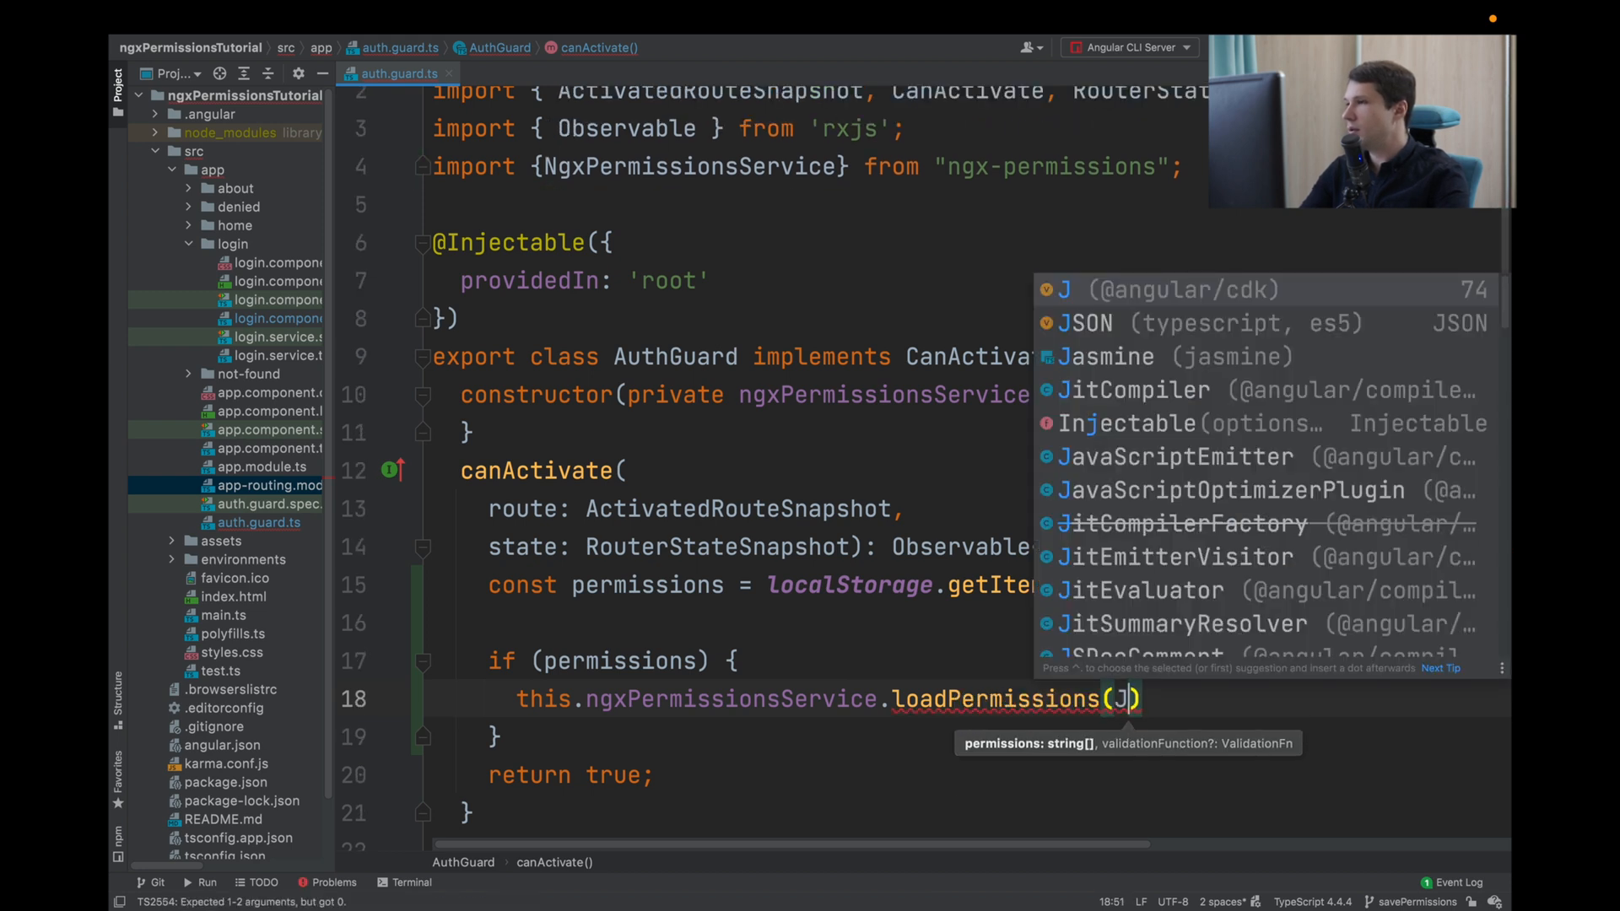
pyautogui.write('SON.')
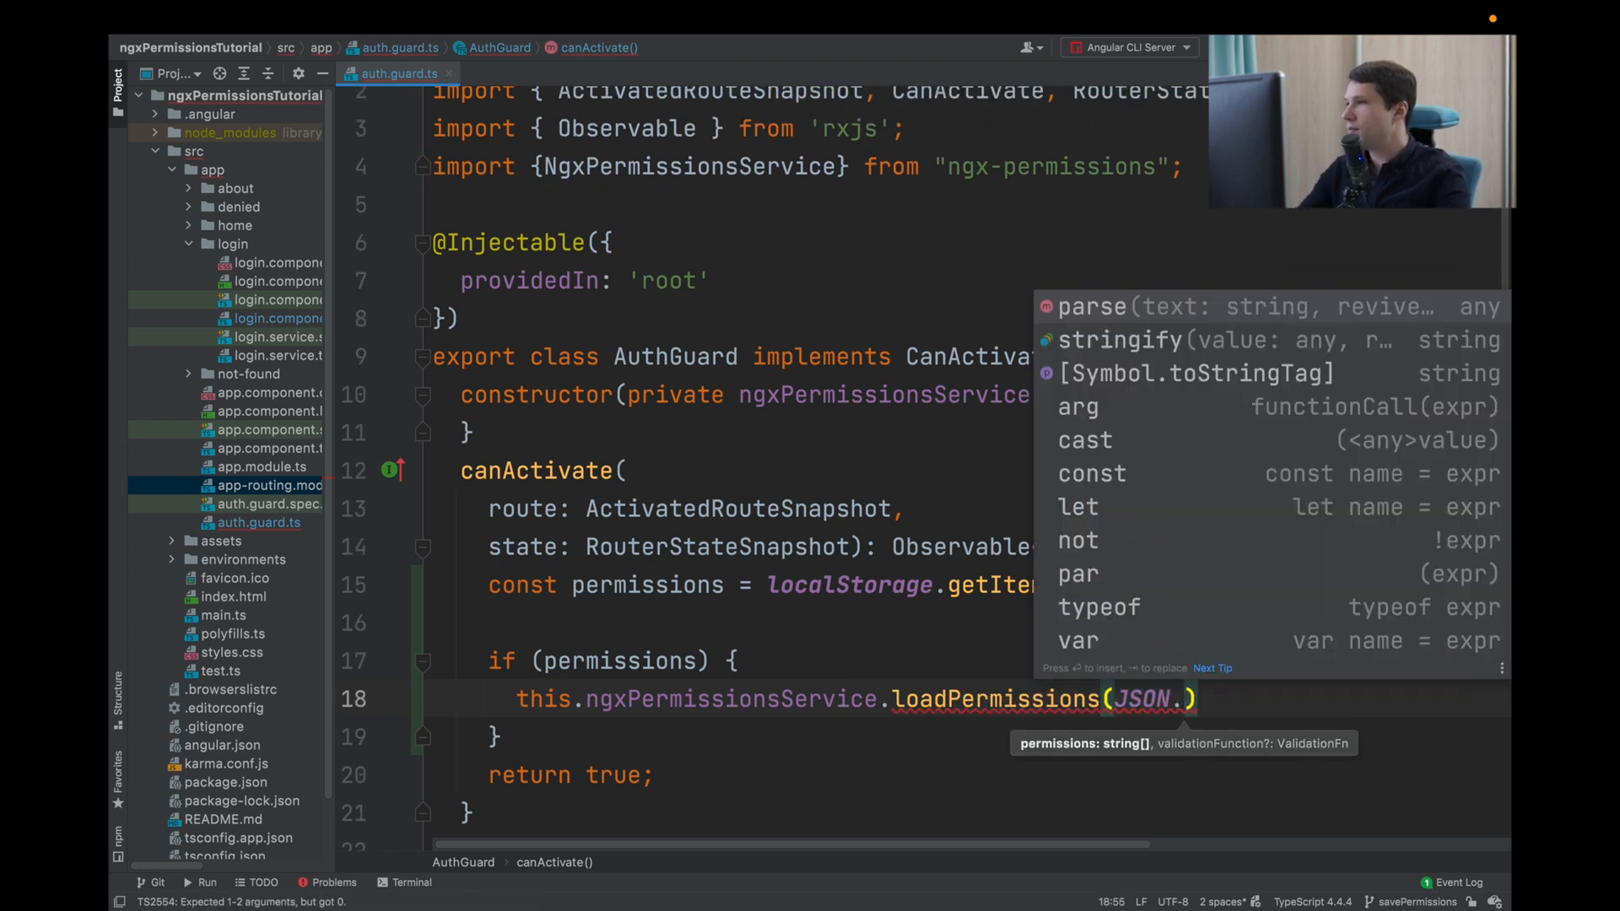
pyautogui.write('parse(p')
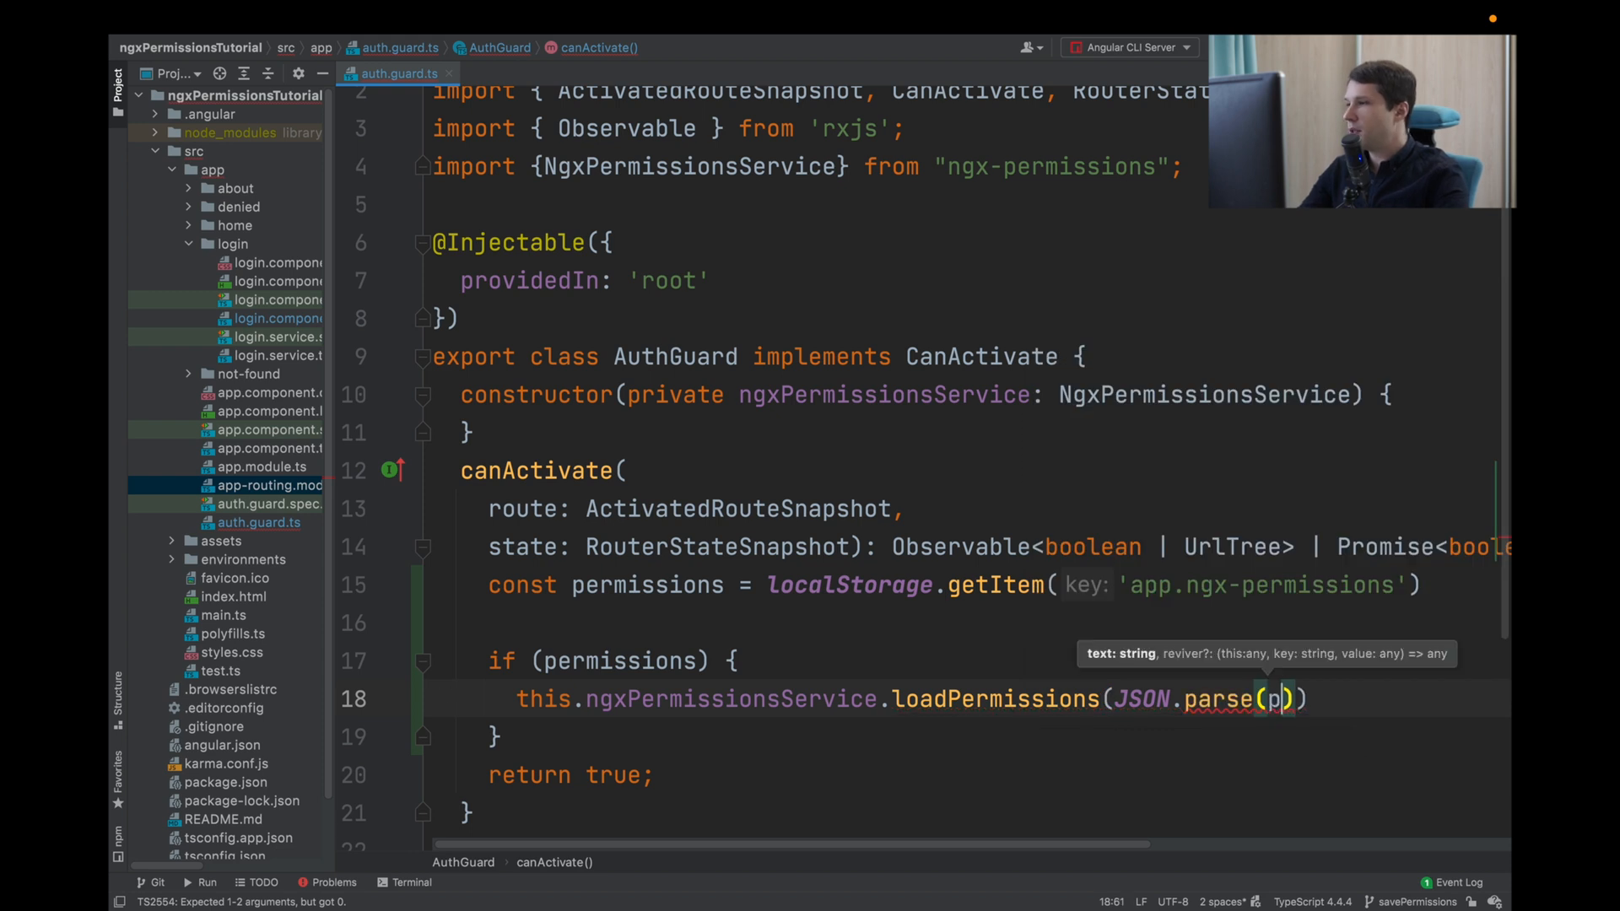
pyautogui.write('ermissions')
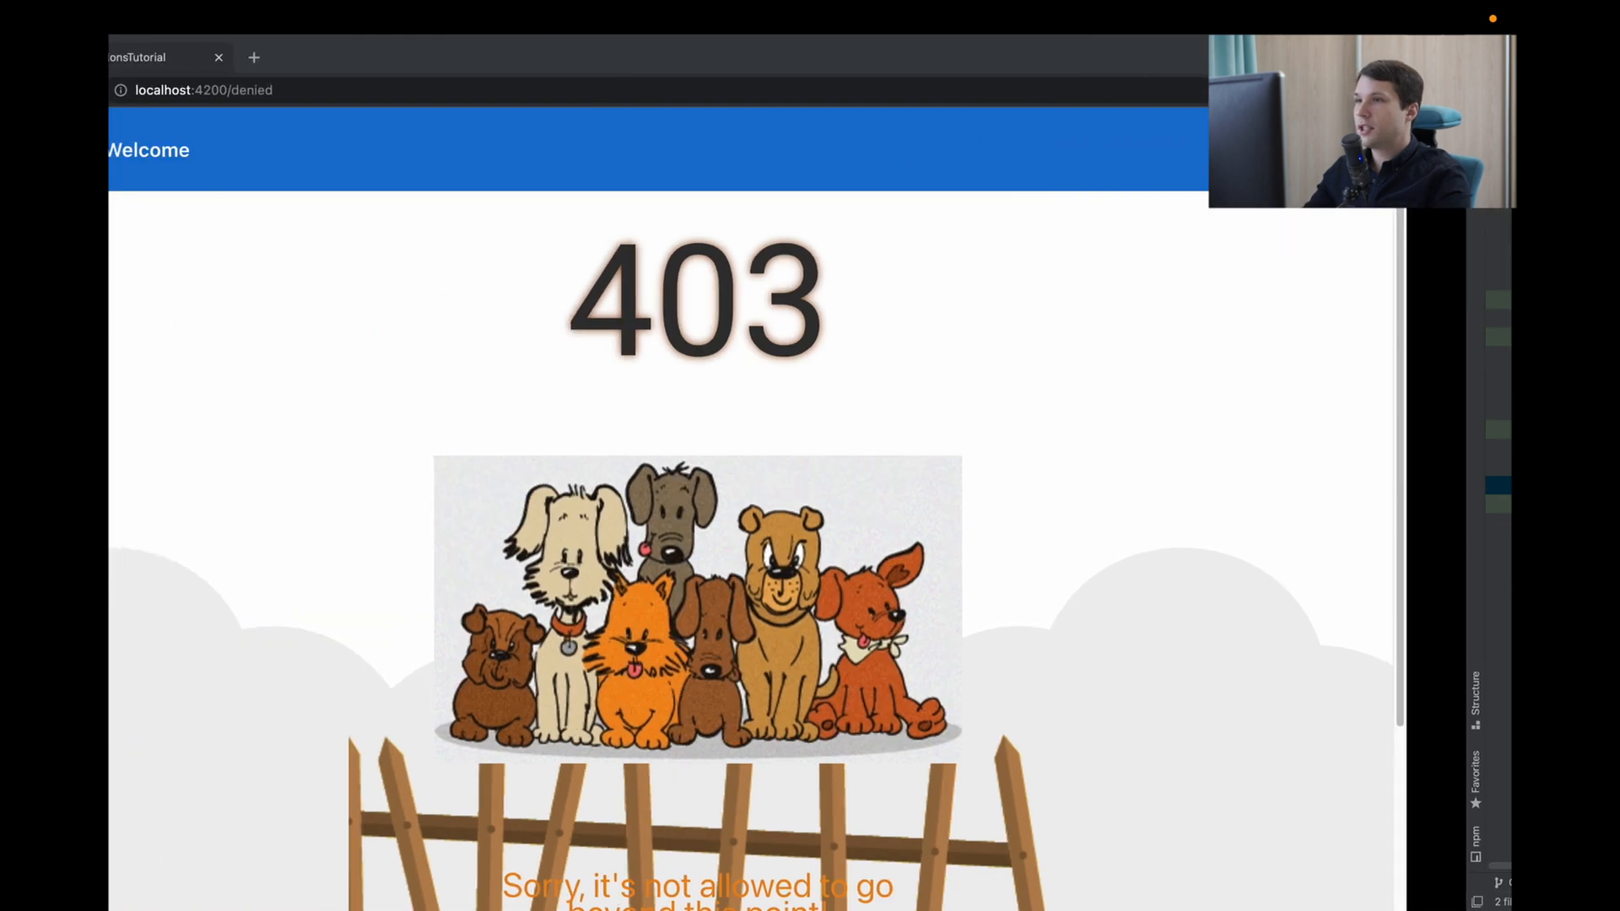
# - Go to the form route, get redirected to login, and submit name 'asdf'
pyautogui.click(351, 91)
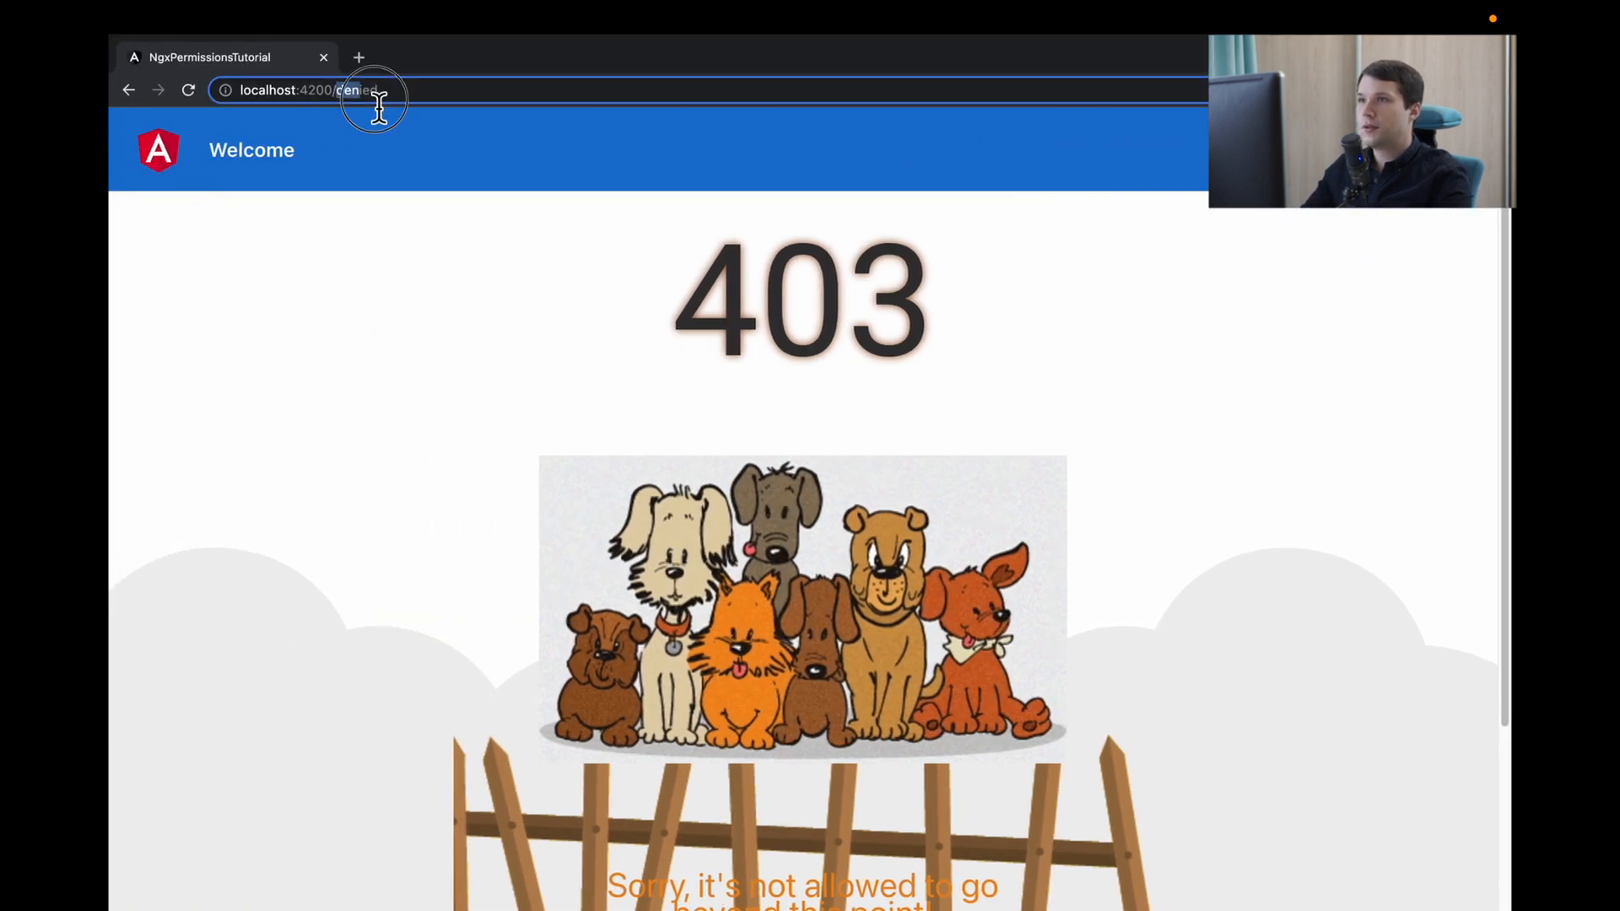
pyautogui.write('form')
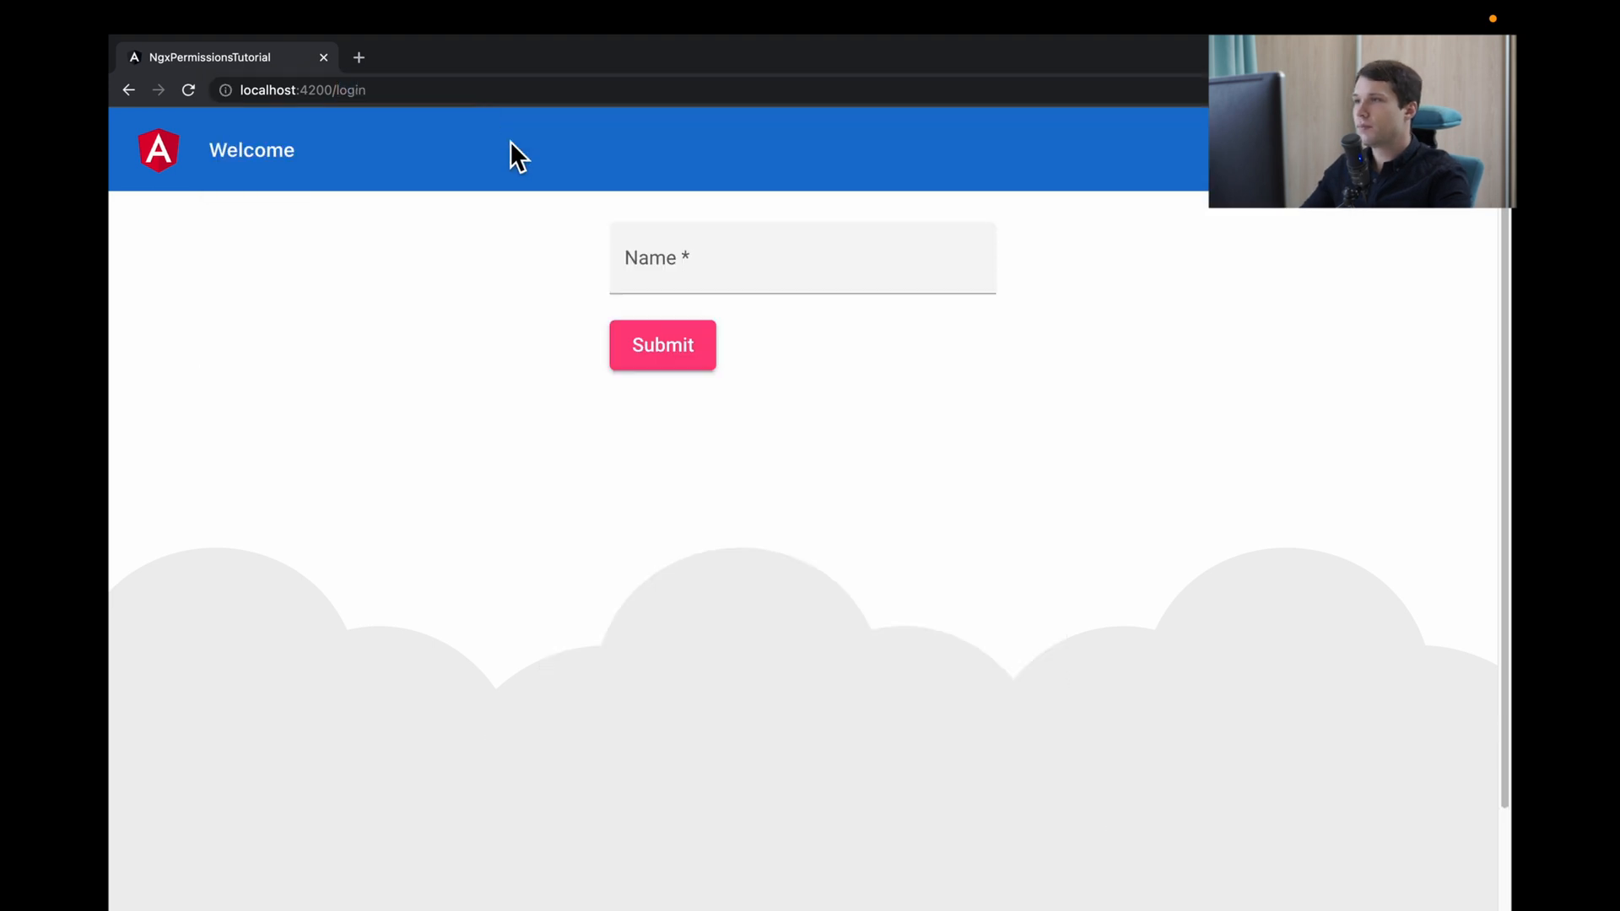
pyautogui.write('asdf')
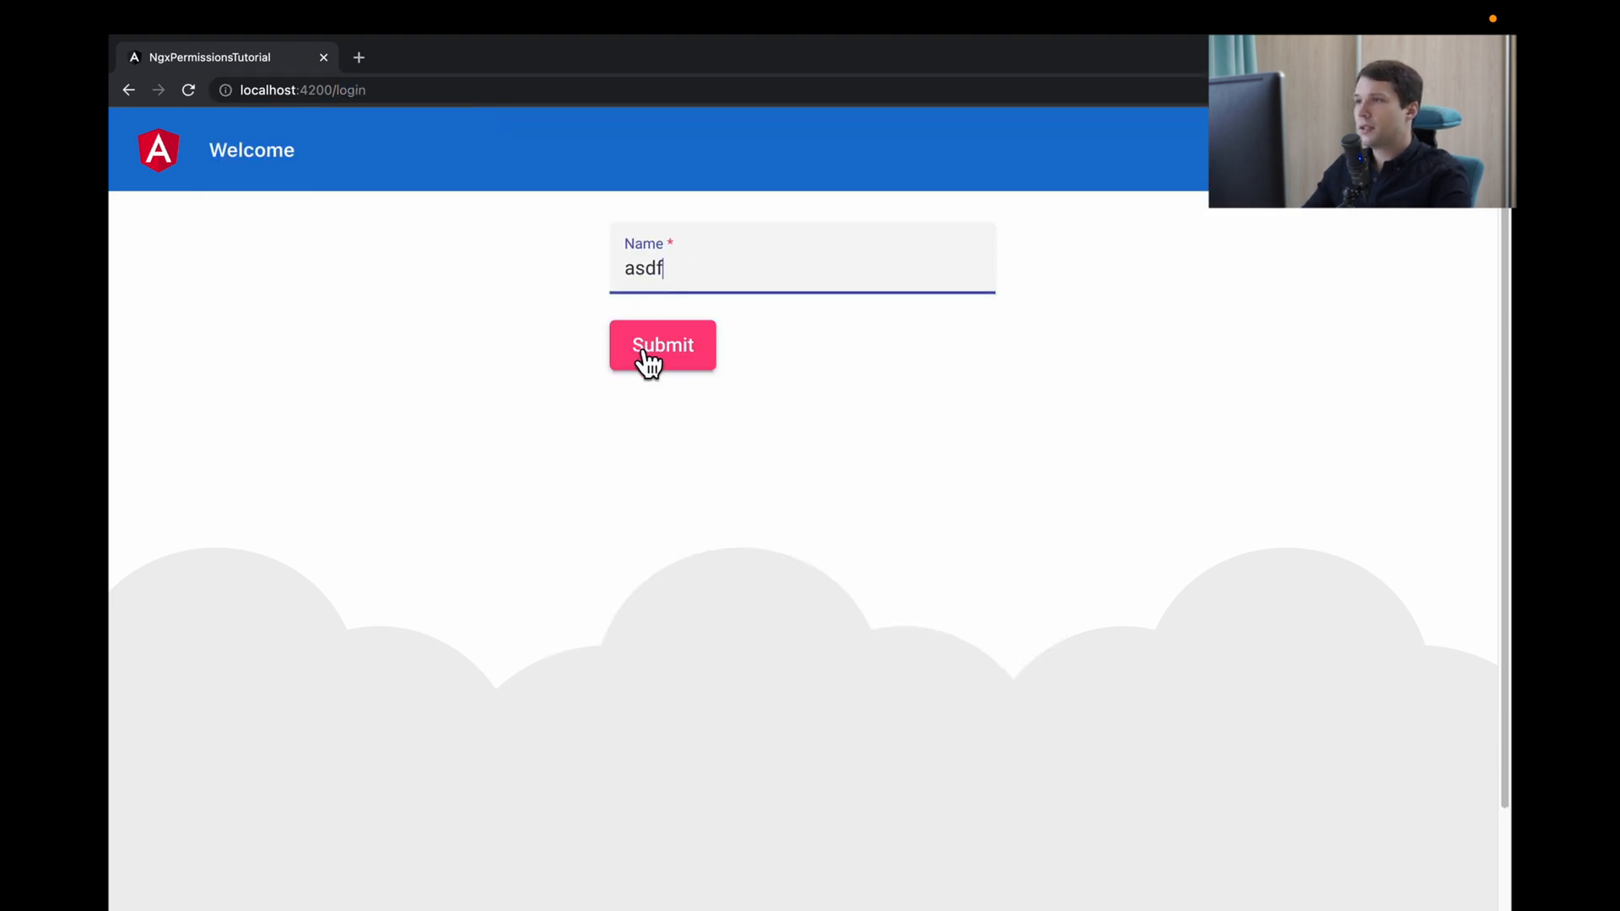
pyautogui.click(661, 345)
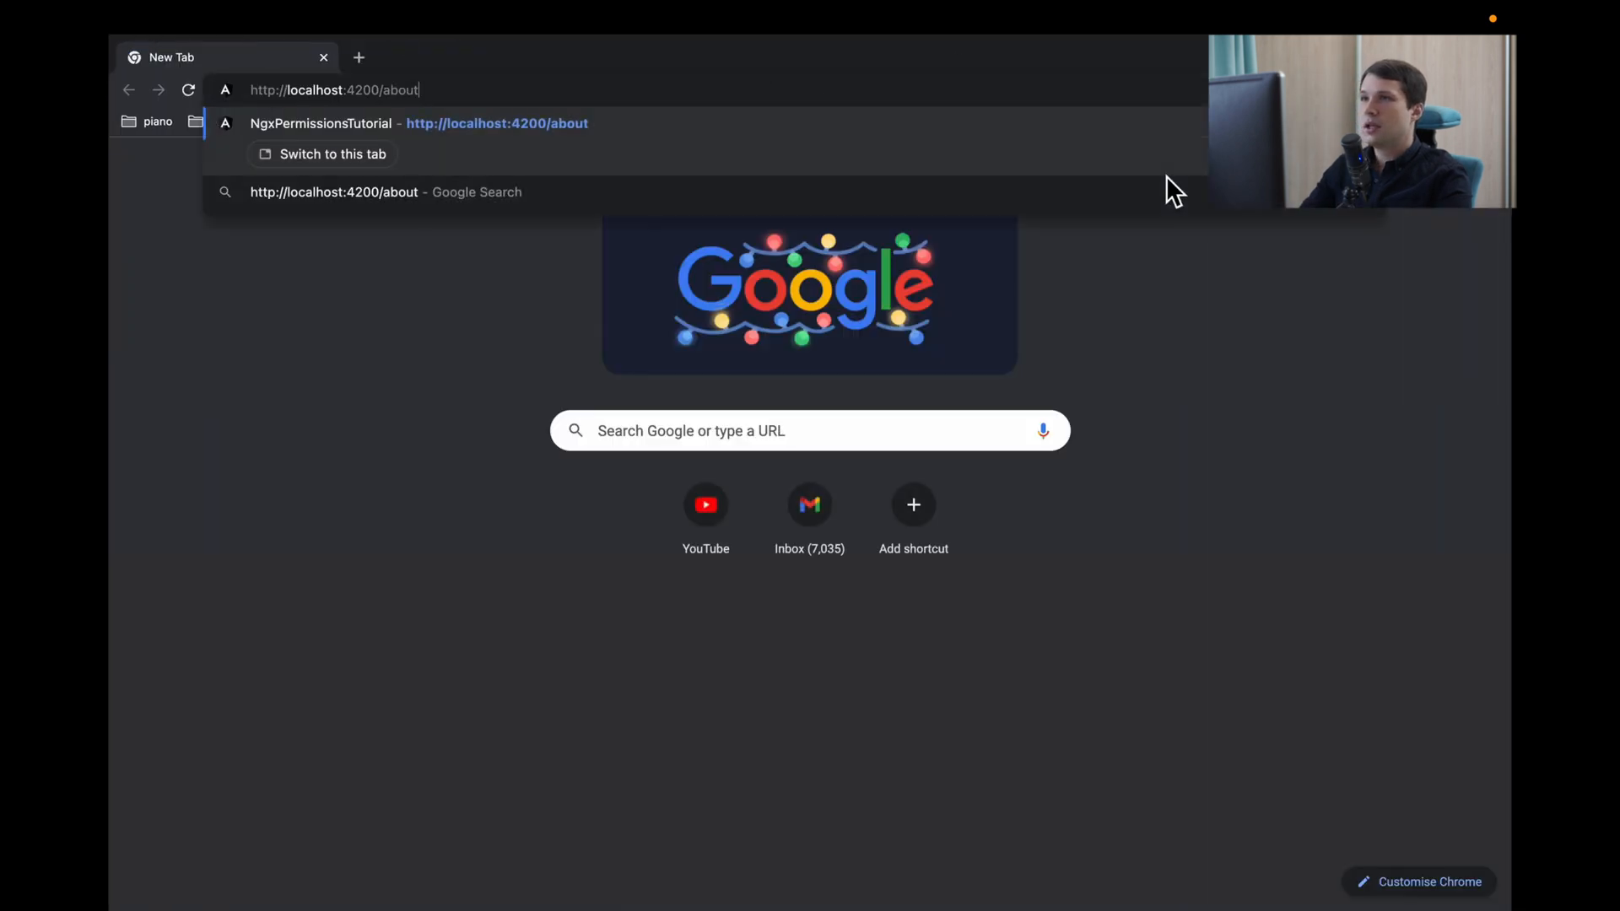
pyautogui.press('Enter')
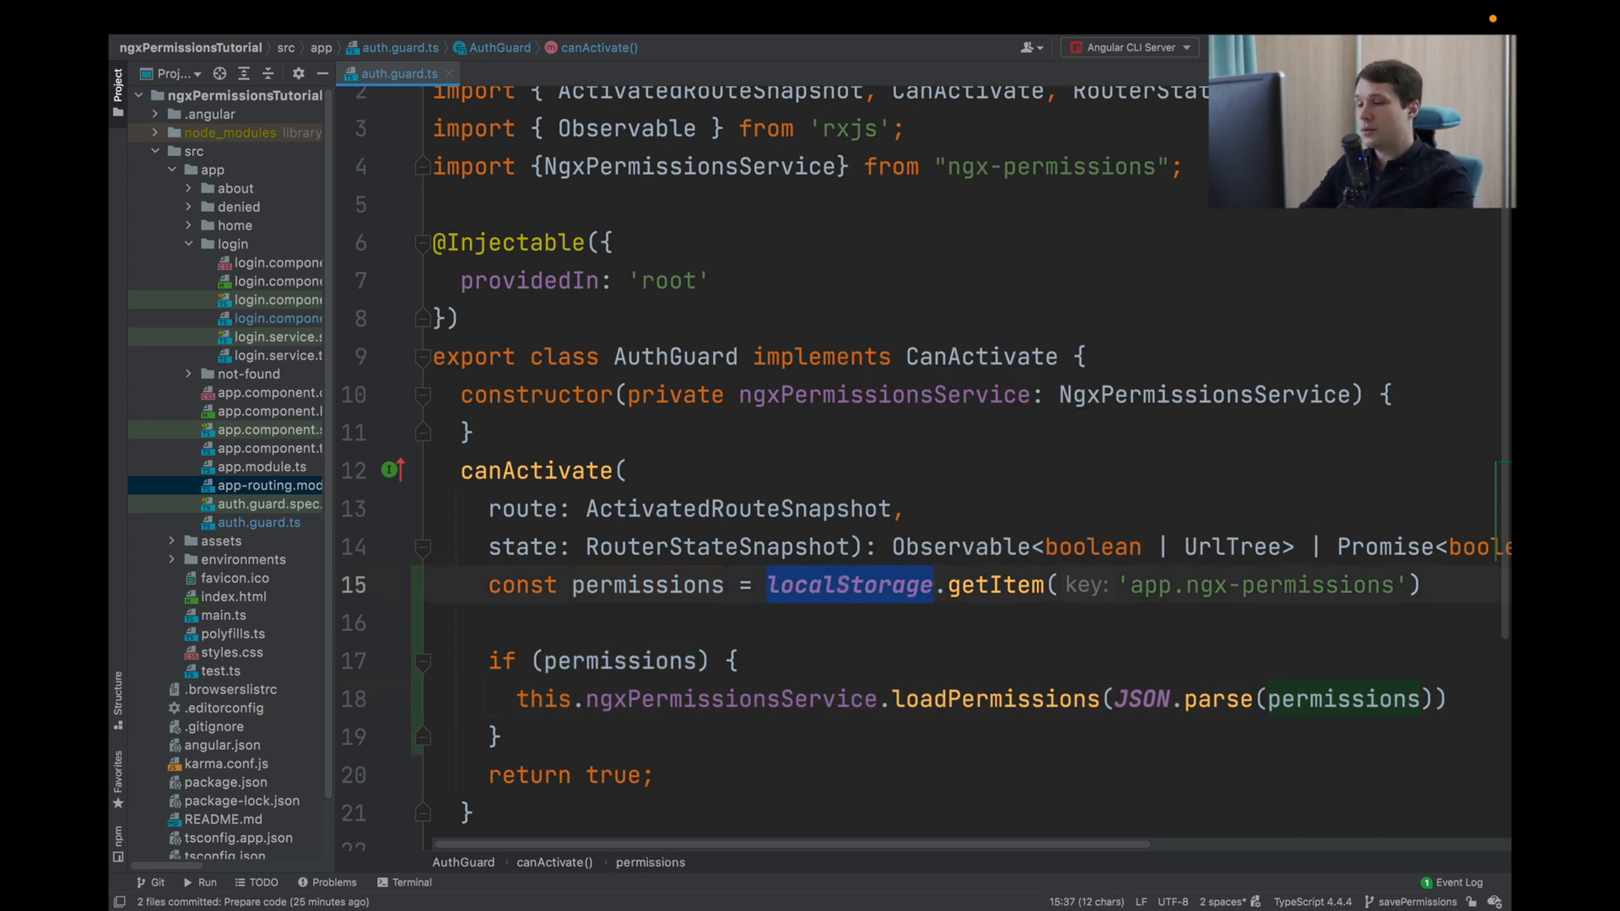
# - Replace localStorage with sessionStorage in auth.guard.ts and in login.component.ts's setItem call
pyautogui.write('session')
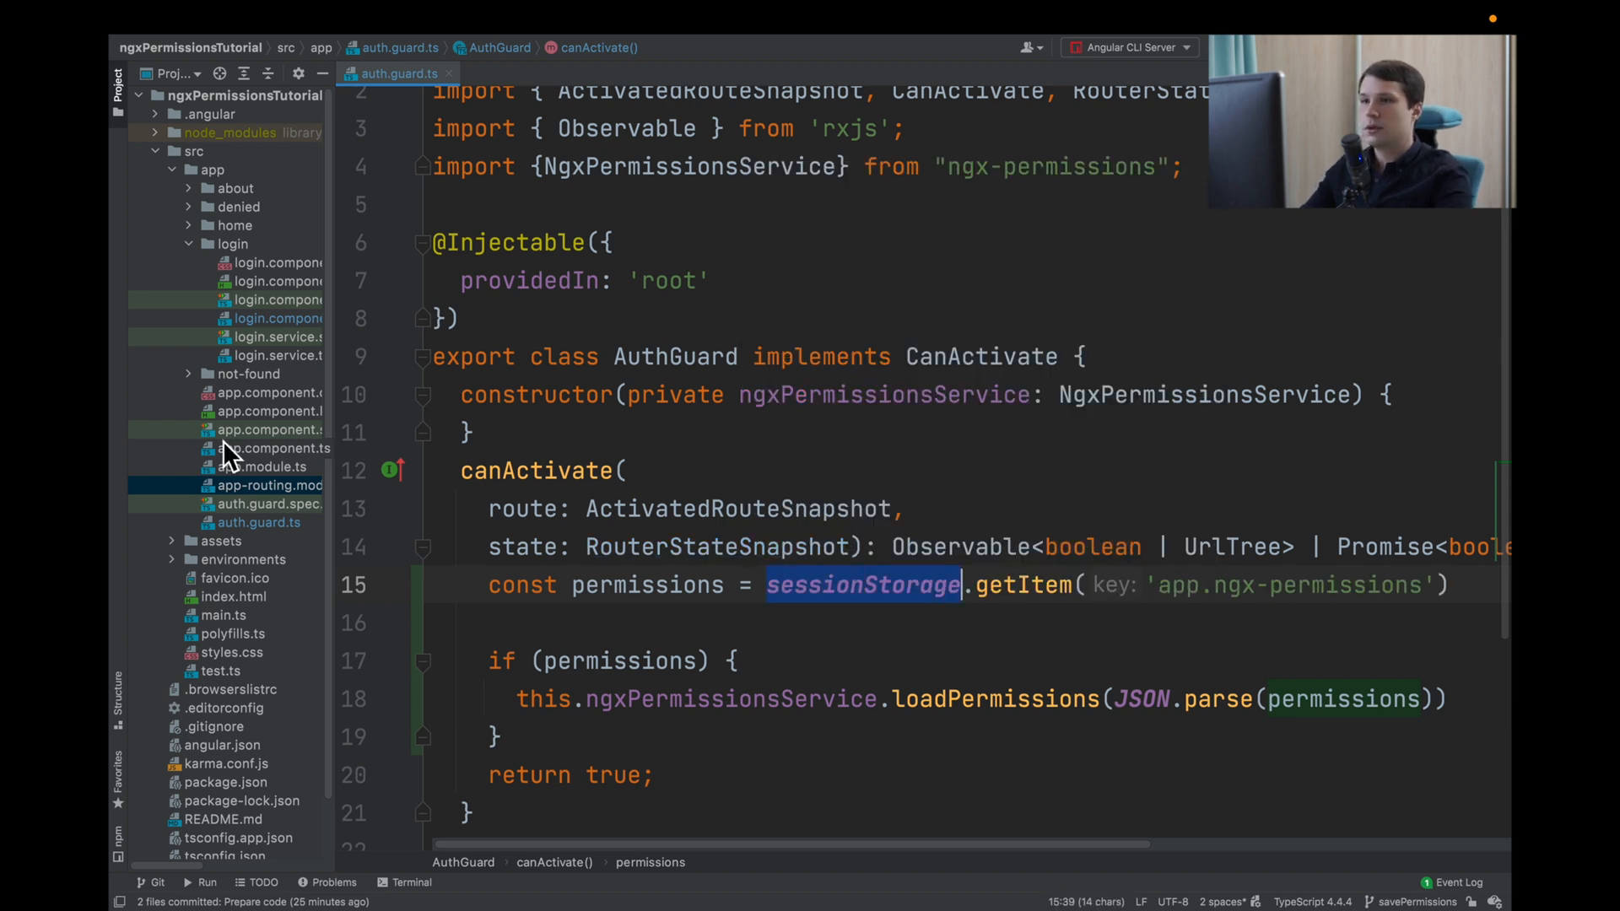
pyautogui.moveTo(273, 542)
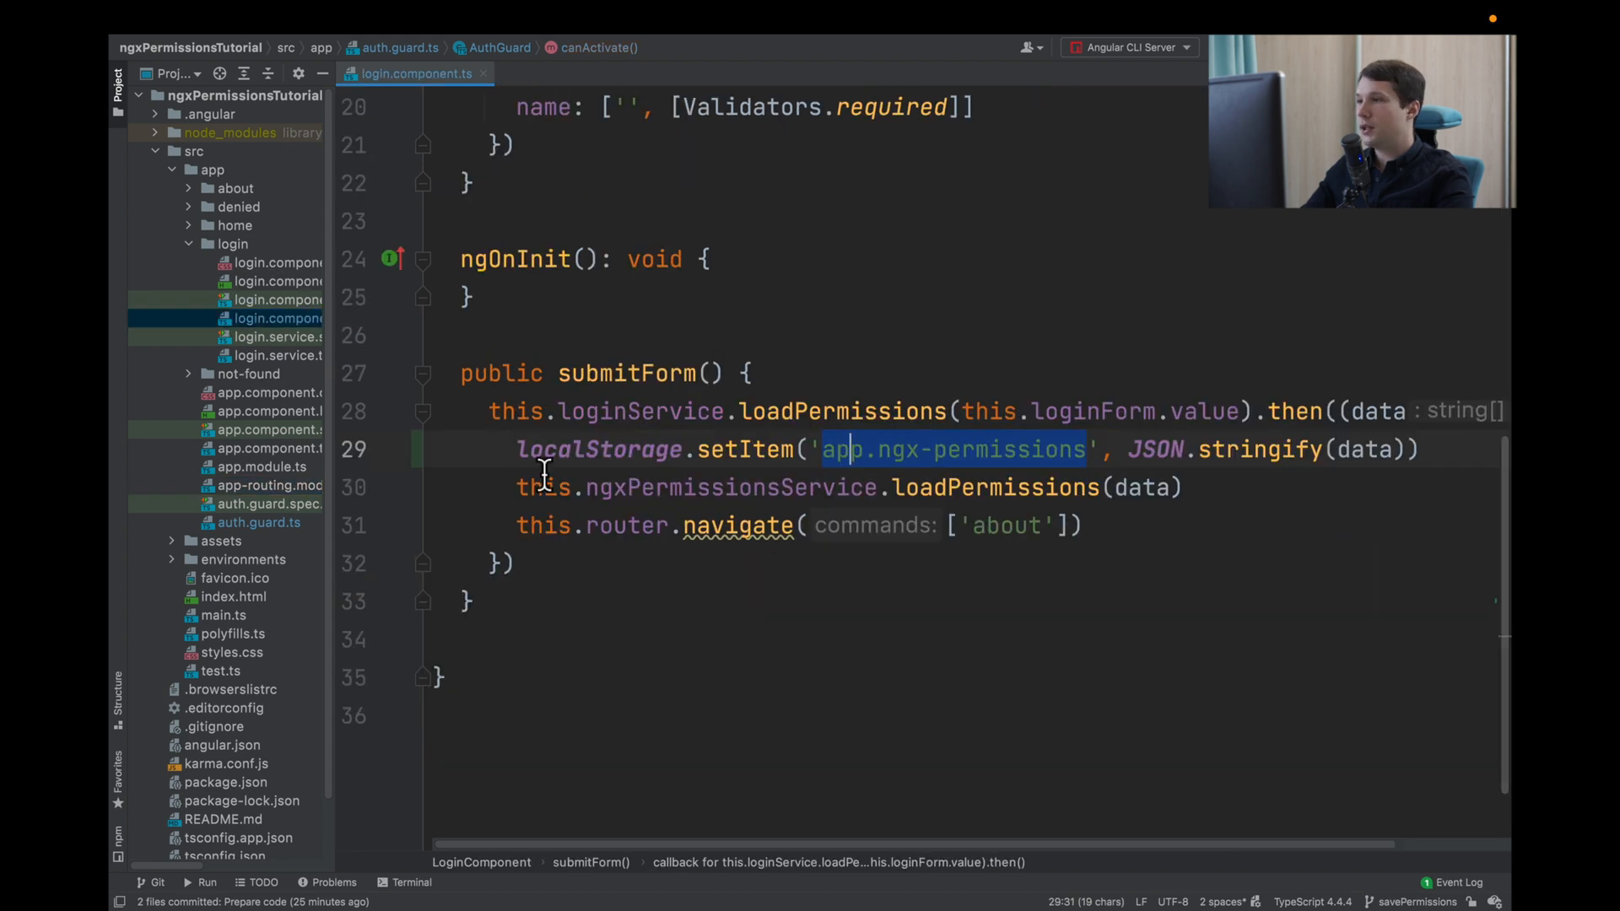
pyautogui.write('sessionStorage')
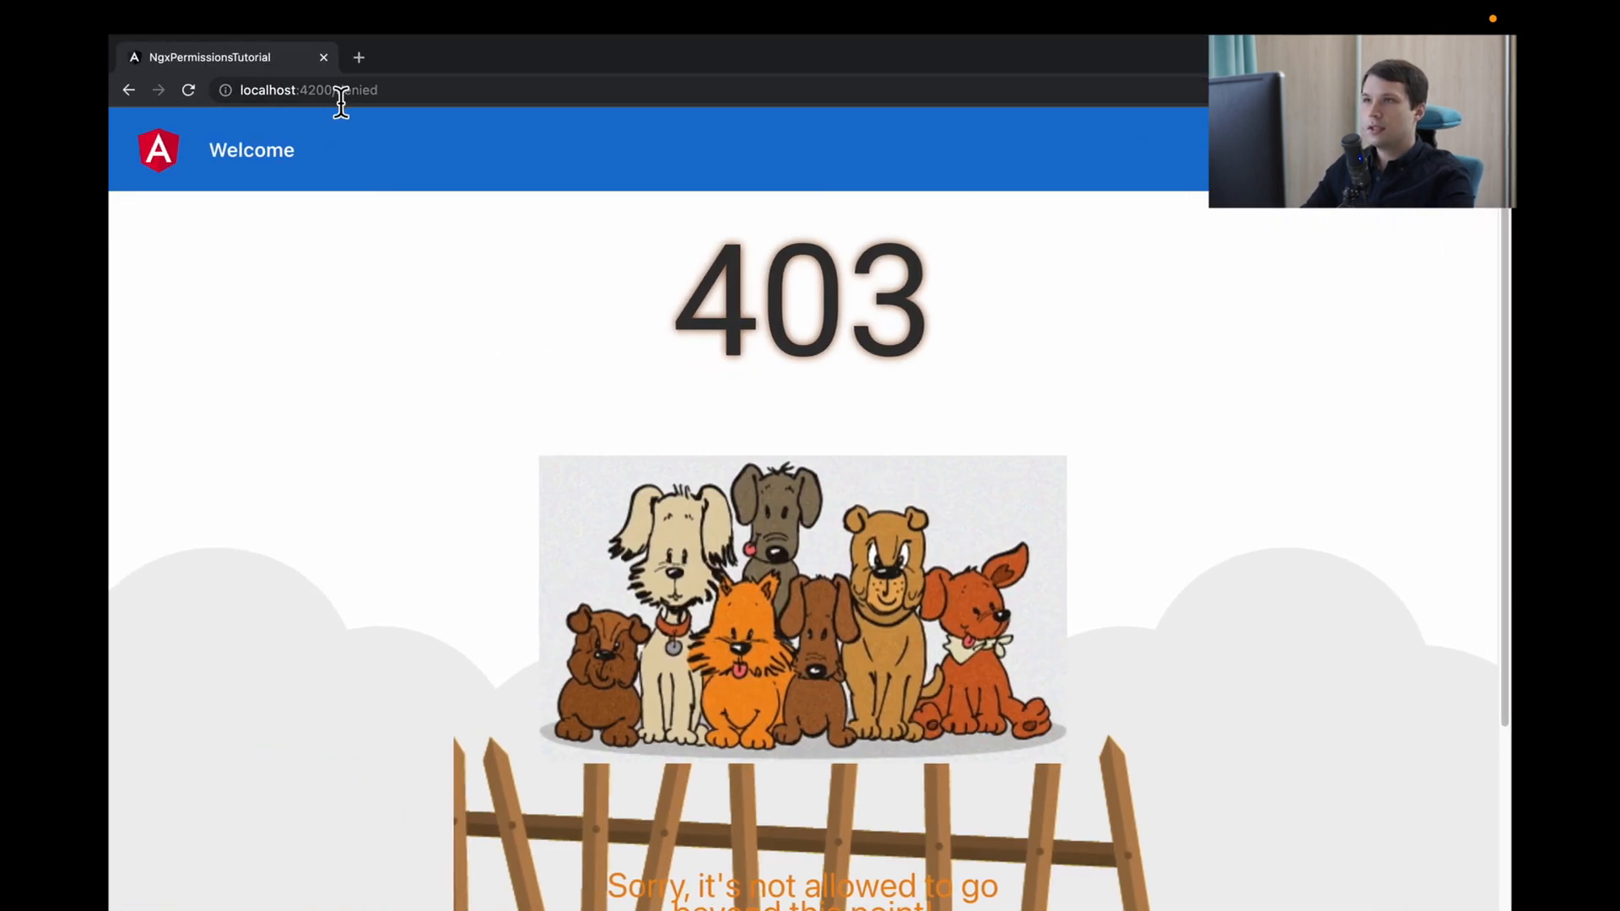
# - Go to localhost:4200 and log in with the name 'asd'
pyautogui.click(310, 90)
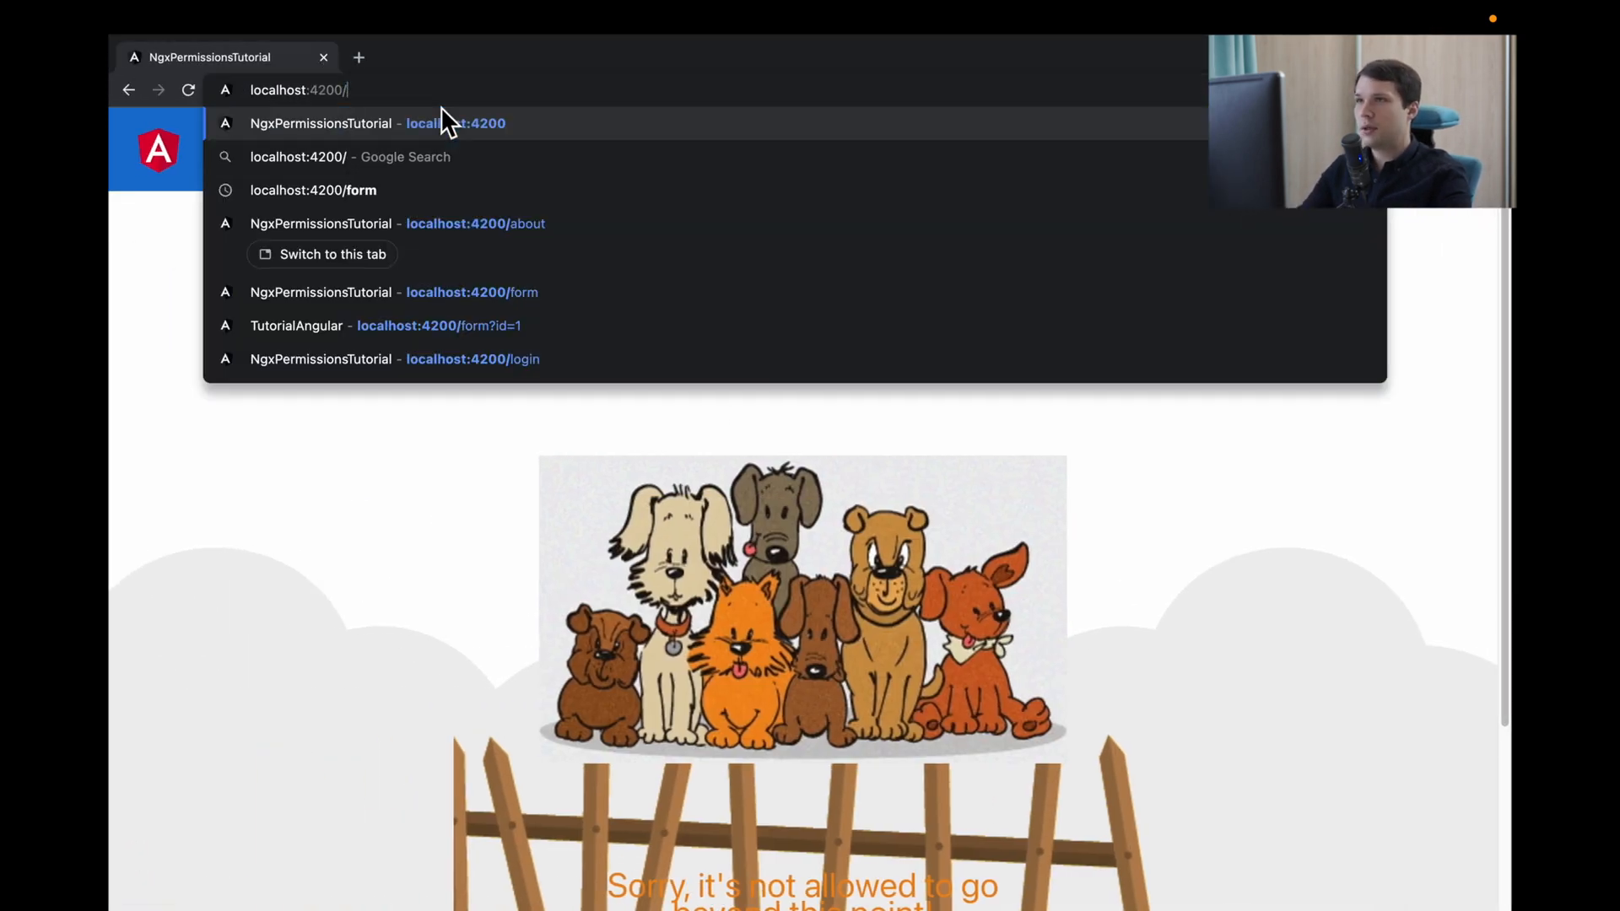
pyautogui.click(472, 358)
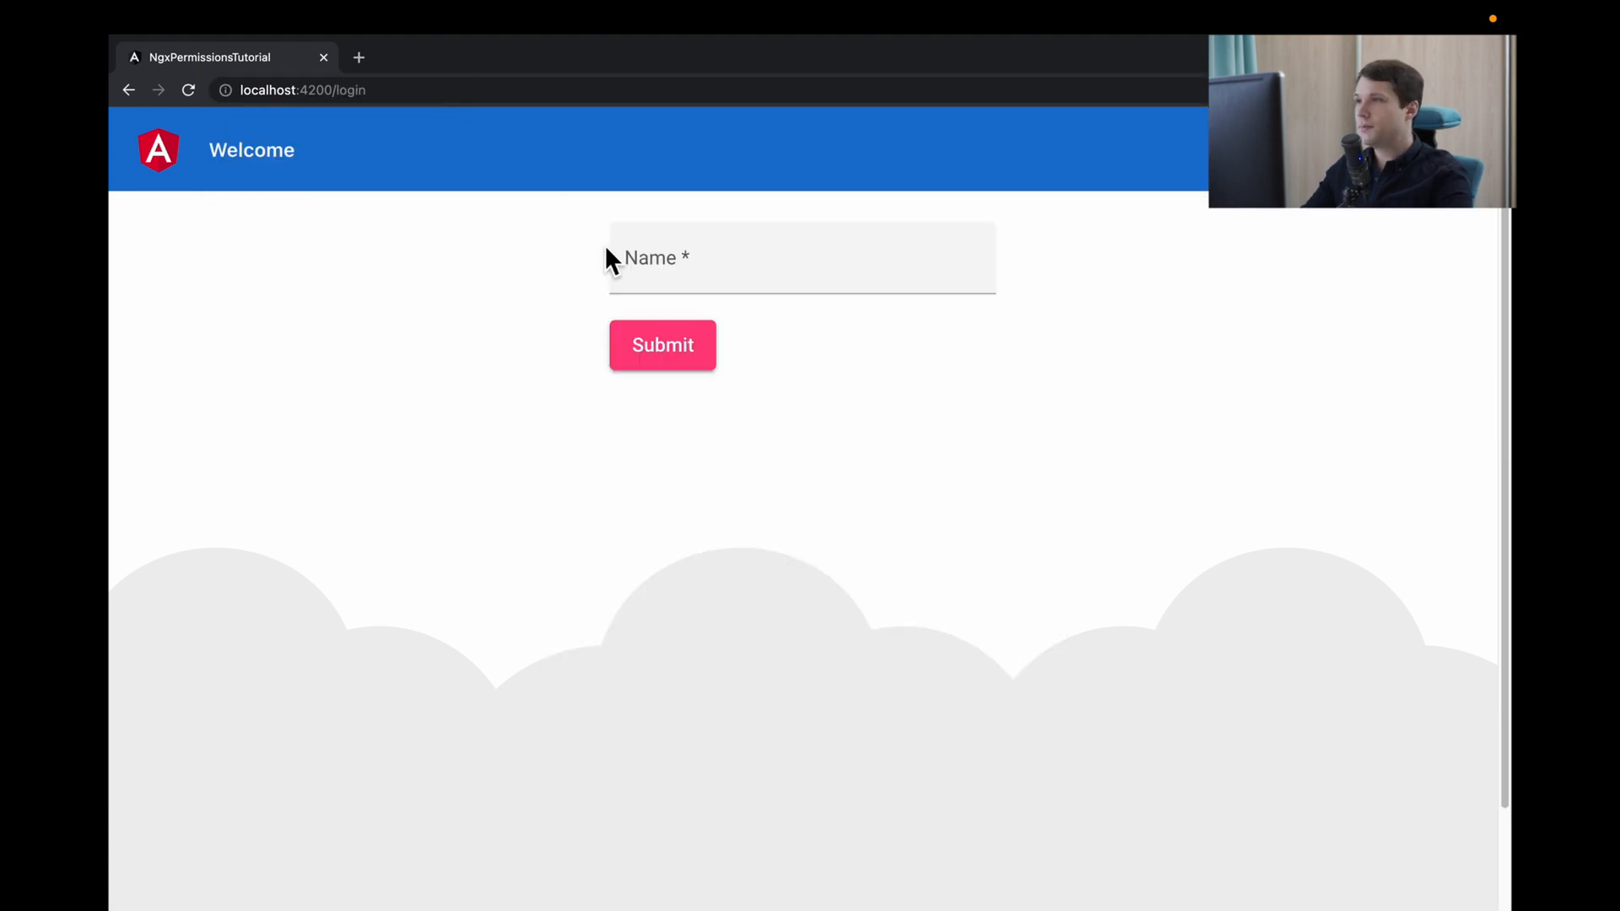
pyautogui.write('asd')
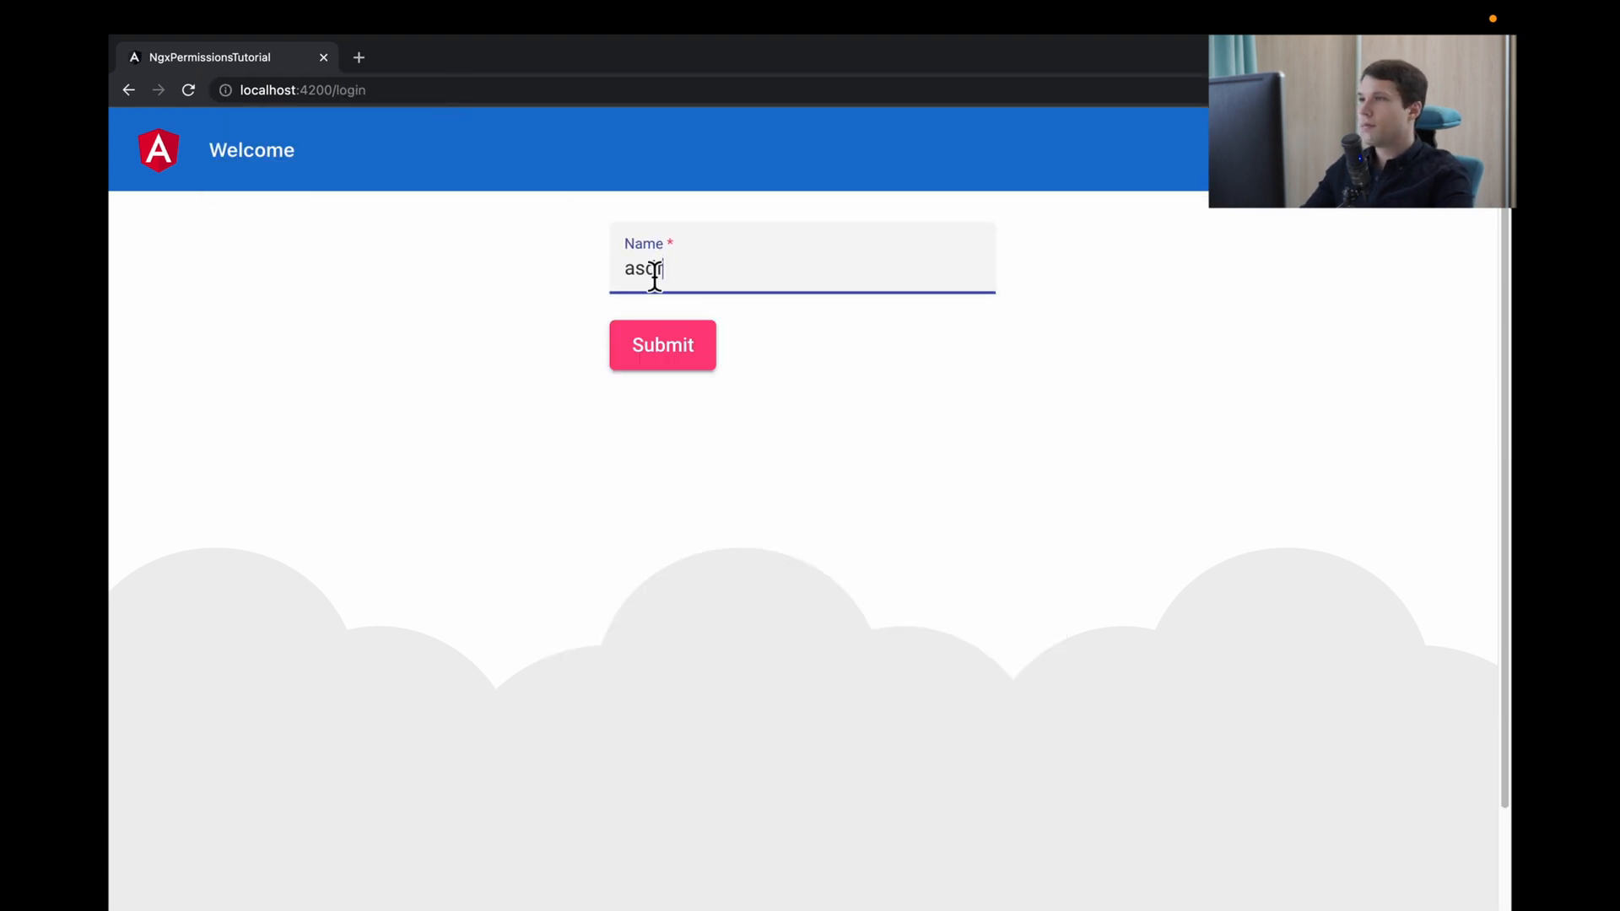
pyautogui.click(662, 345)
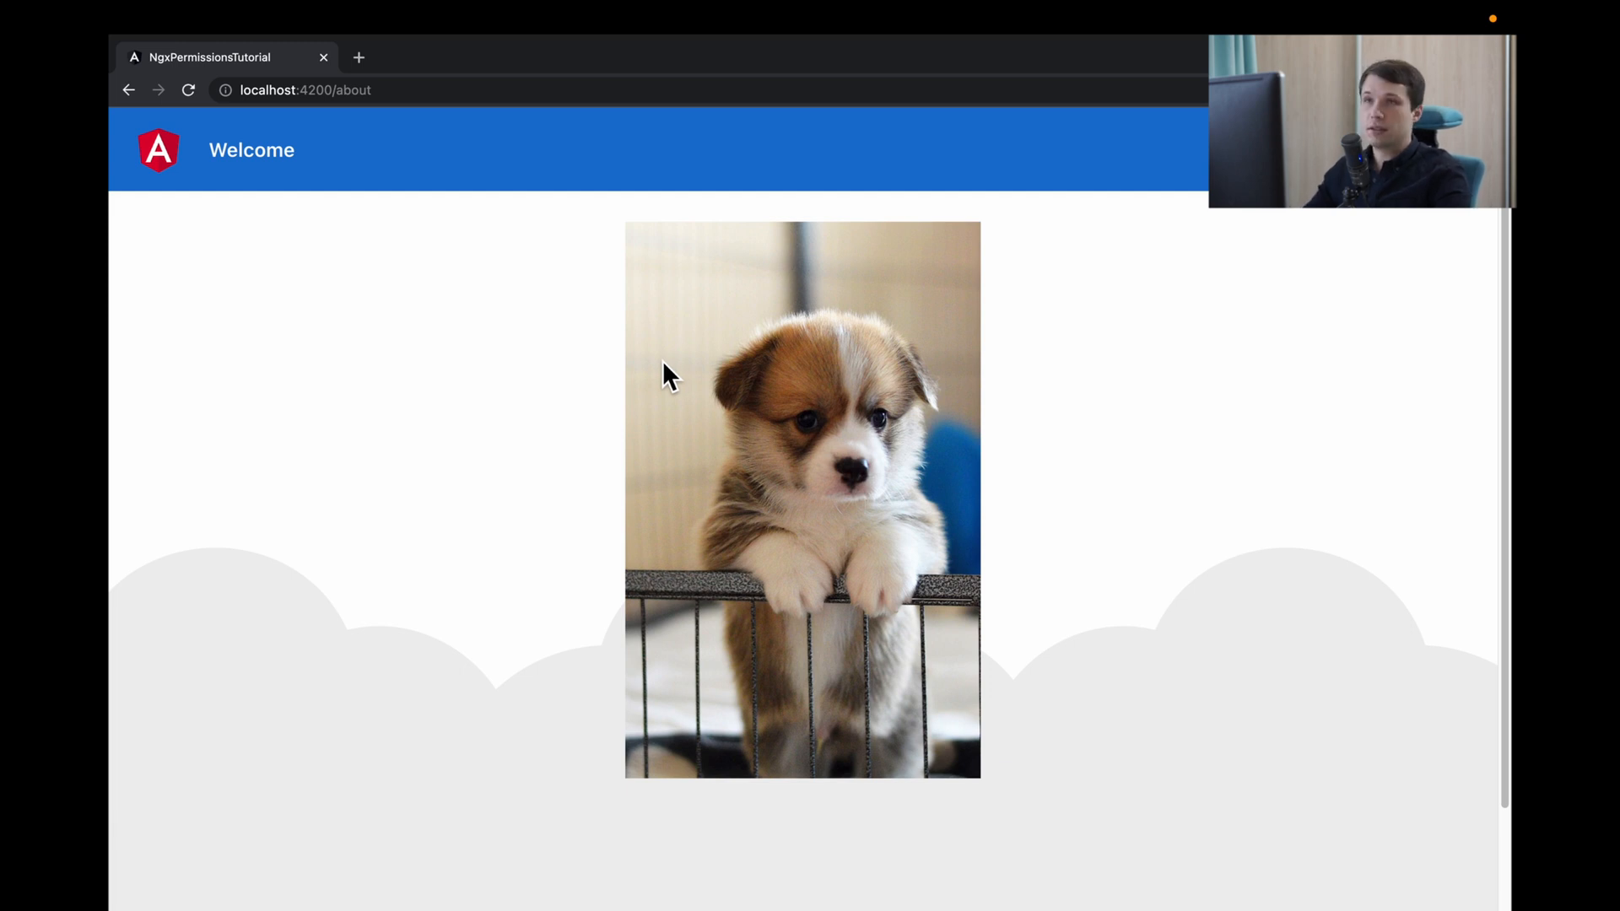
pyautogui.moveTo(463, 314)
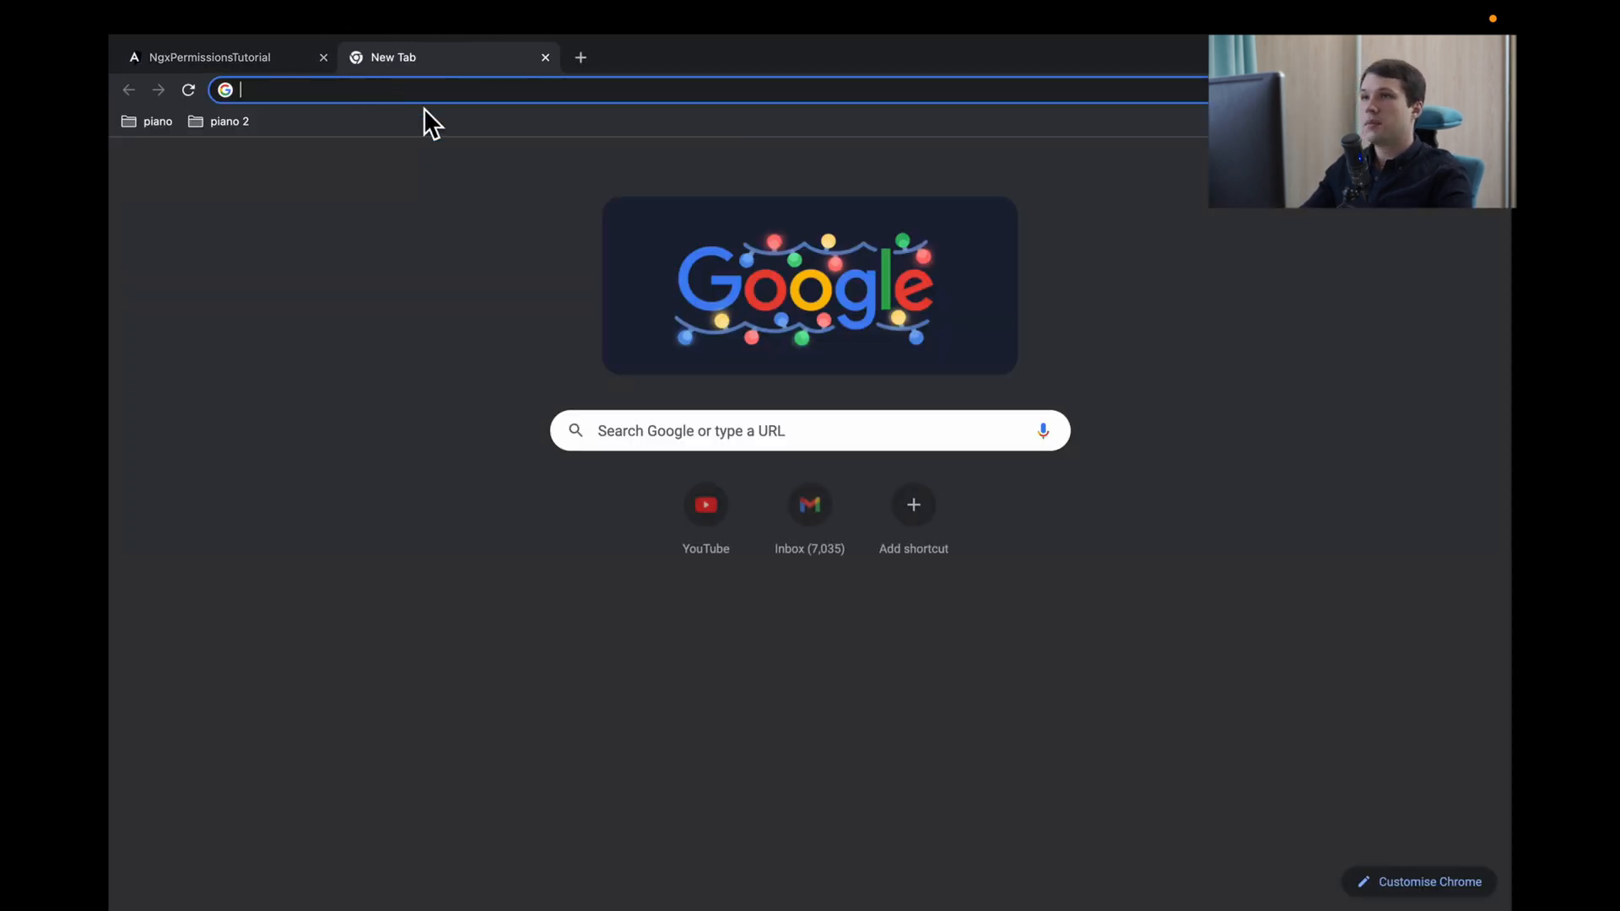
pyautogui.write('http://localhost:4200/about')
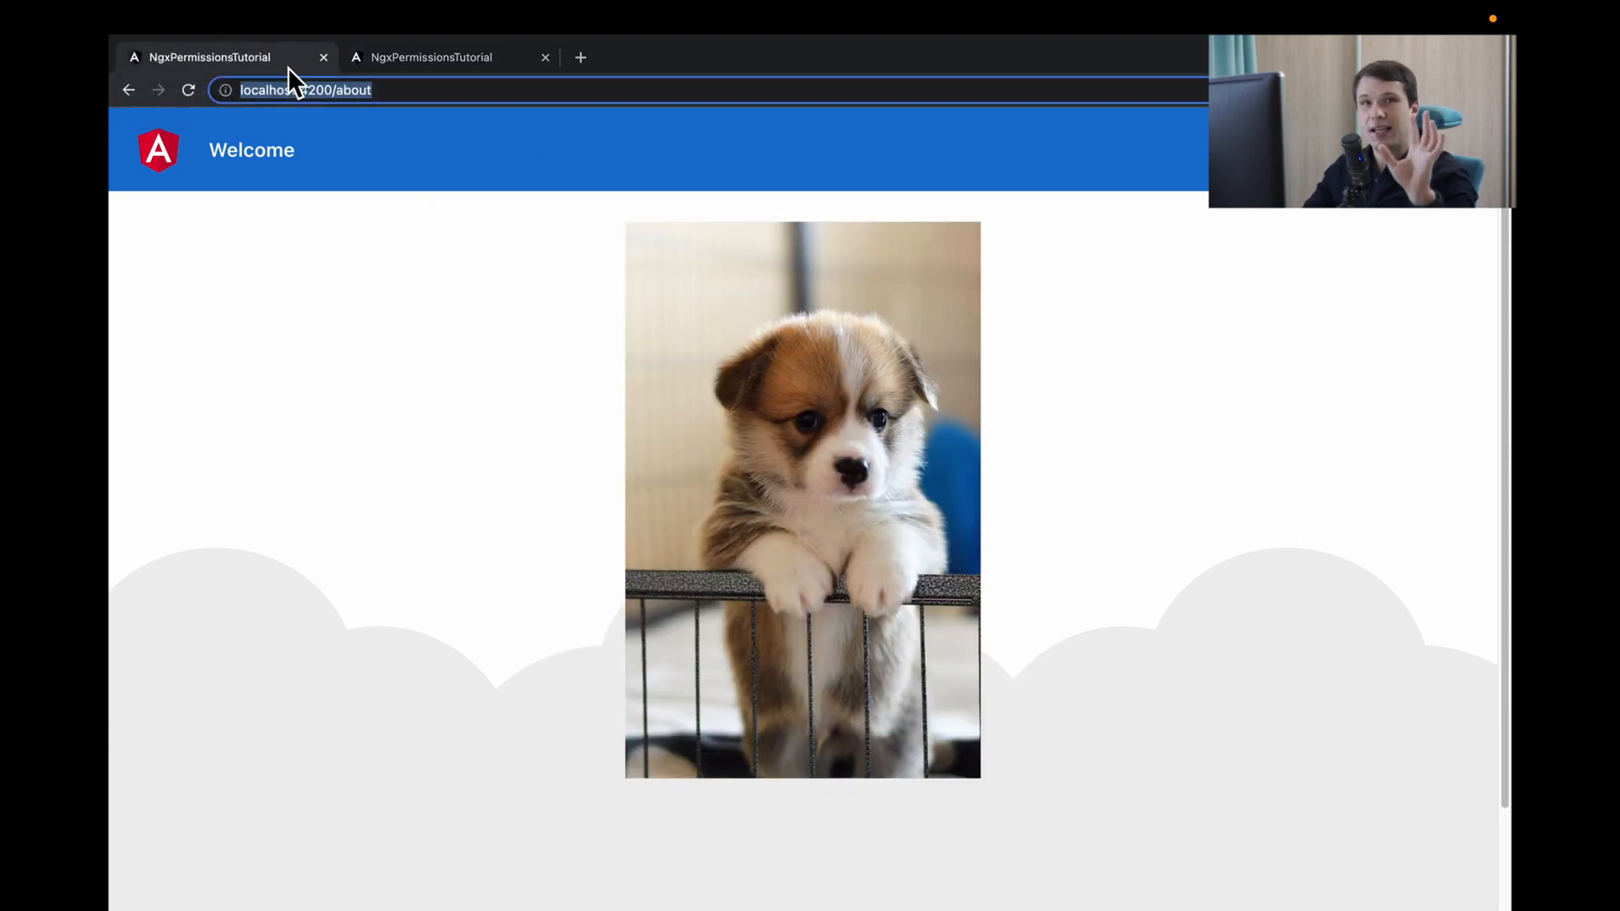
# - Duplicate the app tab from its right-click menu
pyautogui.rightClick(210, 56)
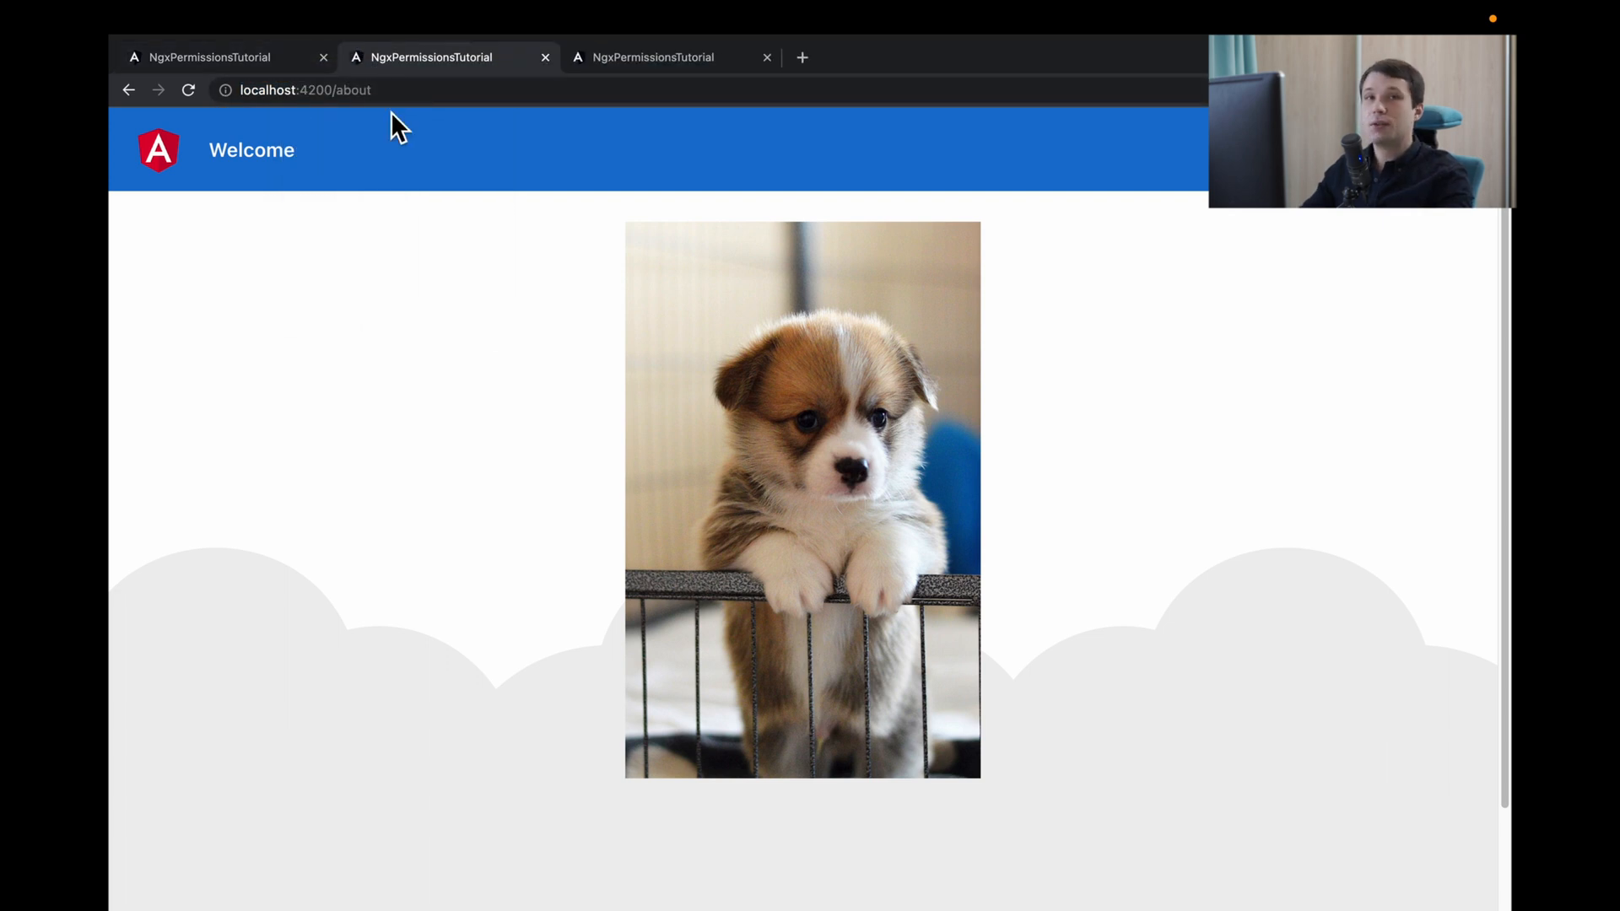
pyautogui.moveTo(415, 229)
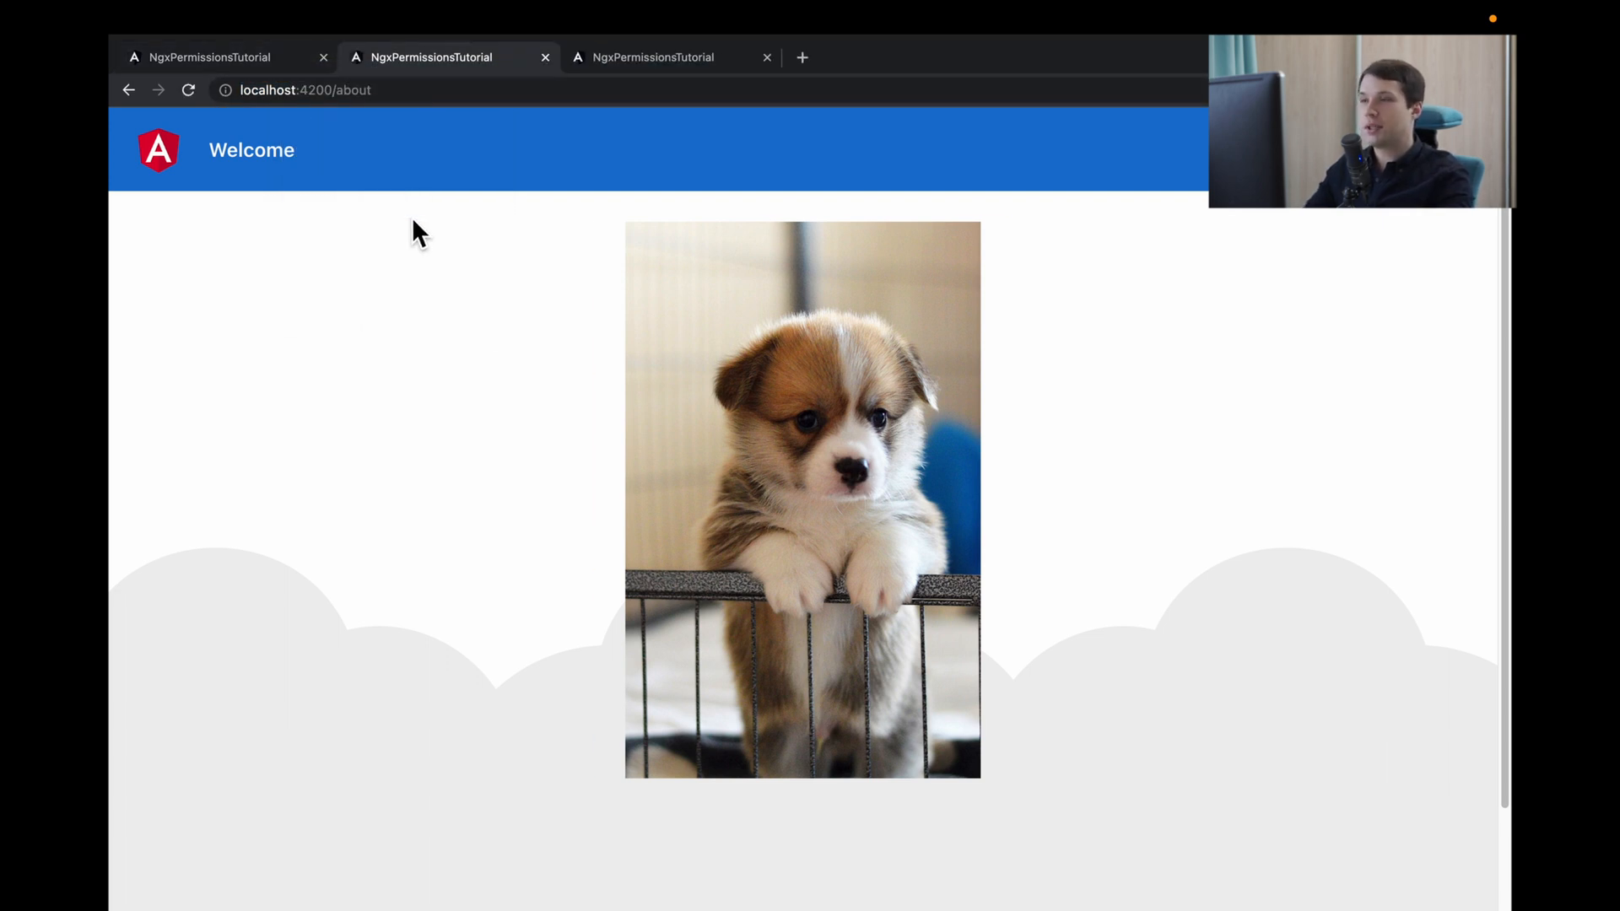